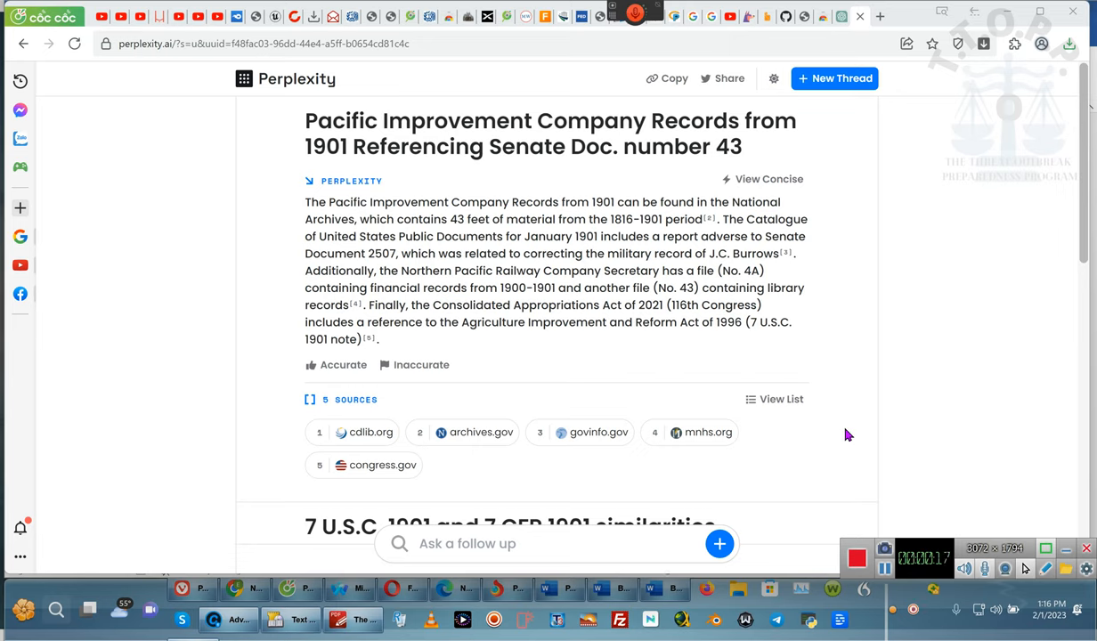
{"action": "mouse_move", "coordinate": [856, 99]}
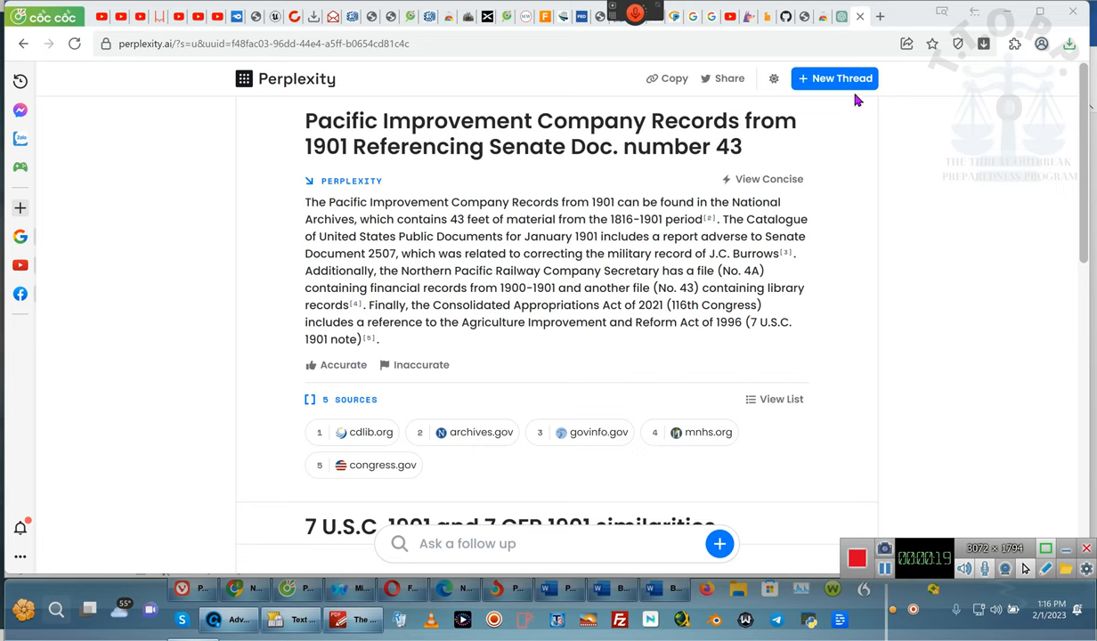
Step: Ask a new thread whether a promissory note is collateral security for a loan under the Federal Reserve Act
{"action": "left_click", "coordinate": [834, 78]}
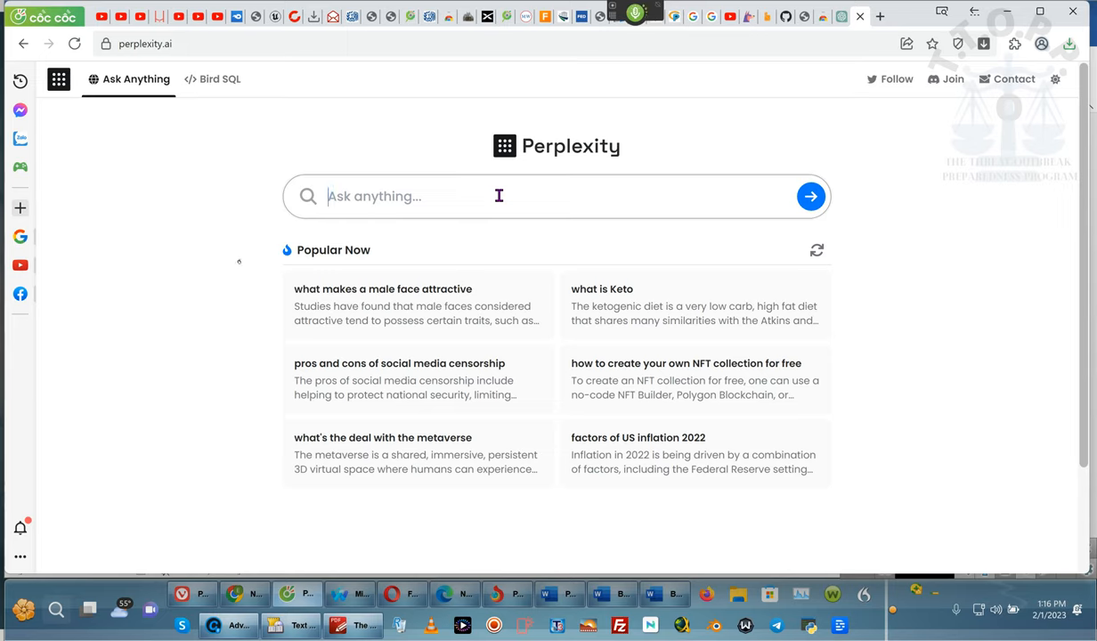
{"action": "type", "text": "A promissory note is collateral"}
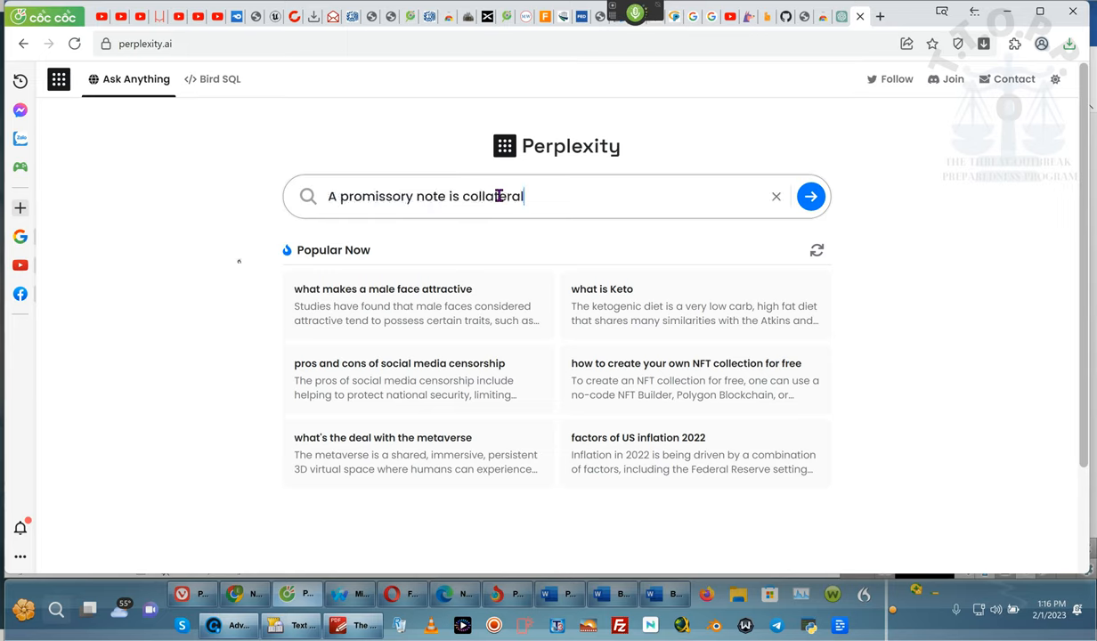
{"action": "type", "text": "security"}
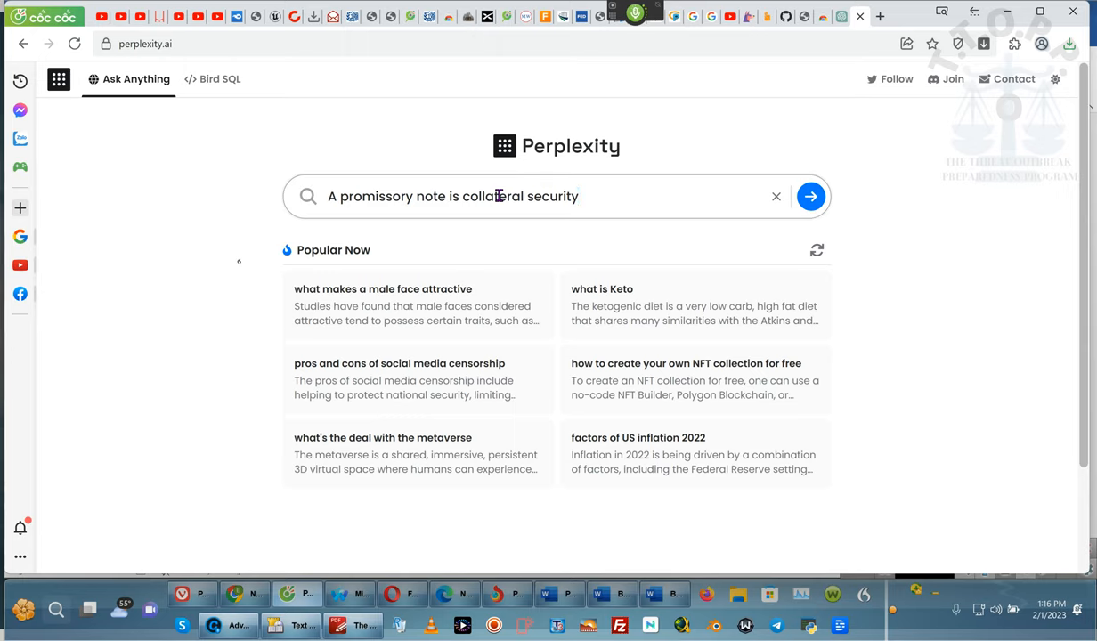
{"action": "type", "text": "for a loan"}
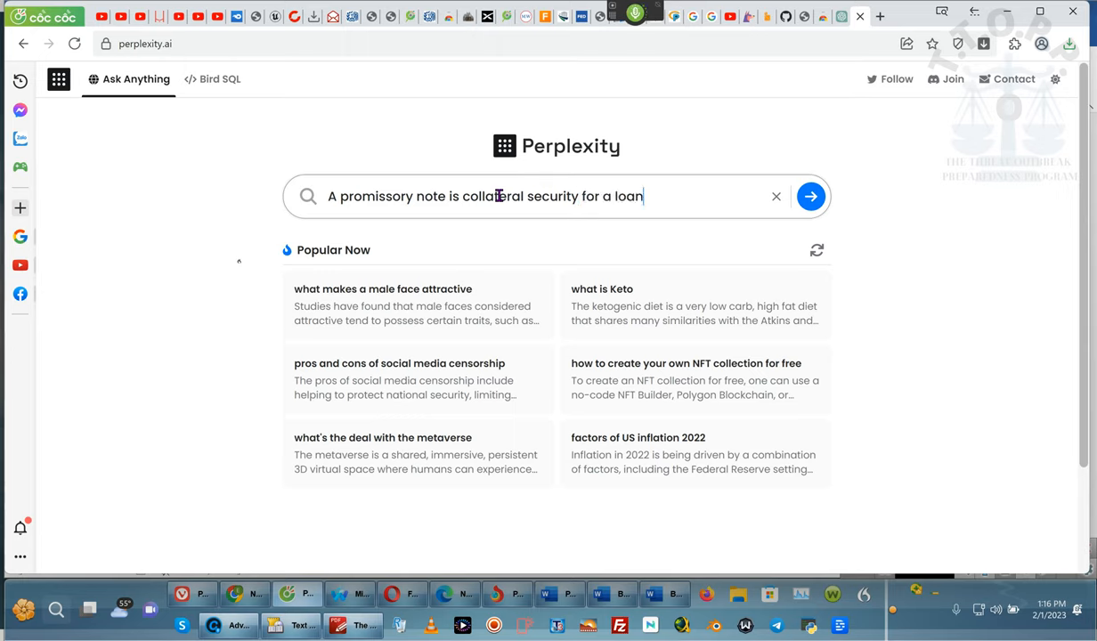
{"action": "type", "text": "under the Federal Reserve act"}
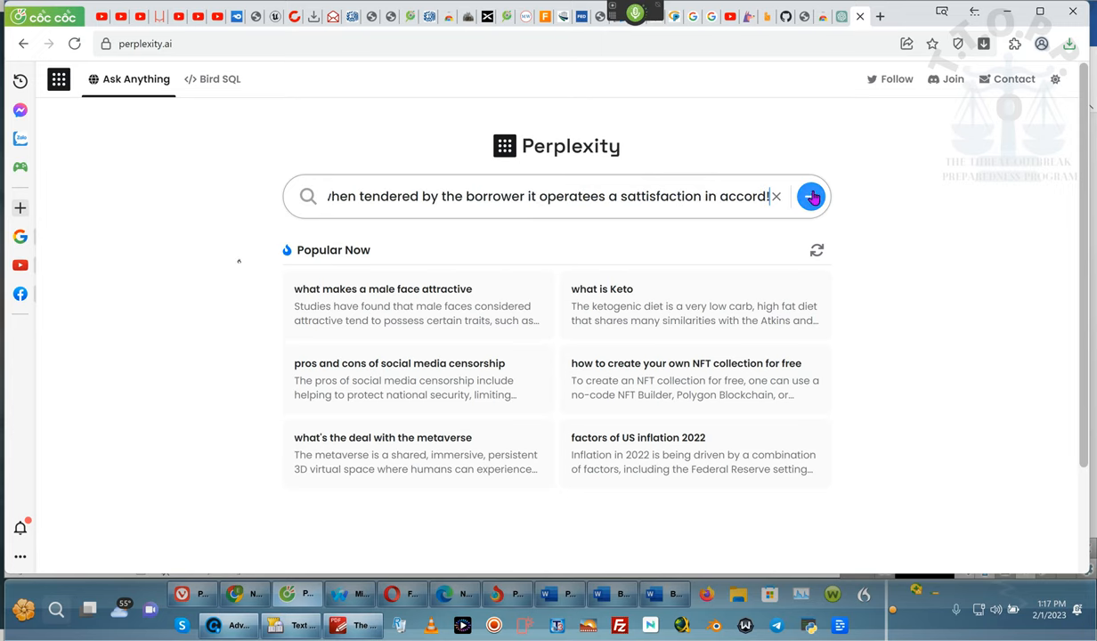
{"action": "left_click", "coordinate": [812, 196]}
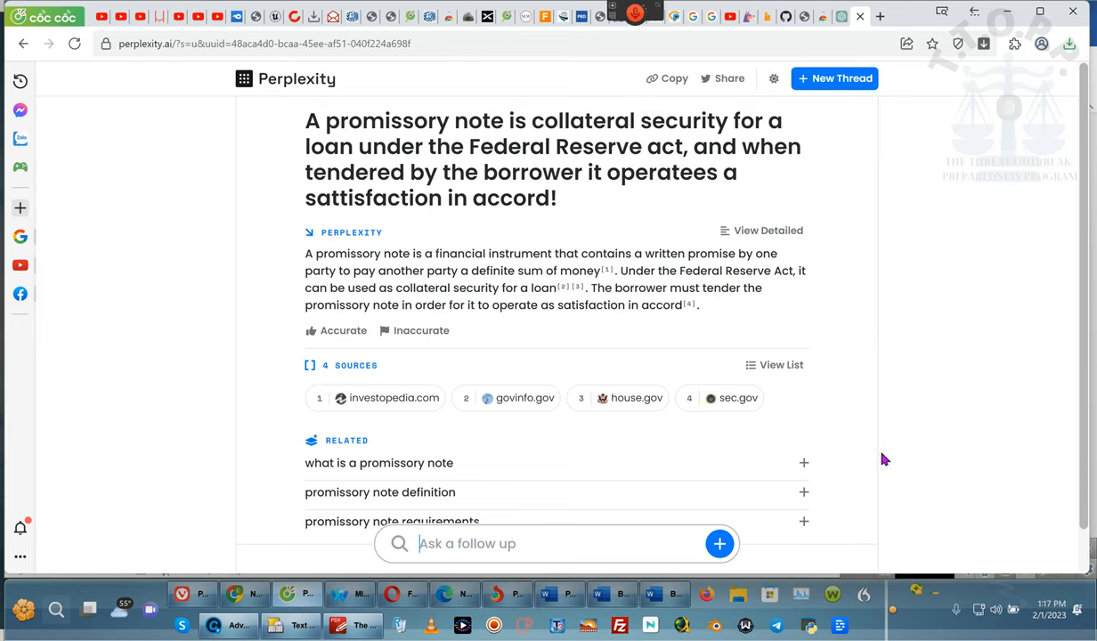
Step: Expand the four cited sources into a detailed list starting with Investopedia and GovInfo
{"action": "left_click", "coordinate": [775, 363]}
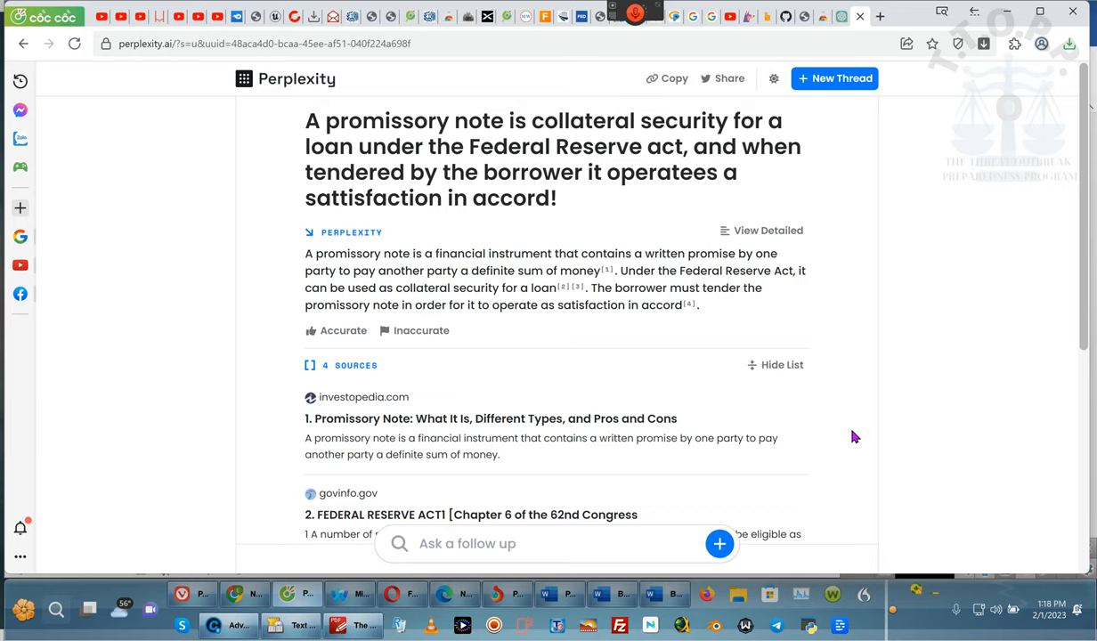
{"action": "mouse_move", "coordinate": [826, 323]}
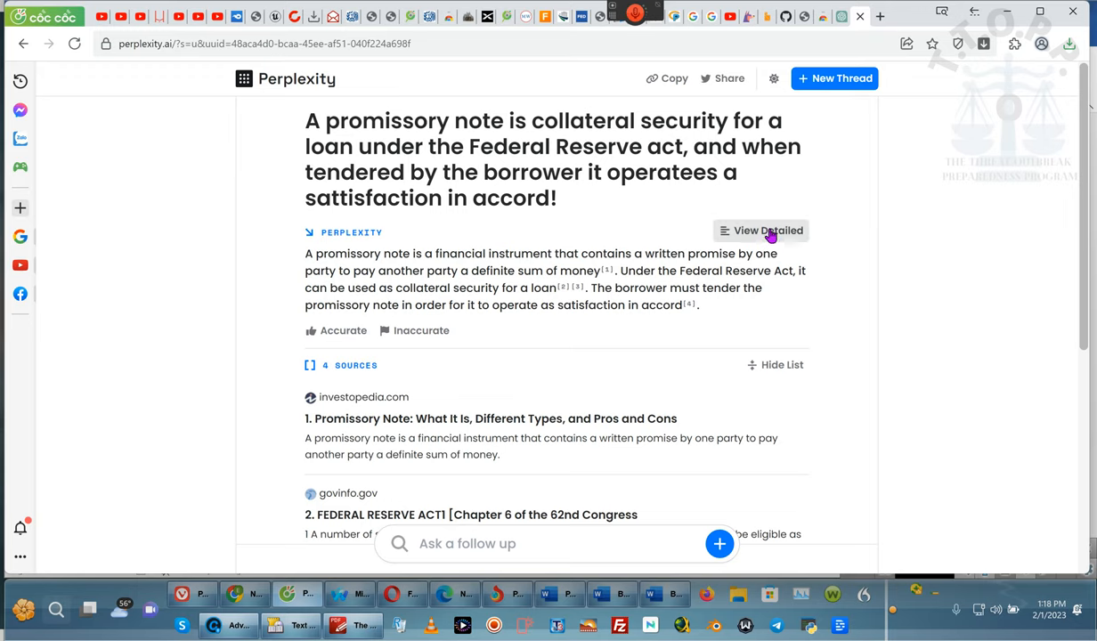
Step: Show the detailed answer version and bring all four sources through SEC.gov into view
{"action": "left_click", "coordinate": [768, 232]}
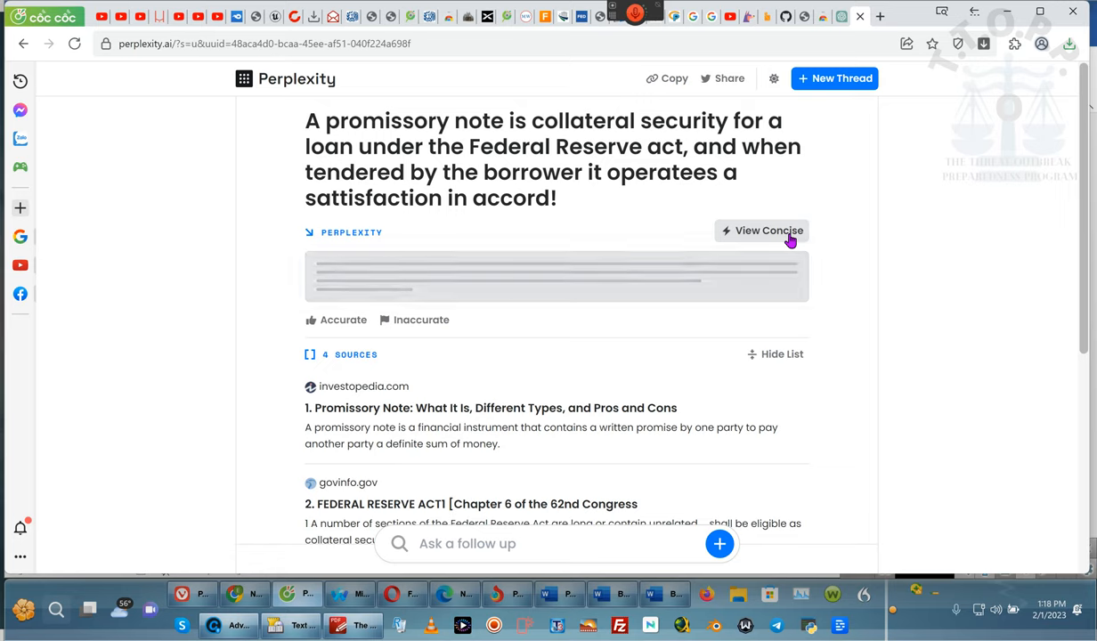
{"action": "left_click", "coordinate": [769, 232]}
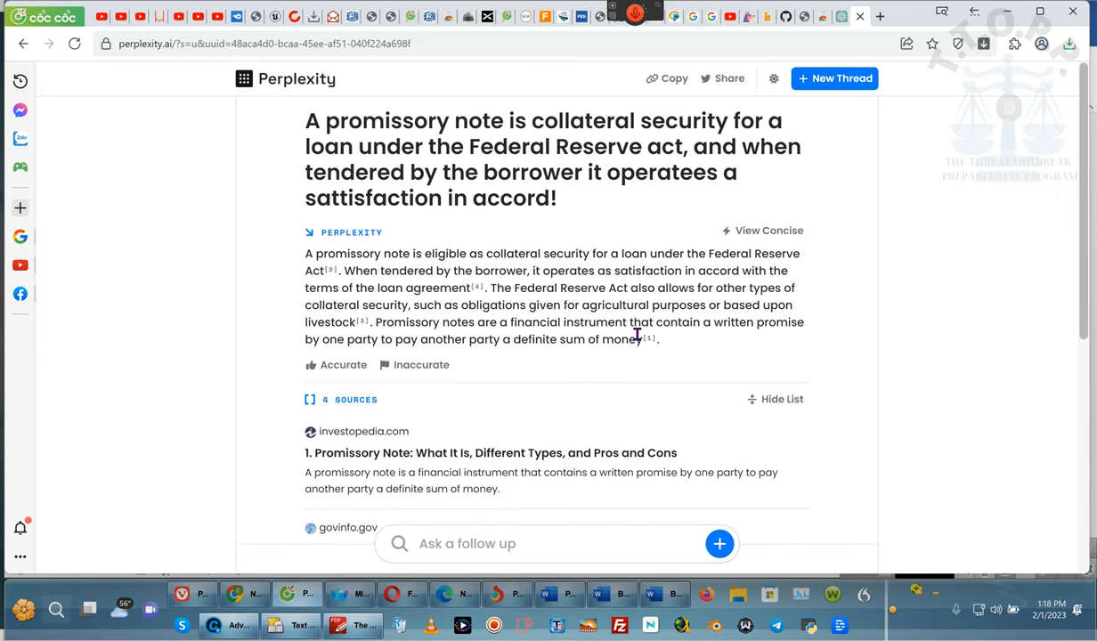
{"action": "scroll", "scroll_direction": "down", "scroll_amount": 3}
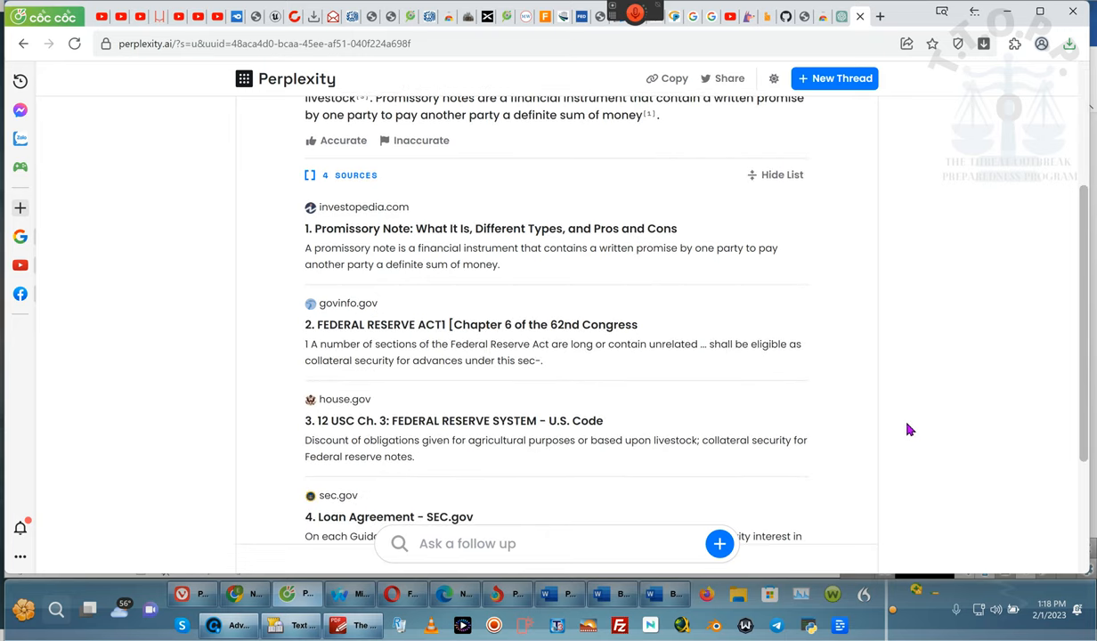
{"action": "mouse_move", "coordinate": [730, 267]}
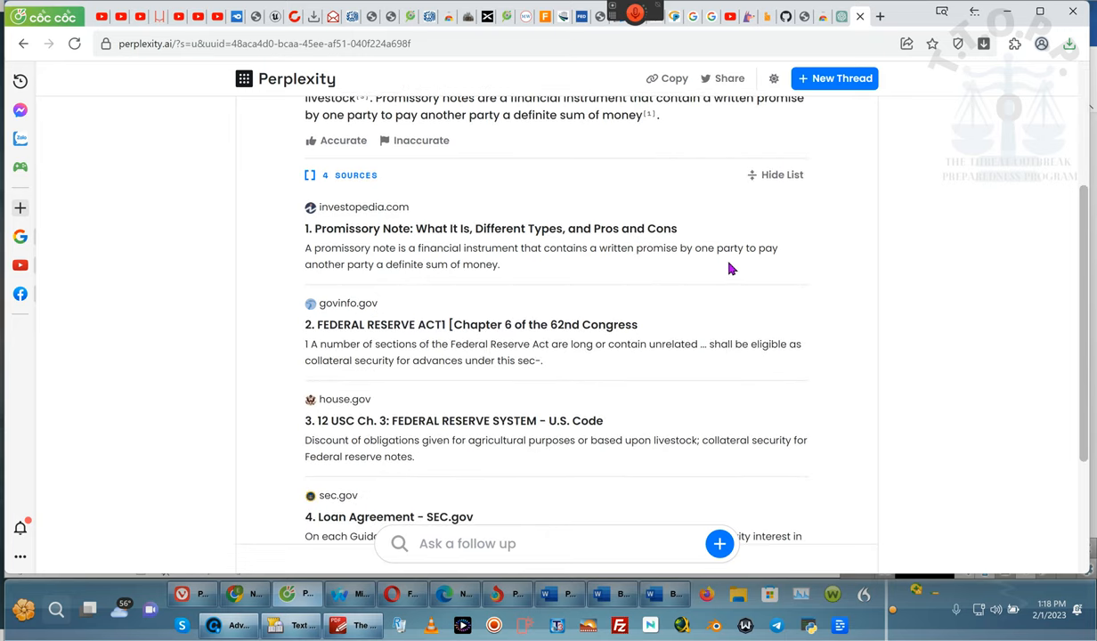
{"action": "mouse_move", "coordinate": [548, 378]}
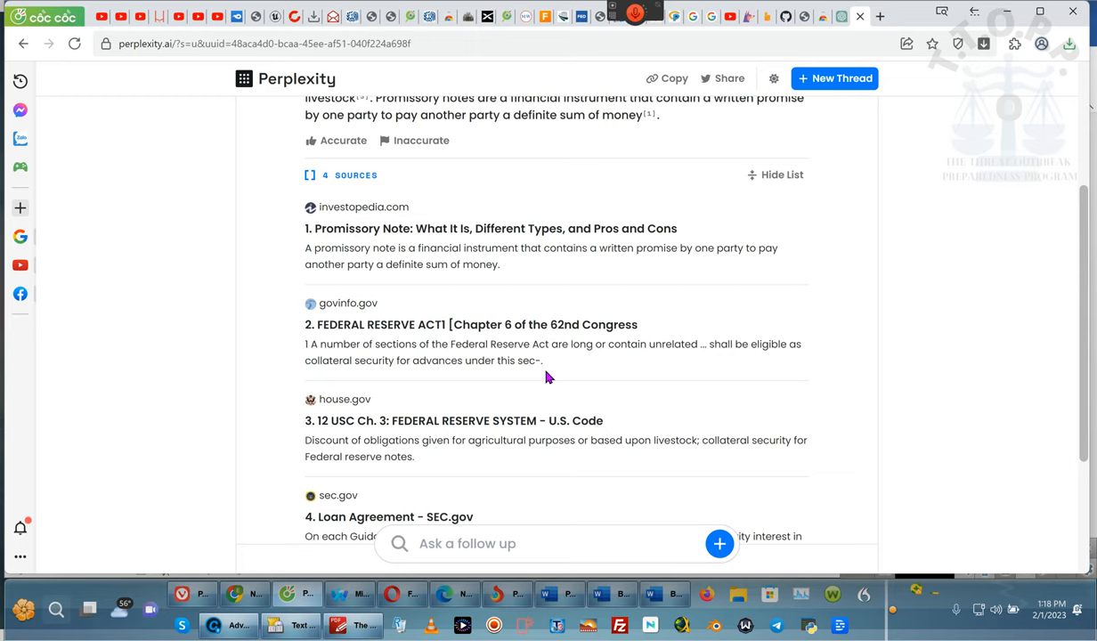
{"action": "mouse_move", "coordinate": [506, 317]}
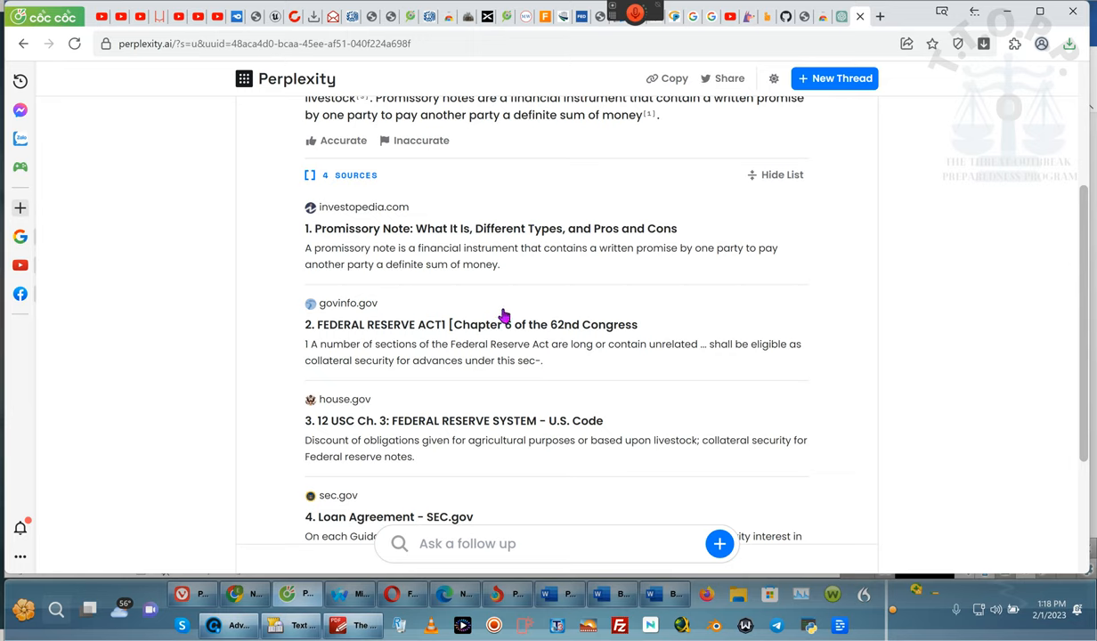
{"action": "mouse_move", "coordinate": [841, 33]}
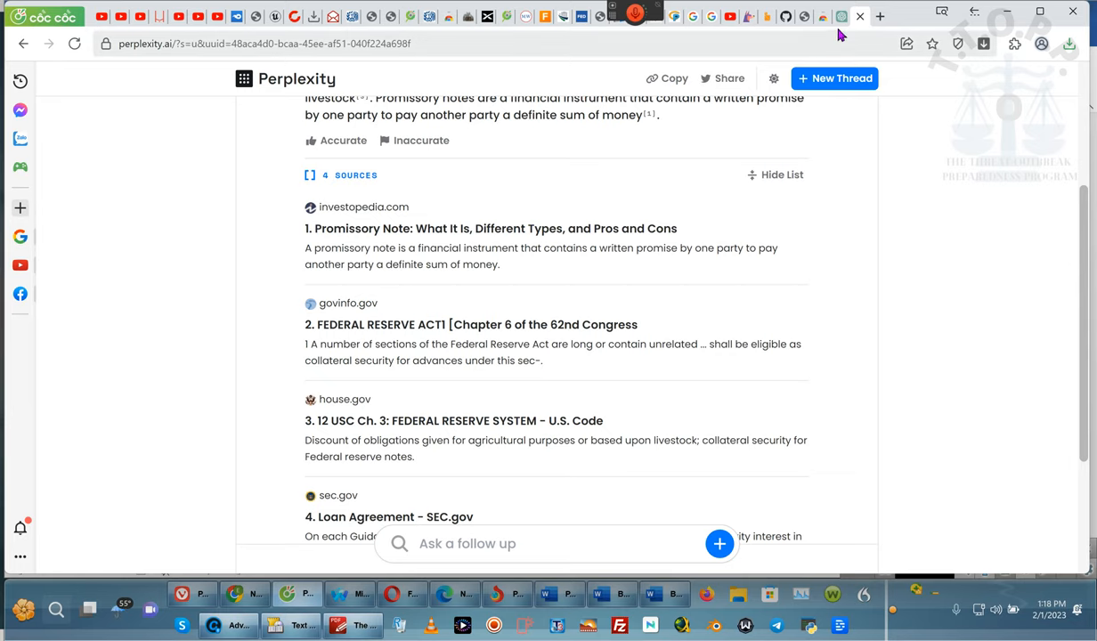
{"action": "mouse_move", "coordinate": [694, 328]}
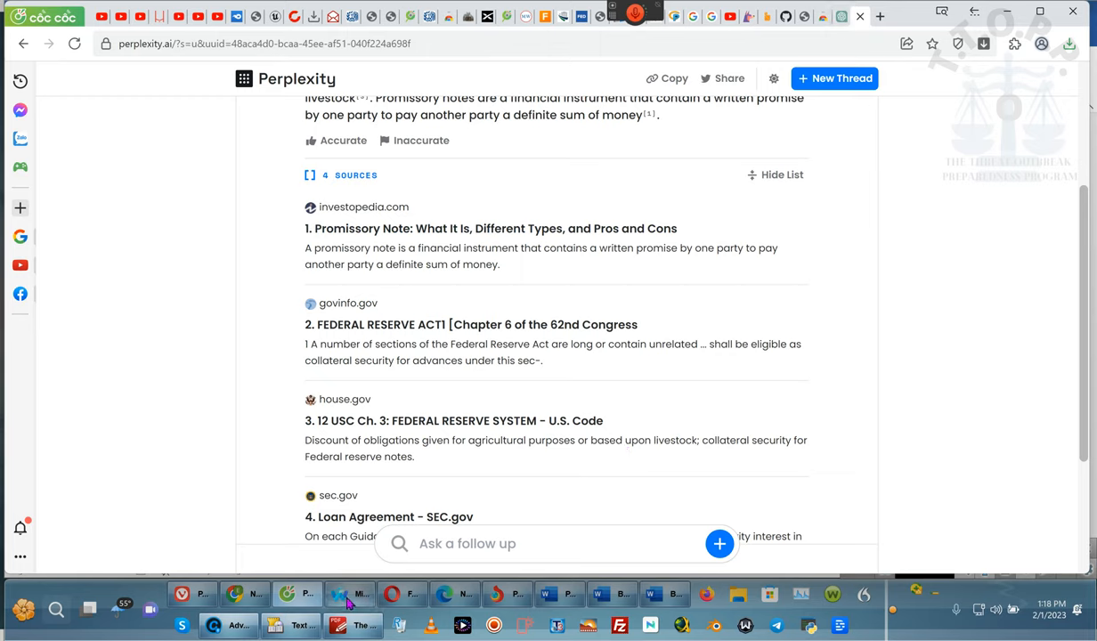
{"action": "mouse_move", "coordinate": [181, 602]}
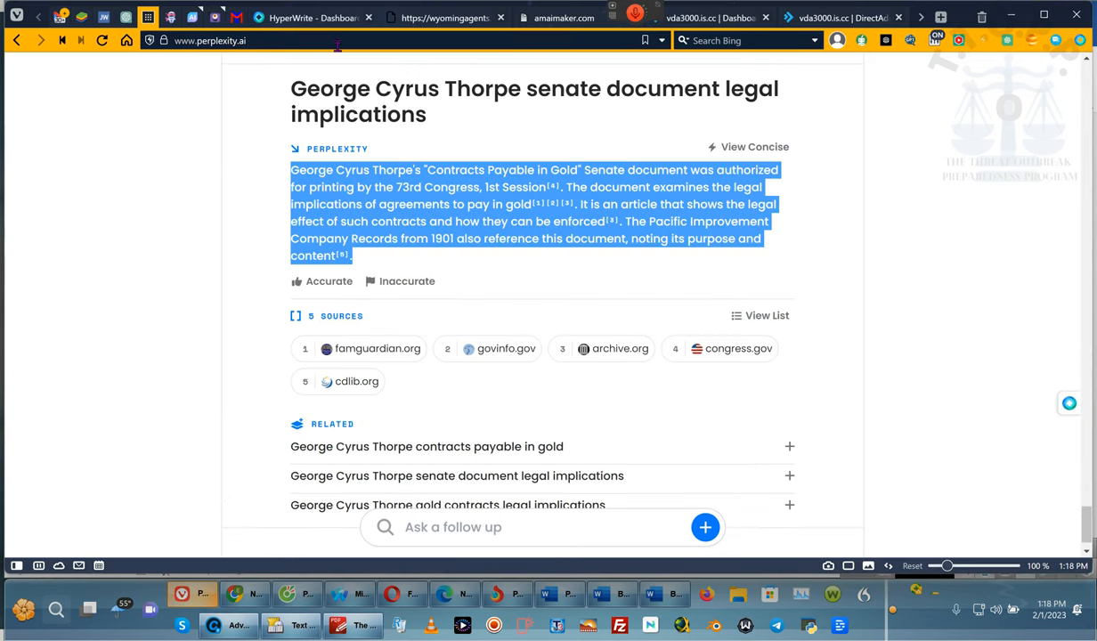
{"action": "left_click", "coordinate": [312, 17]}
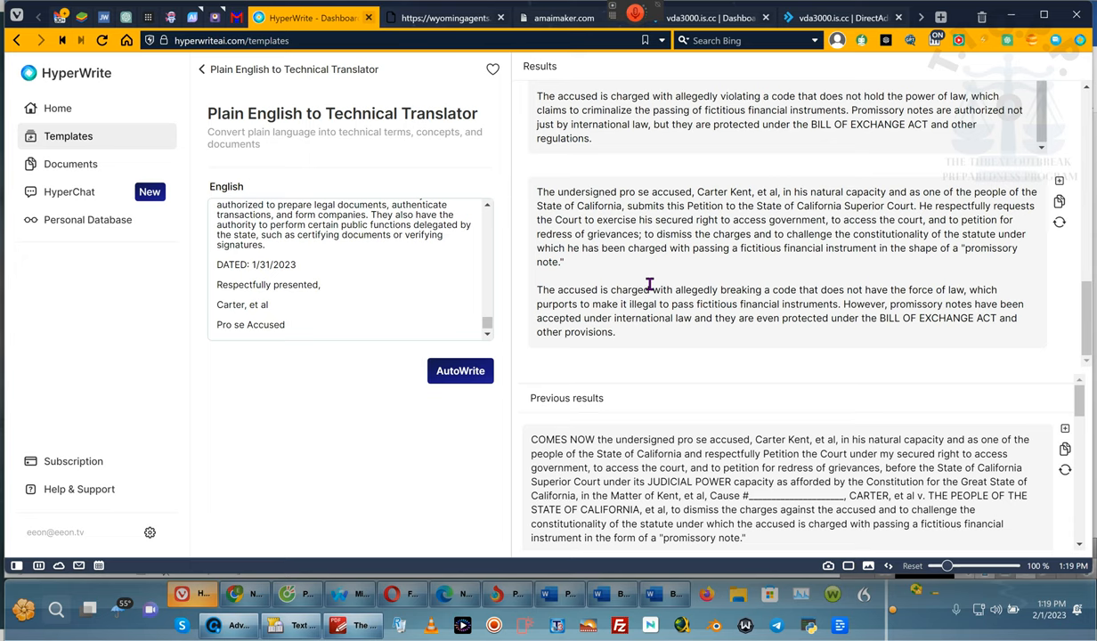
{"action": "mouse_move", "coordinate": [644, 362]}
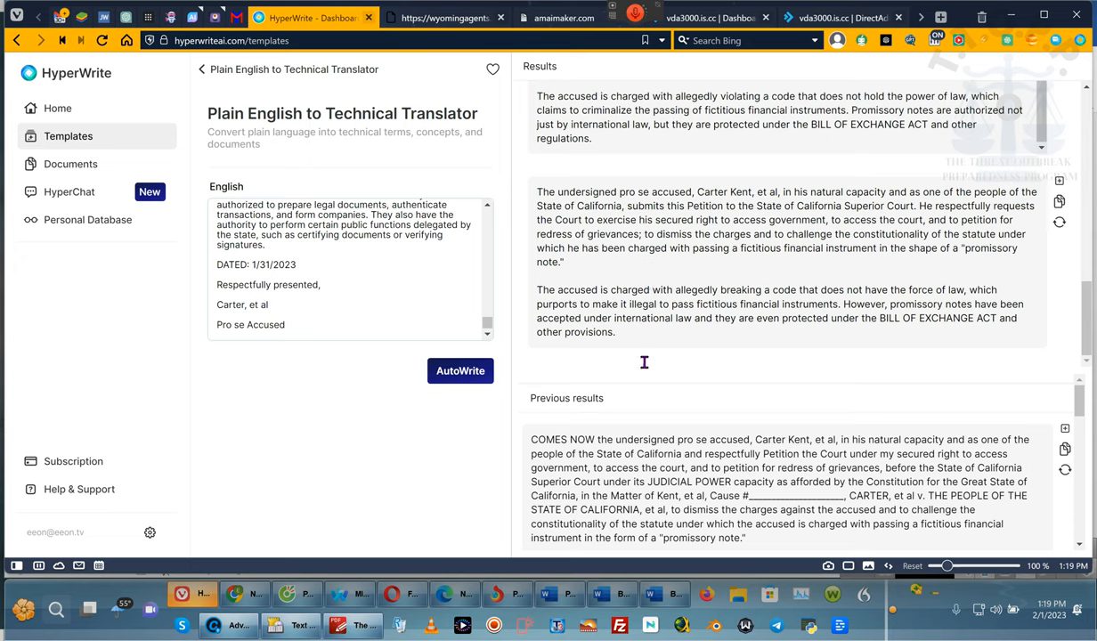
{"action": "mouse_move", "coordinate": [424, 108]}
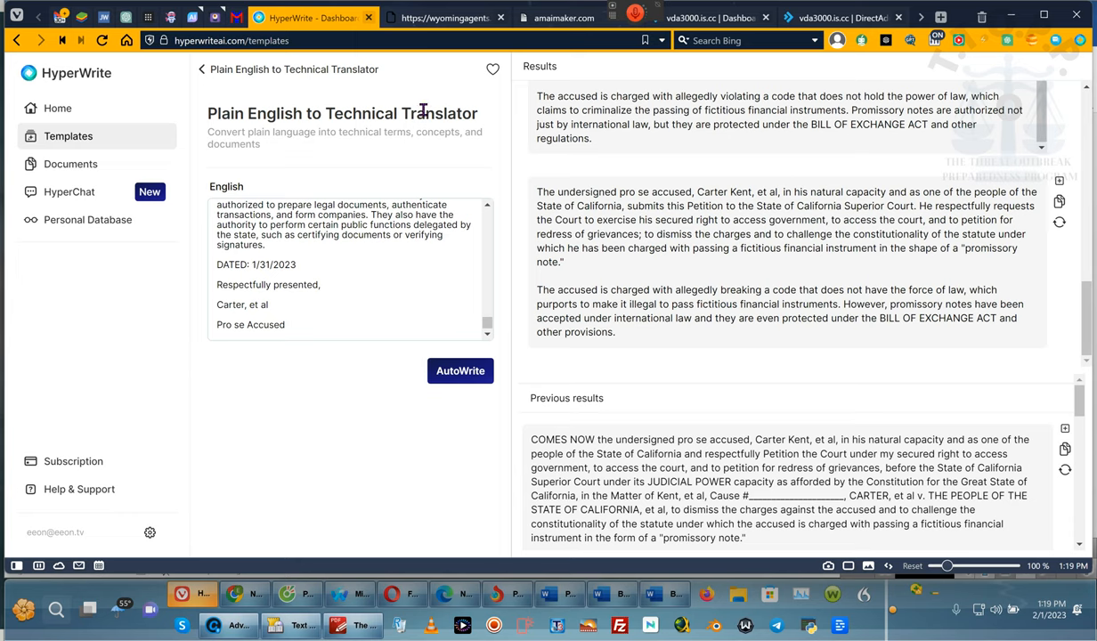
{"action": "mouse_move", "coordinate": [656, 188]}
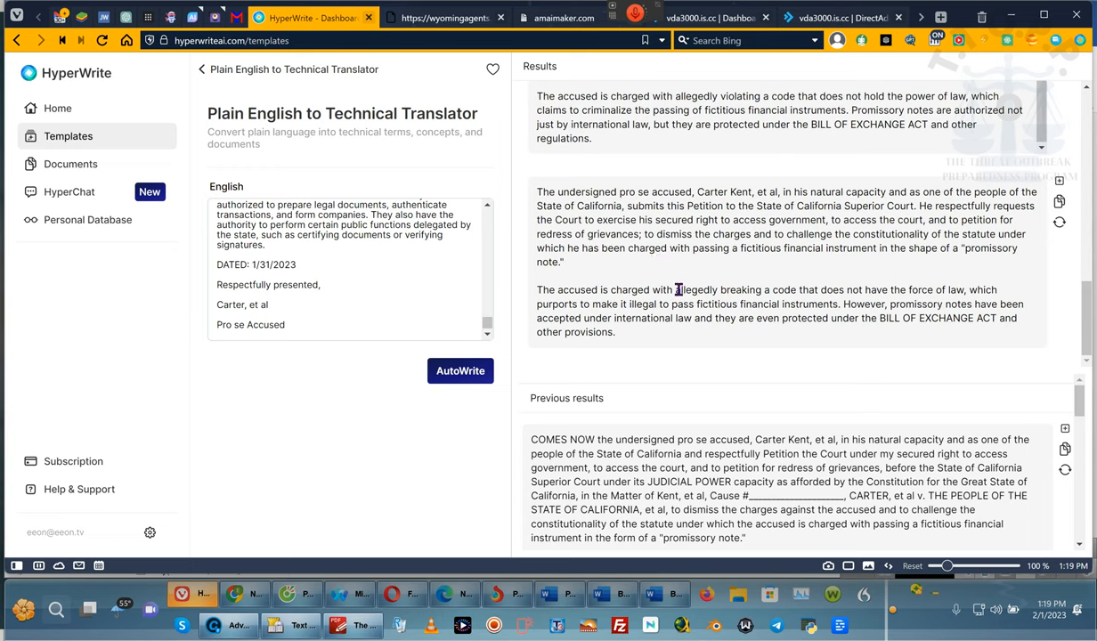
{"action": "mouse_move", "coordinate": [798, 235]}
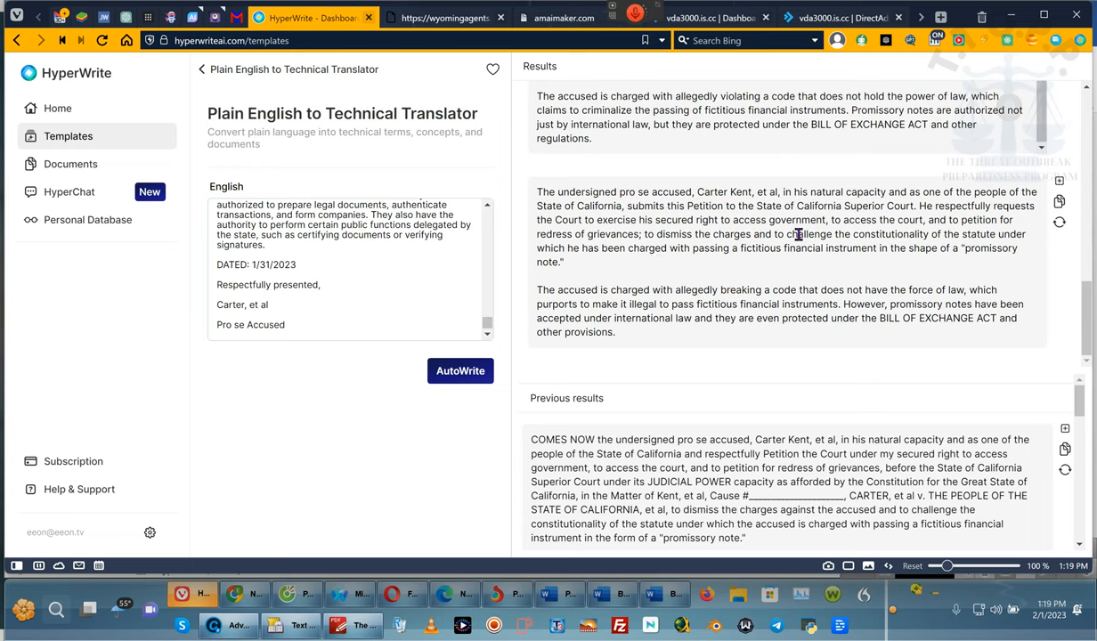
{"action": "mouse_move", "coordinate": [718, 132]}
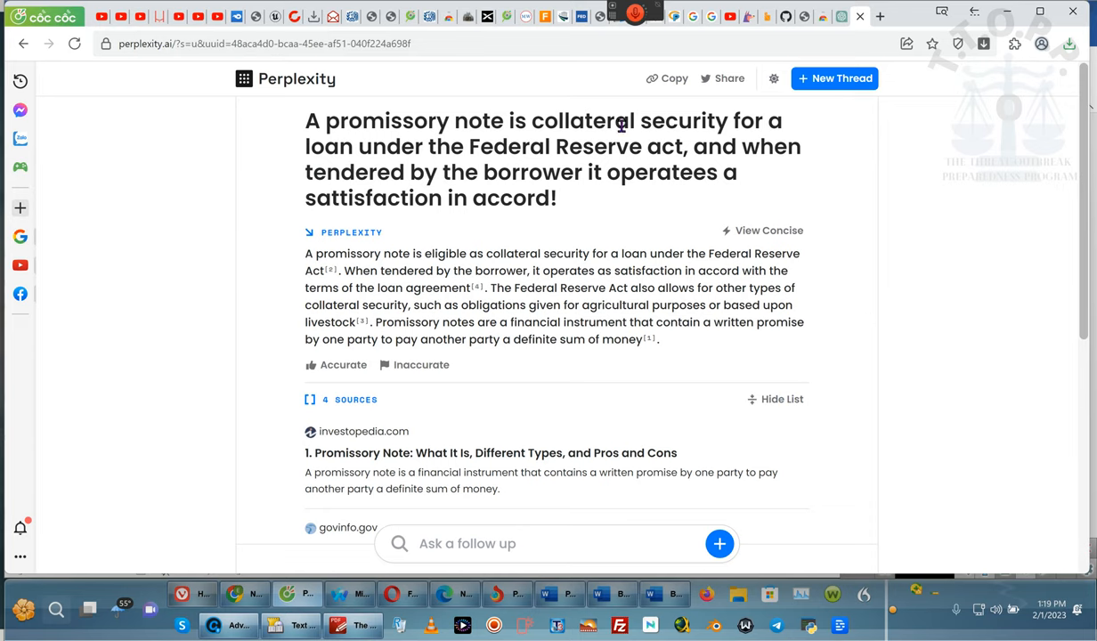
{"action": "mouse_move", "coordinate": [523, 158]}
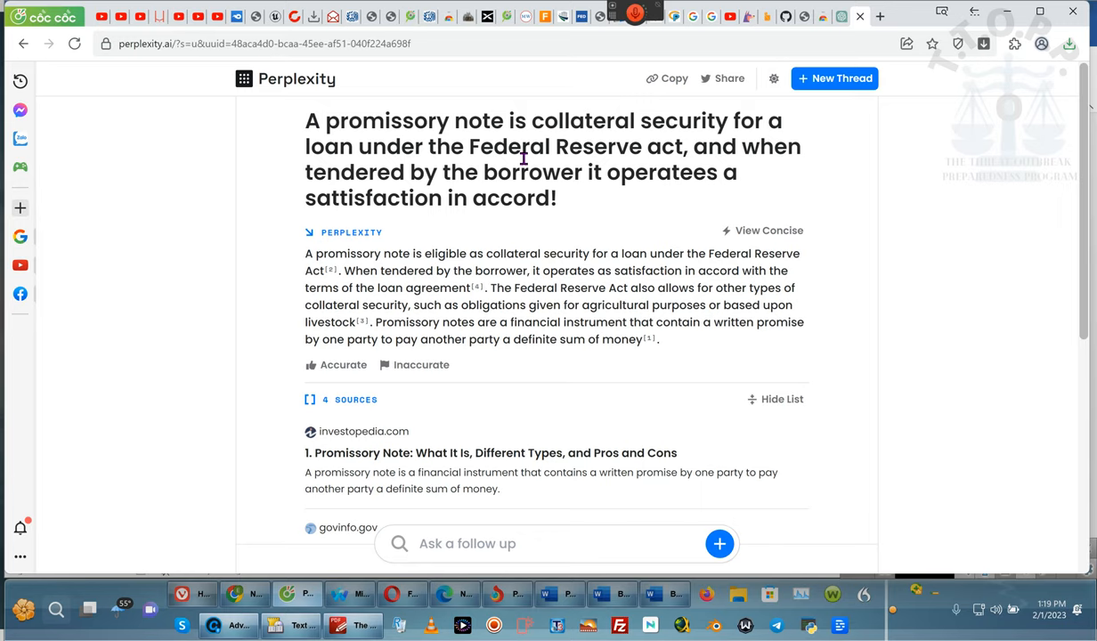
{"action": "mouse_move", "coordinate": [835, 78]}
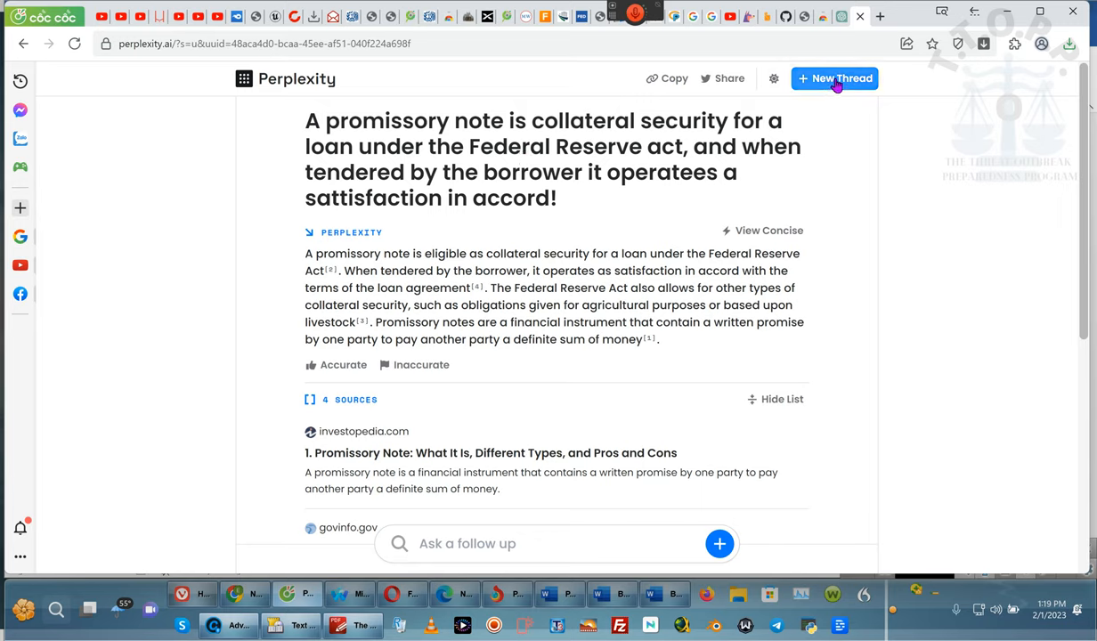
Step: Ask a new thread what a petition for wrongful foreclosure must include
{"action": "left_click", "coordinate": [834, 78]}
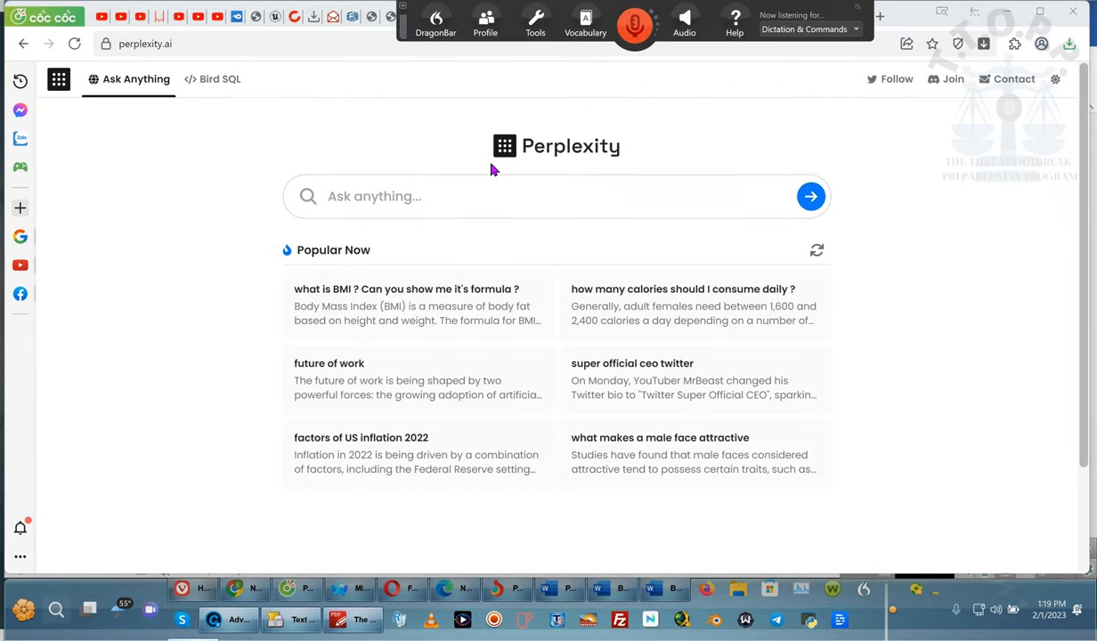
{"action": "left_click", "coordinate": [437, 196]}
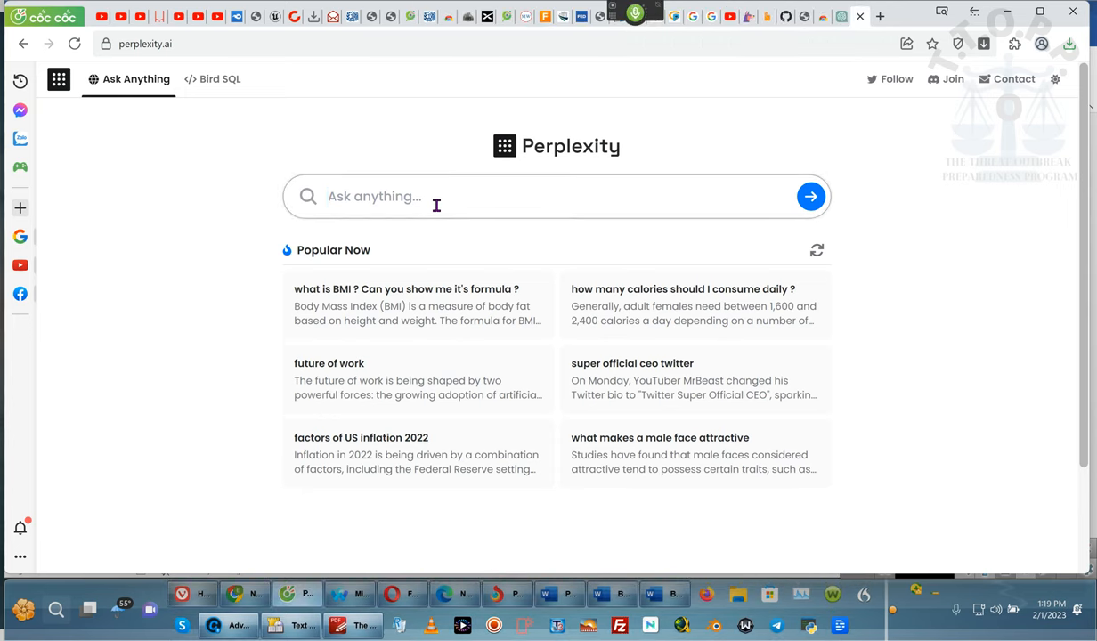
{"action": "mouse_move", "coordinate": [239, 260]}
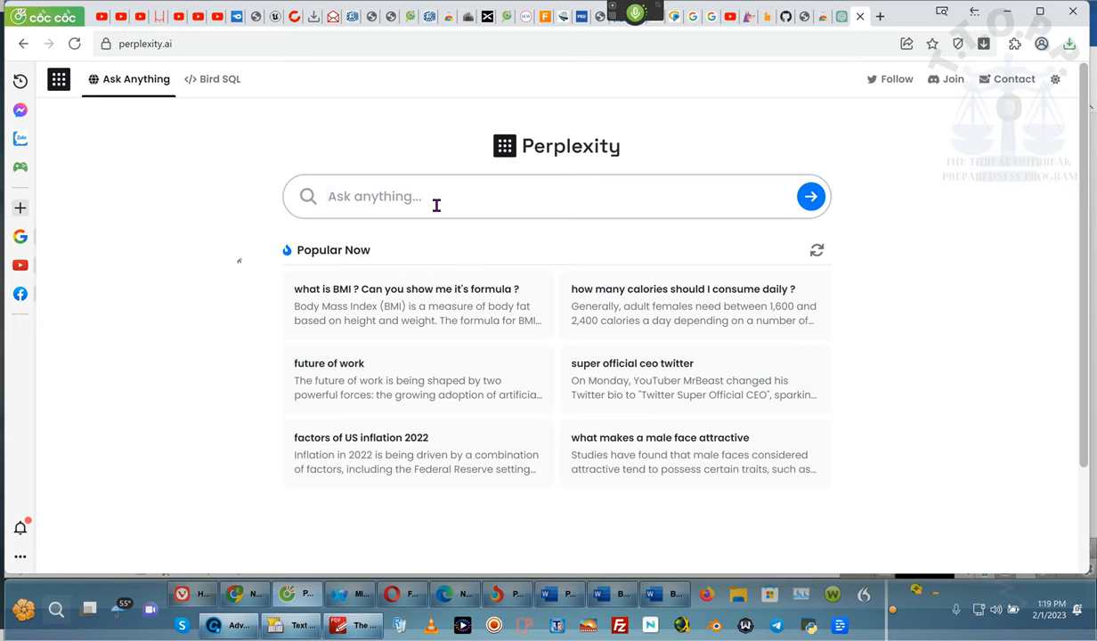
{"action": "type", "text": "A petition for wrongful foreclosure"}
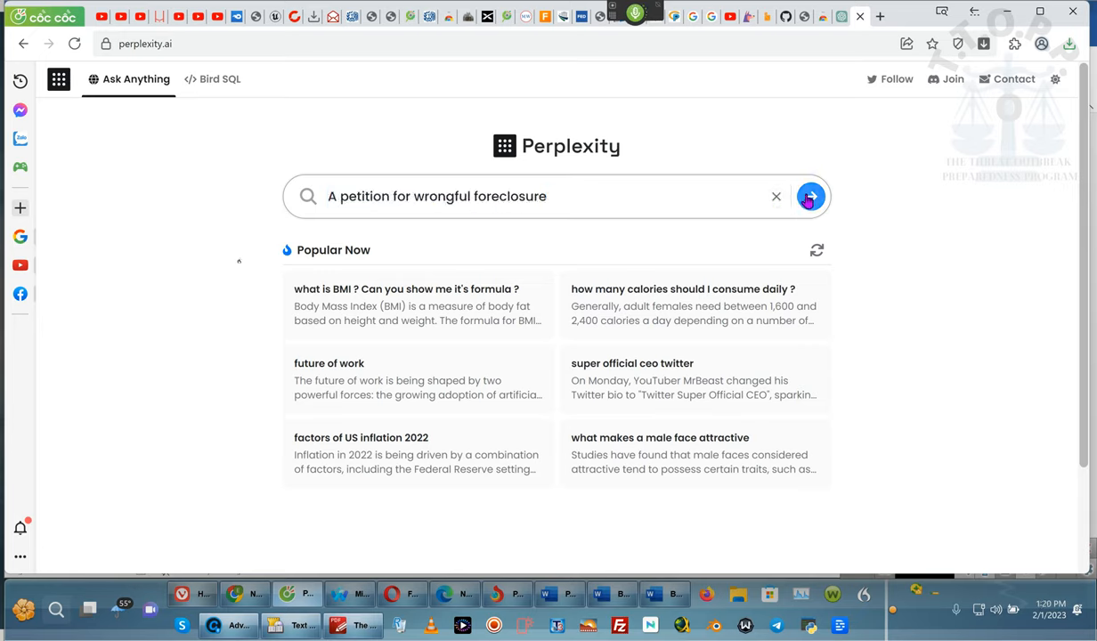
{"action": "left_click", "coordinate": [809, 196]}
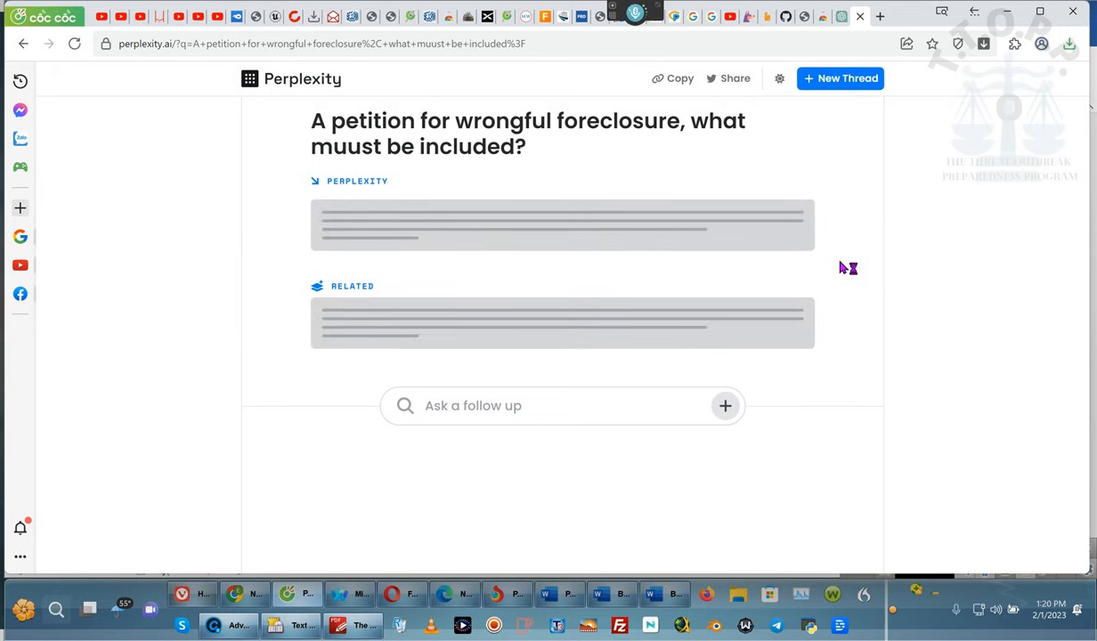
{"action": "mouse_move", "coordinate": [341, 159]}
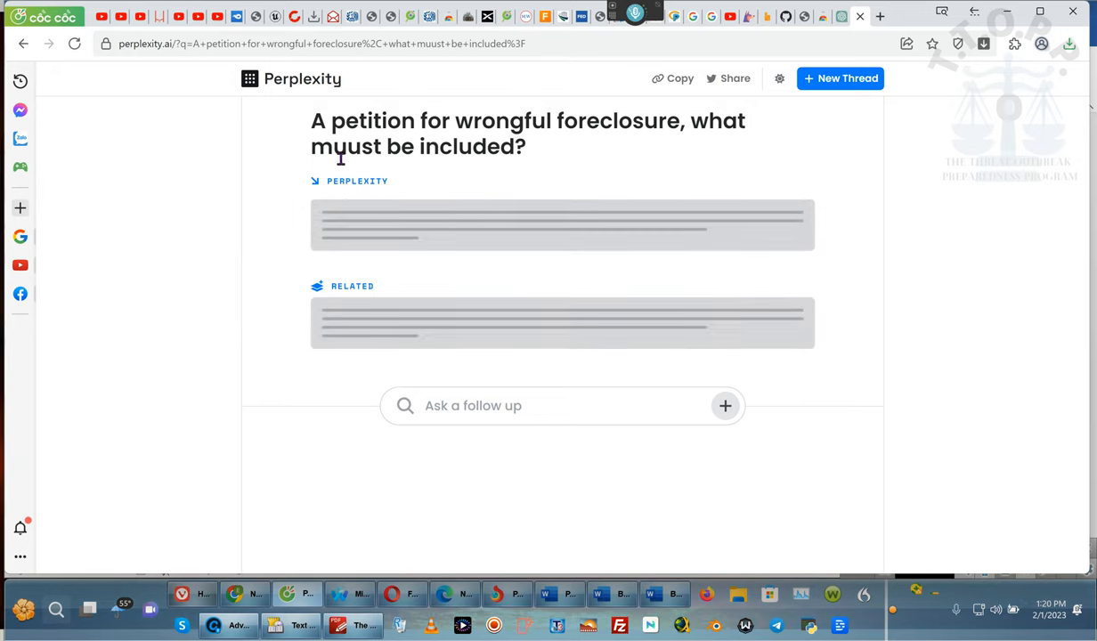
{"action": "mouse_move", "coordinate": [496, 162]}
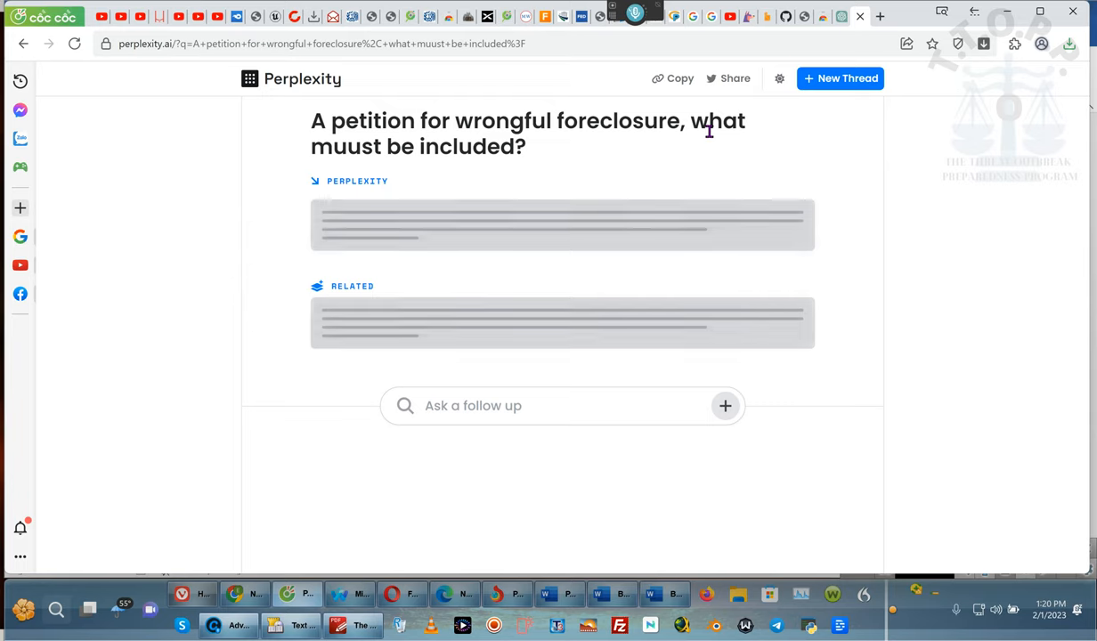
{"action": "mouse_move", "coordinate": [592, 250]}
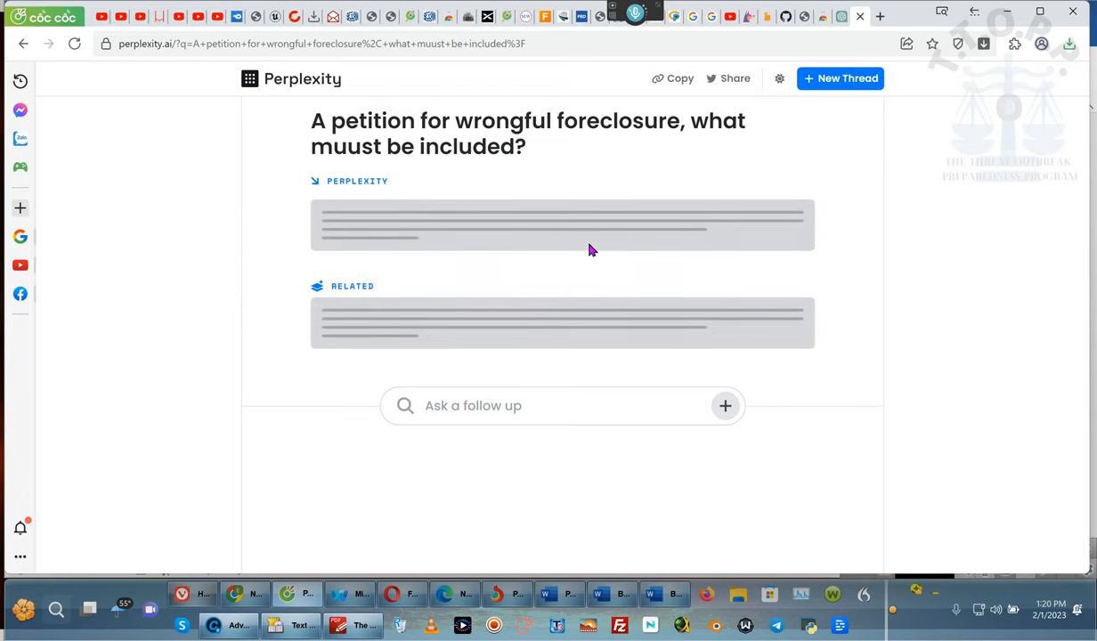
{"action": "mouse_move", "coordinate": [449, 381]}
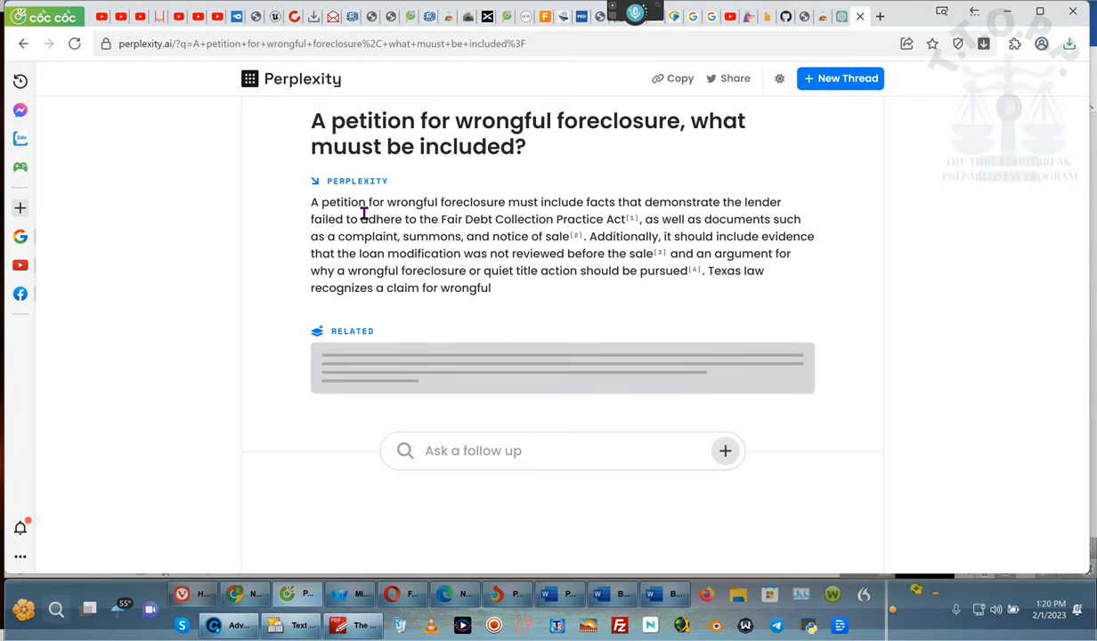
{"action": "mouse_move", "coordinate": [586, 223]}
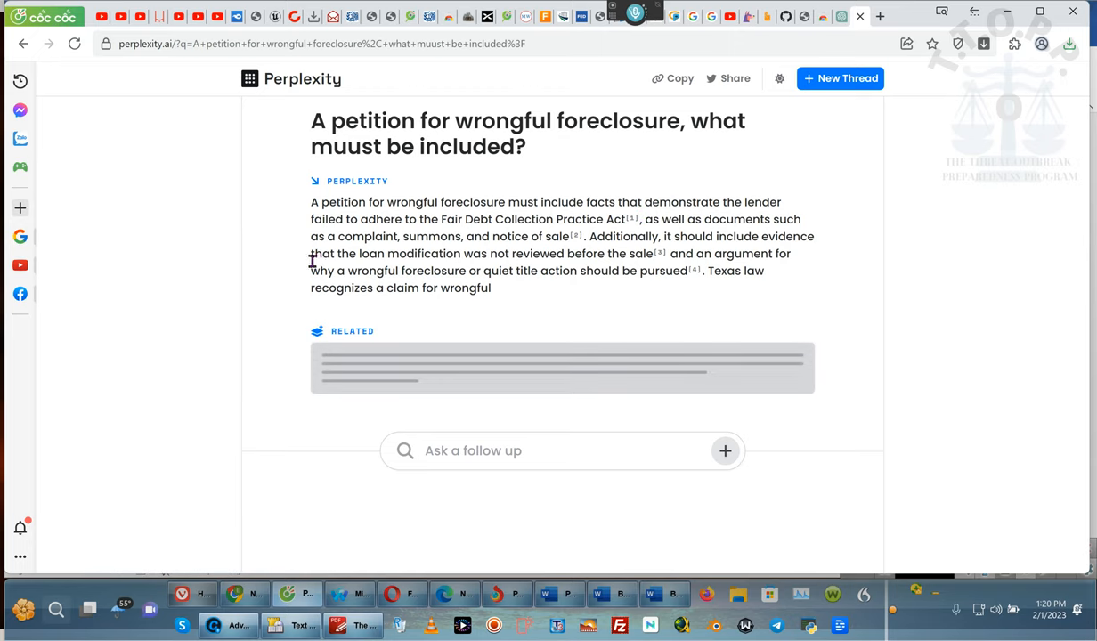
{"action": "mouse_move", "coordinate": [747, 250]}
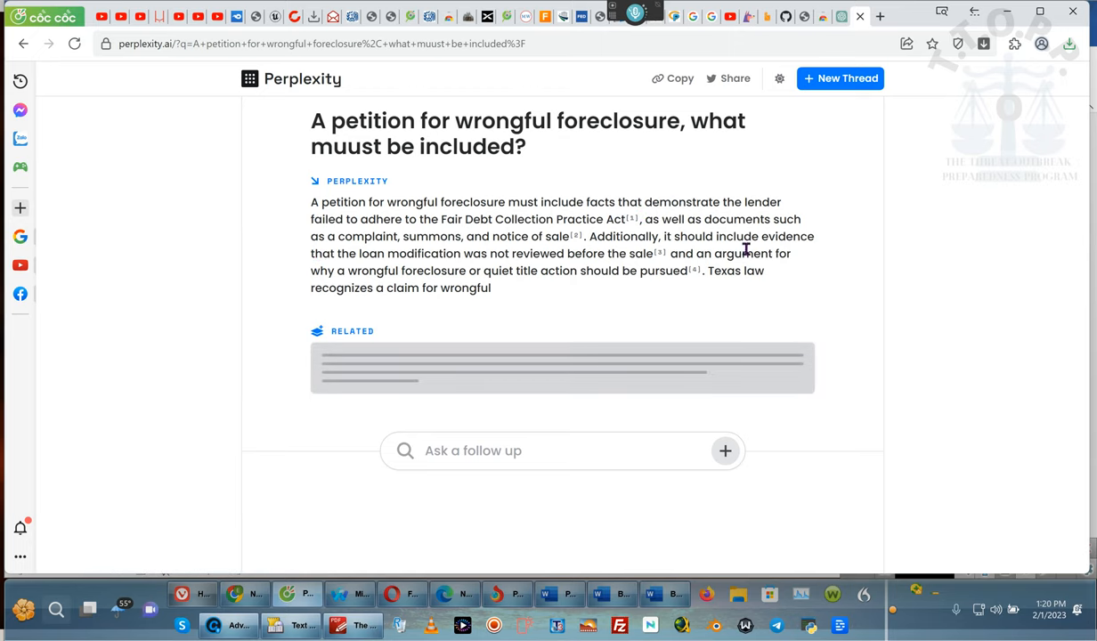
{"action": "mouse_move", "coordinate": [741, 224]}
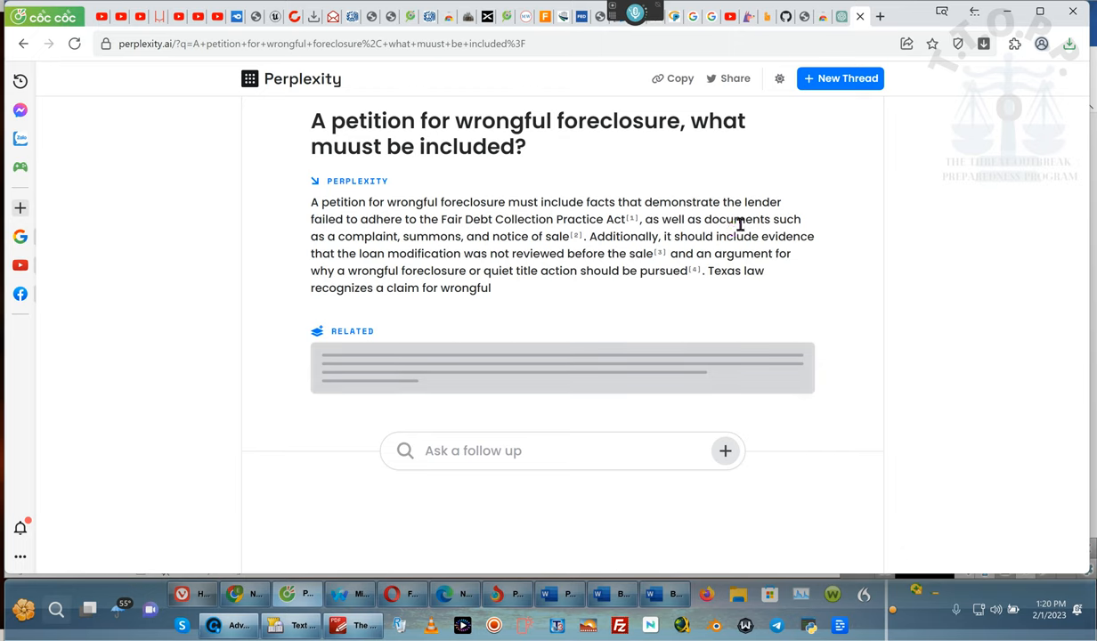
{"action": "mouse_move", "coordinate": [834, 330]}
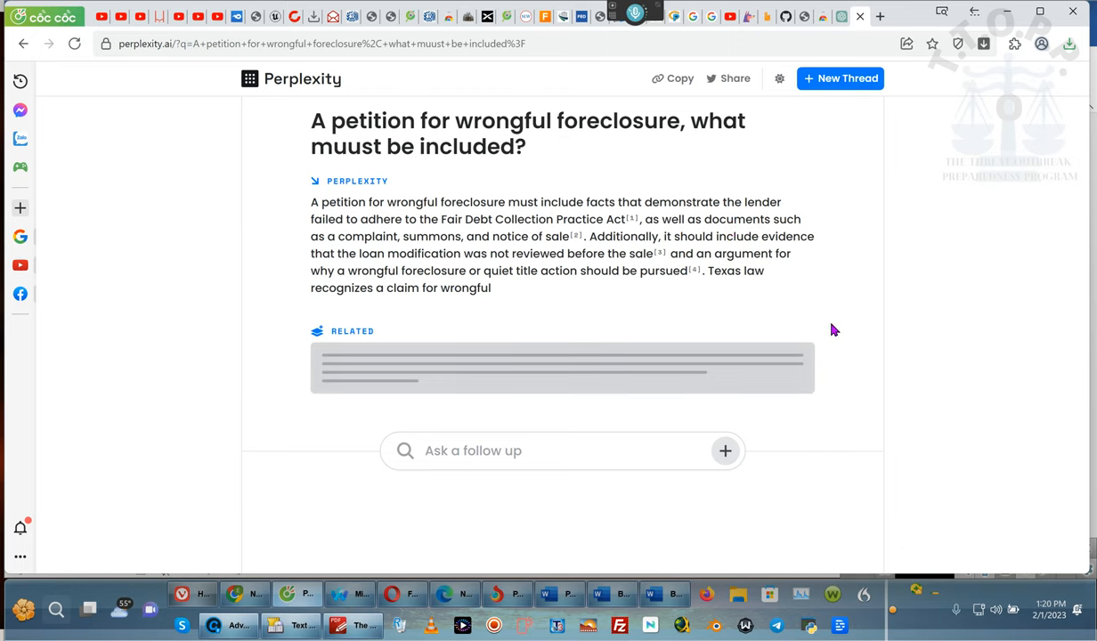
{"action": "mouse_move", "coordinate": [829, 328]}
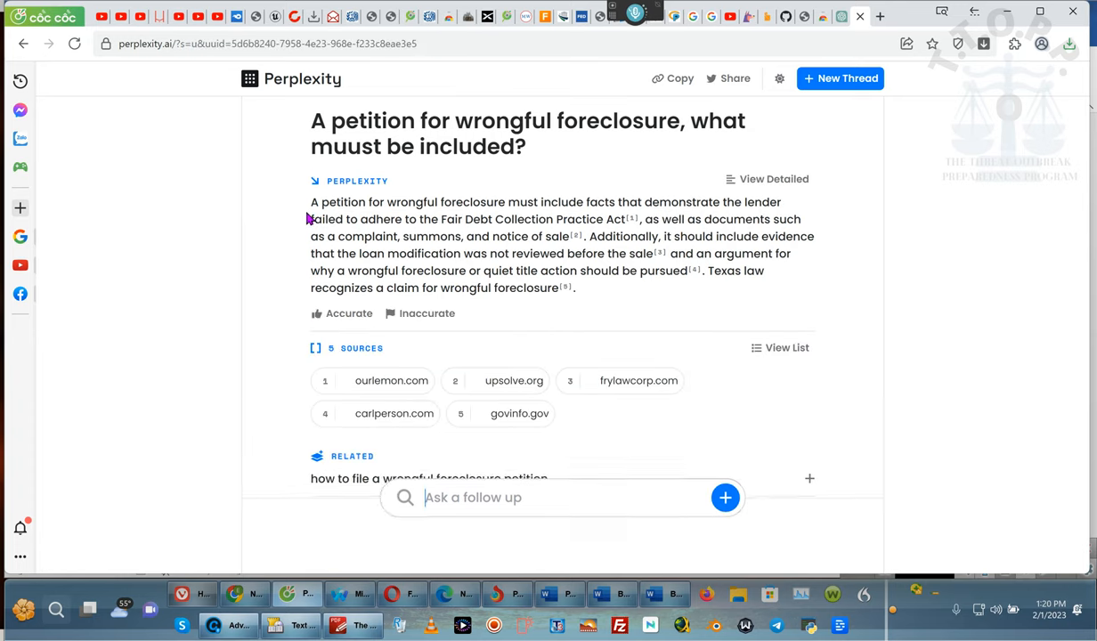
Step: Select the answer's opening sentence through Fair Debt Collection Practice Act
{"action": "scroll", "scroll_direction": "down", "scroll_amount": 3}
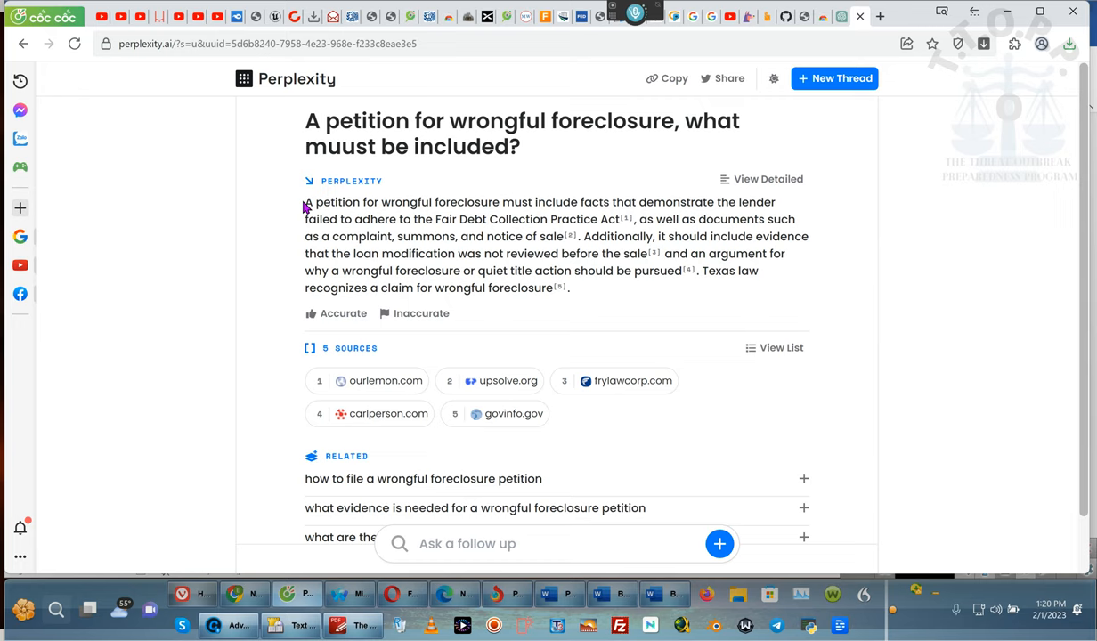
{"action": "left_click_drag", "start_coordinate": [304, 203], "coordinate": [757, 203]}
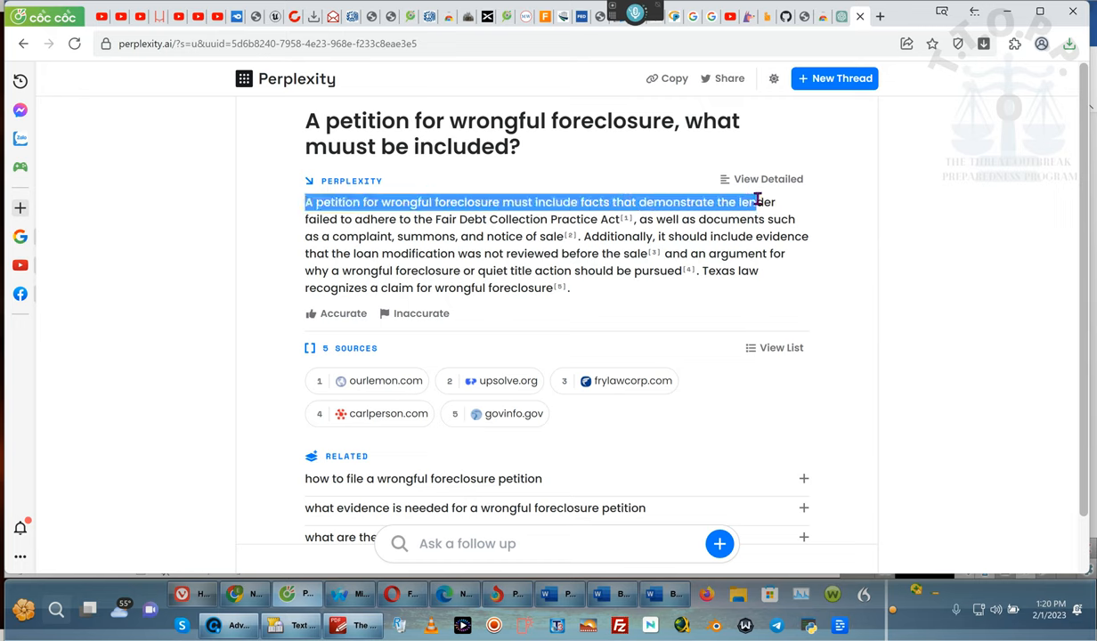
{"action": "left_click_drag", "start_coordinate": [757, 203], "coordinate": [506, 229]}
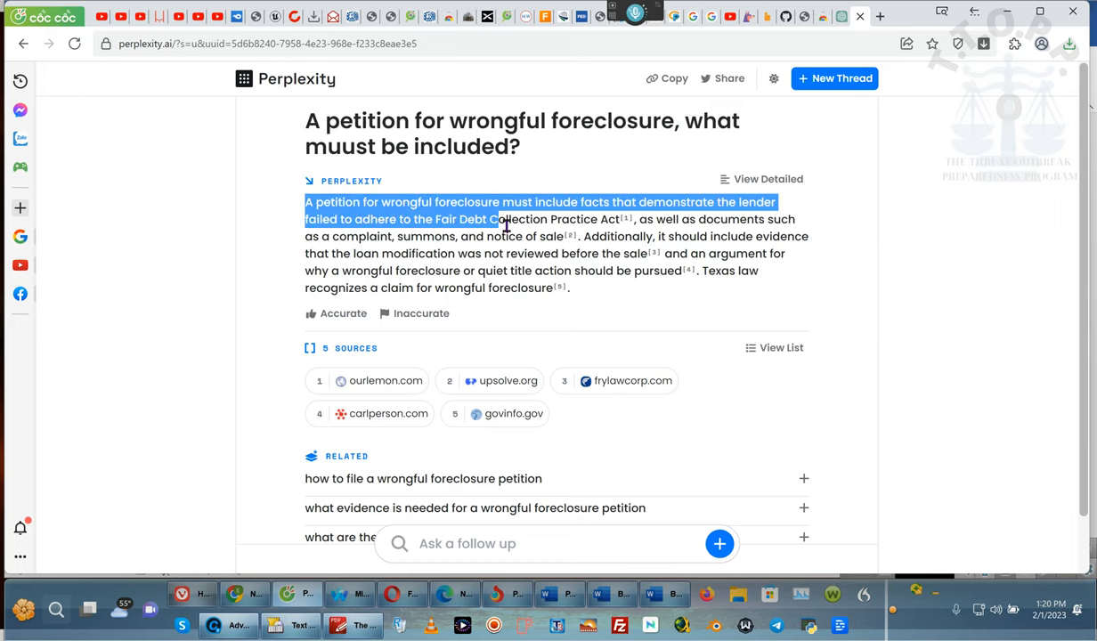
{"action": "mouse_move", "coordinate": [621, 228]}
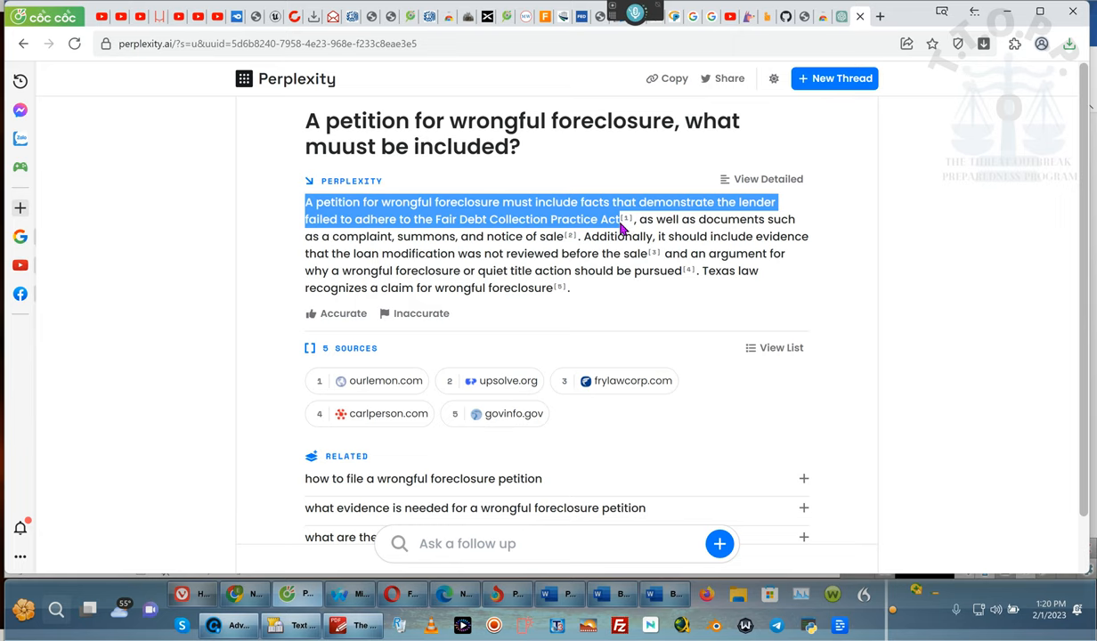
{"action": "mouse_move", "coordinate": [471, 531]}
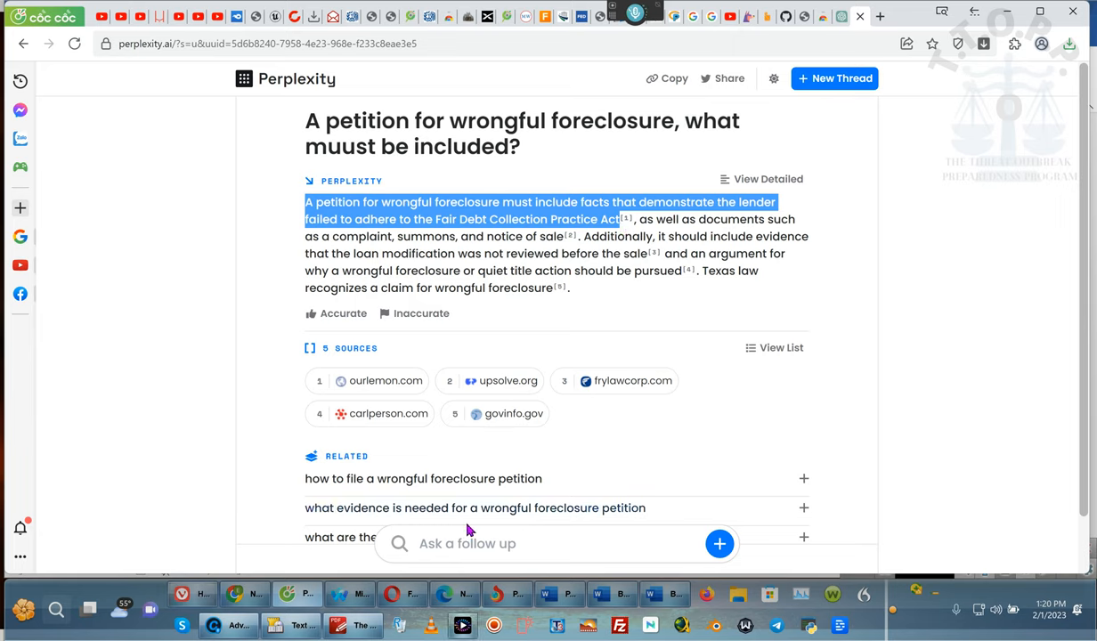
Step: Ask a follow-up on how to prove the lender failed to adhere to the FDCPA
{"action": "left_click", "coordinate": [466, 543]}
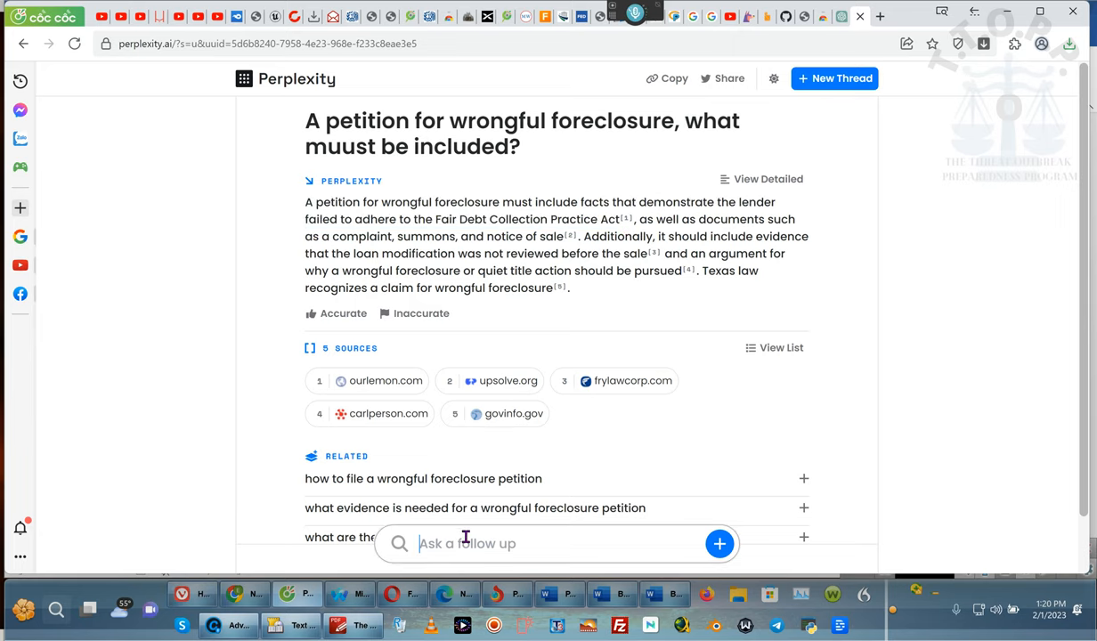
{"action": "type", "text": "how to prove"}
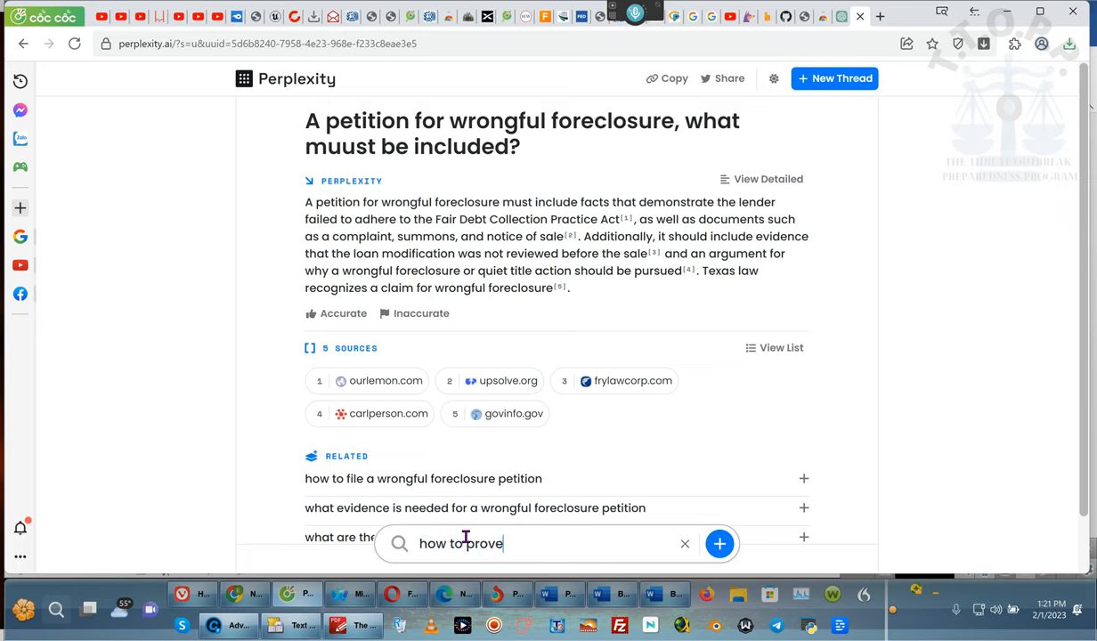
{"action": "type", "text": "the"}
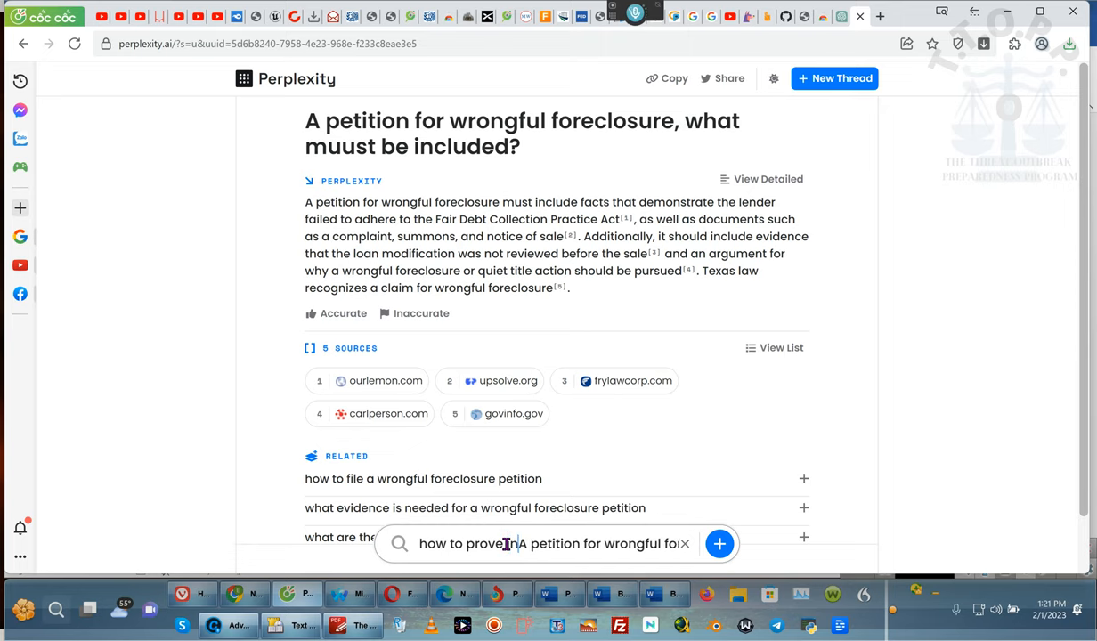
{"action": "left_click", "coordinate": [719, 543]}
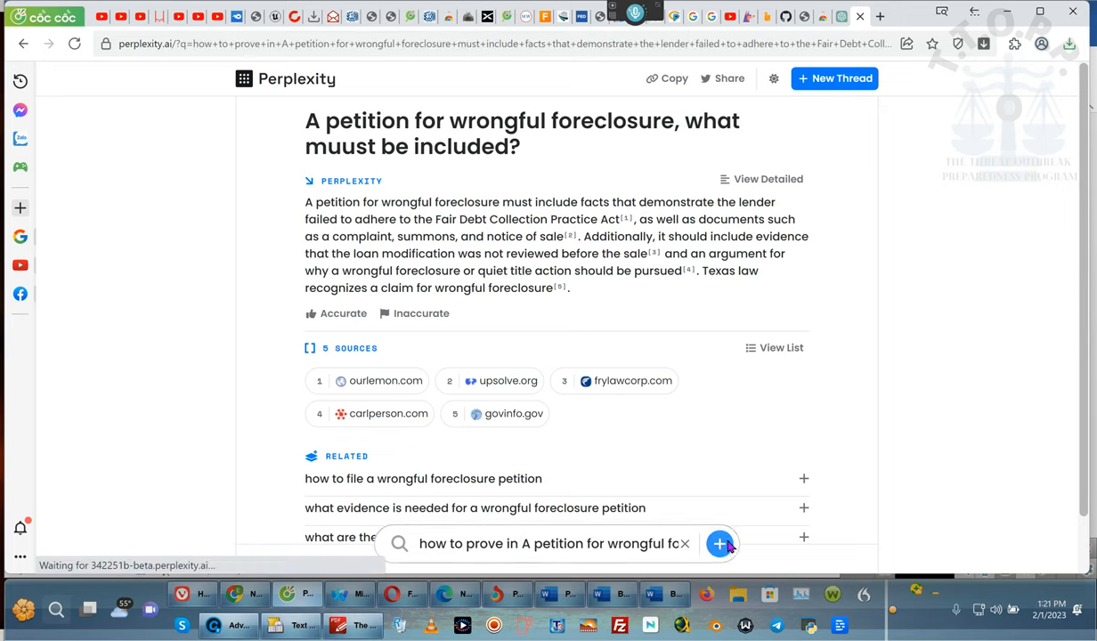
{"action": "left_click", "coordinate": [720, 543]}
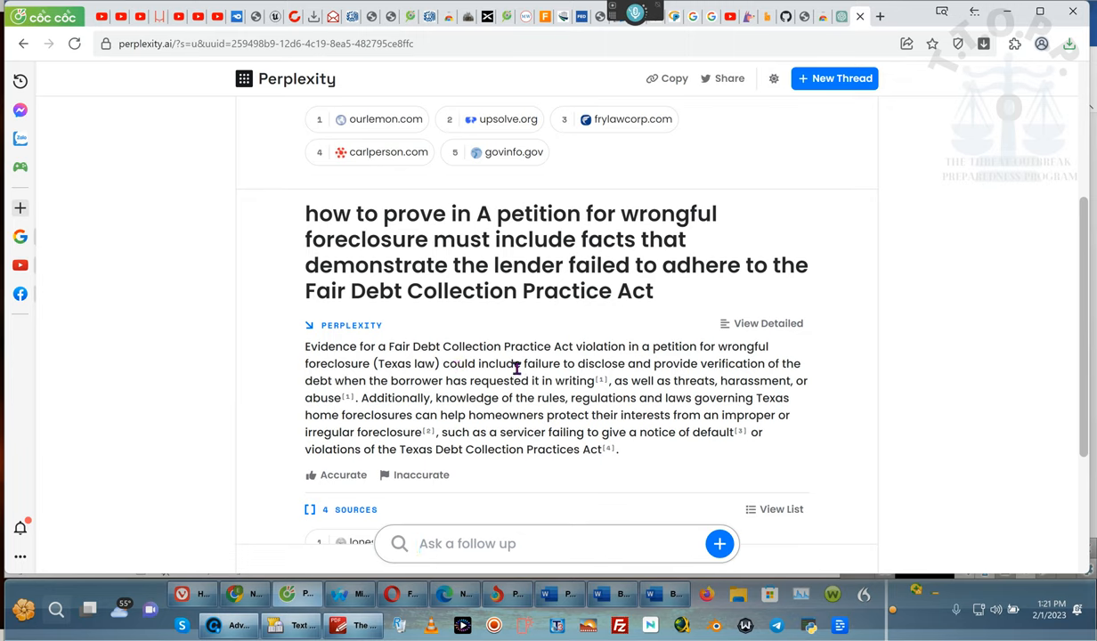
{"action": "mouse_move", "coordinate": [650, 370]}
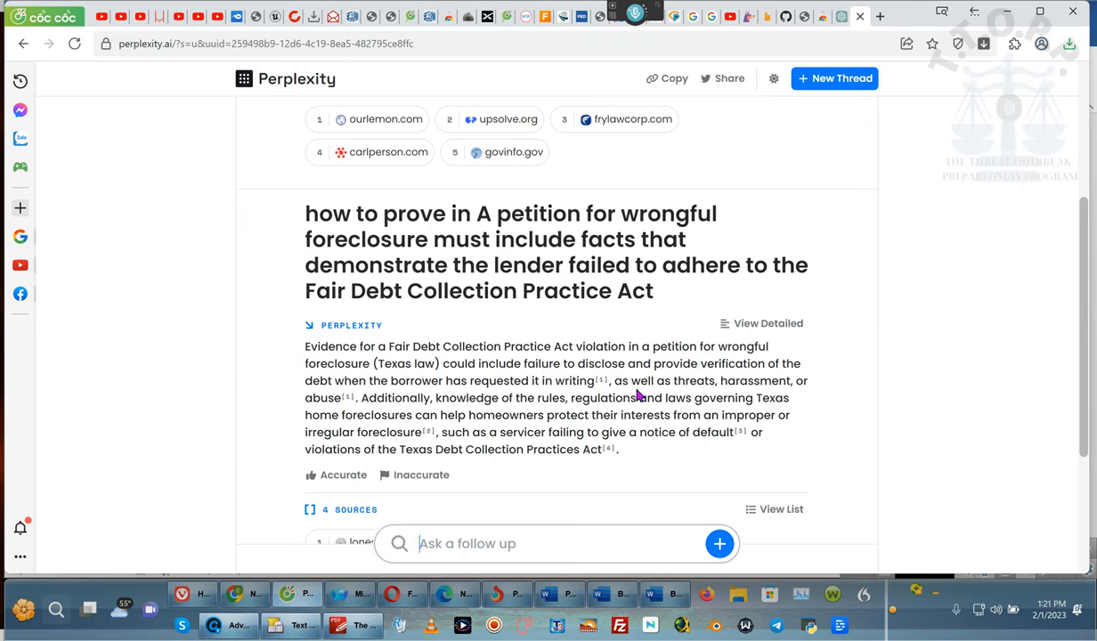
{"action": "mouse_move", "coordinate": [360, 407]}
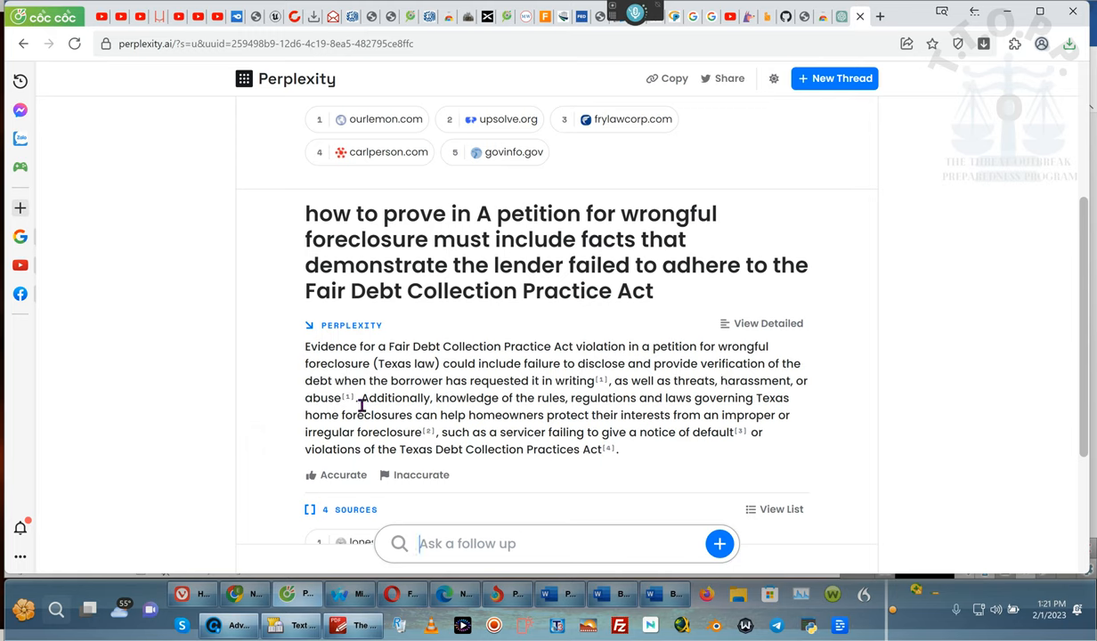
{"action": "mouse_move", "coordinate": [495, 401]}
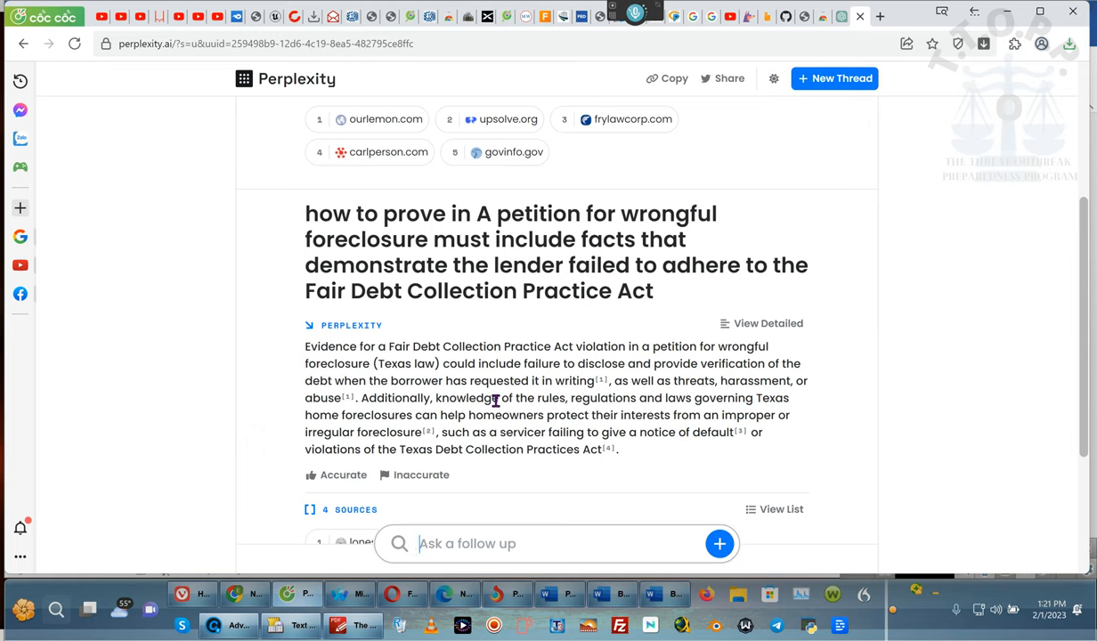
{"action": "mouse_move", "coordinate": [664, 404]}
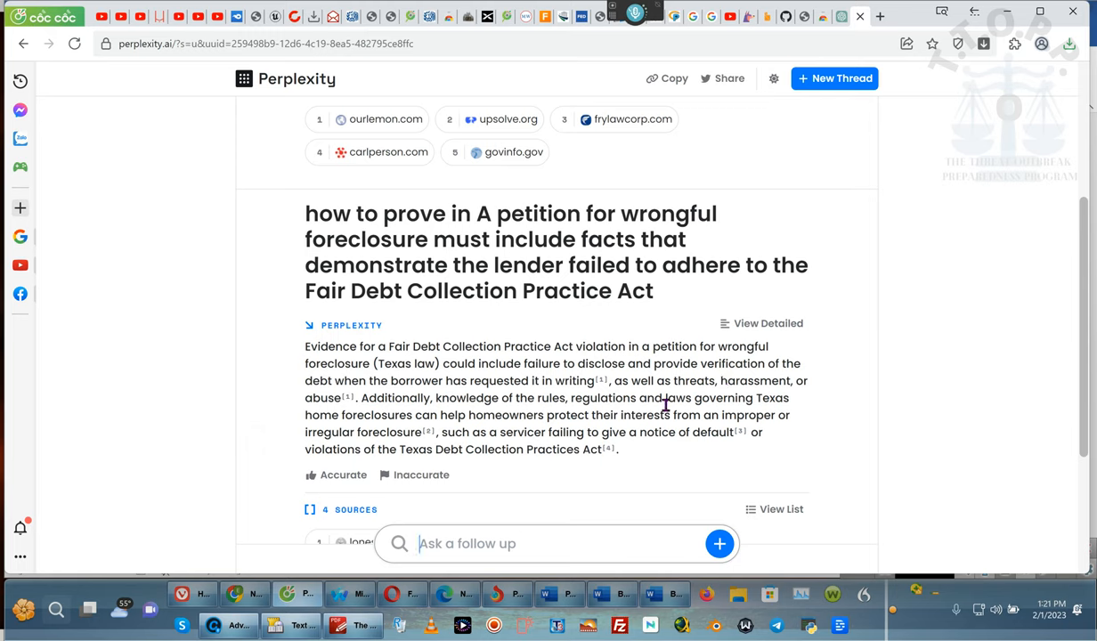
{"action": "mouse_move", "coordinate": [422, 381]}
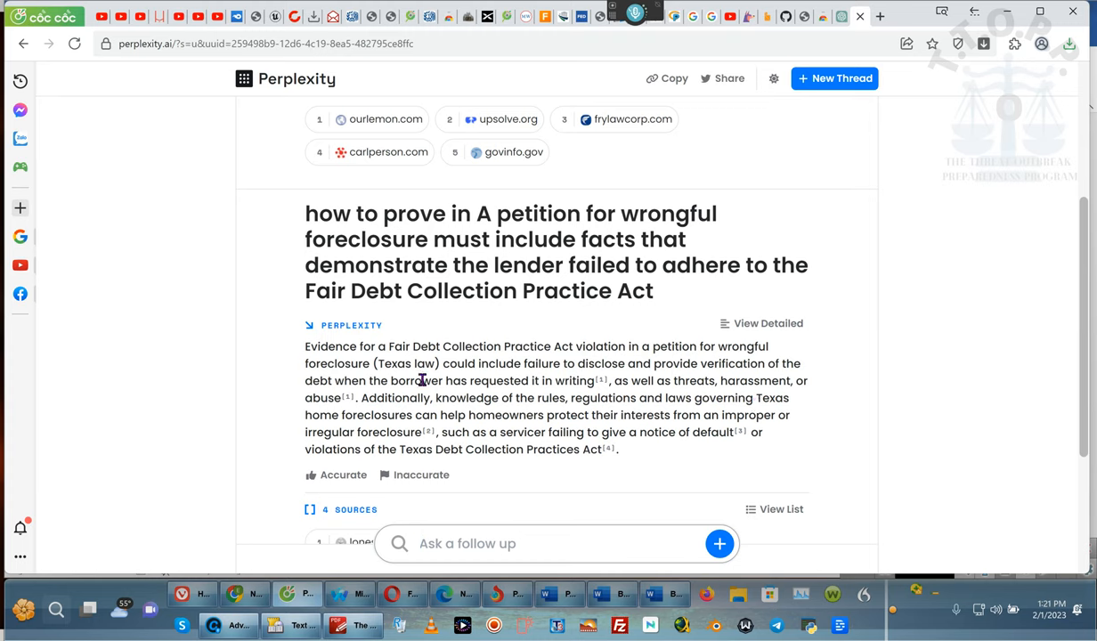
{"action": "mouse_move", "coordinate": [472, 385]}
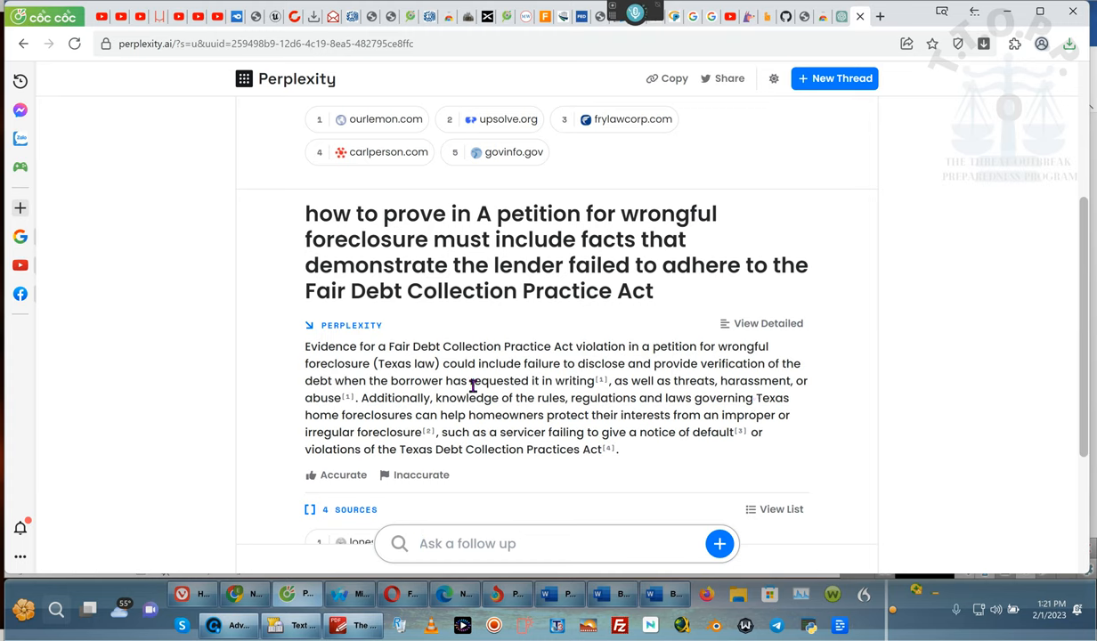
{"action": "mouse_move", "coordinate": [673, 406]}
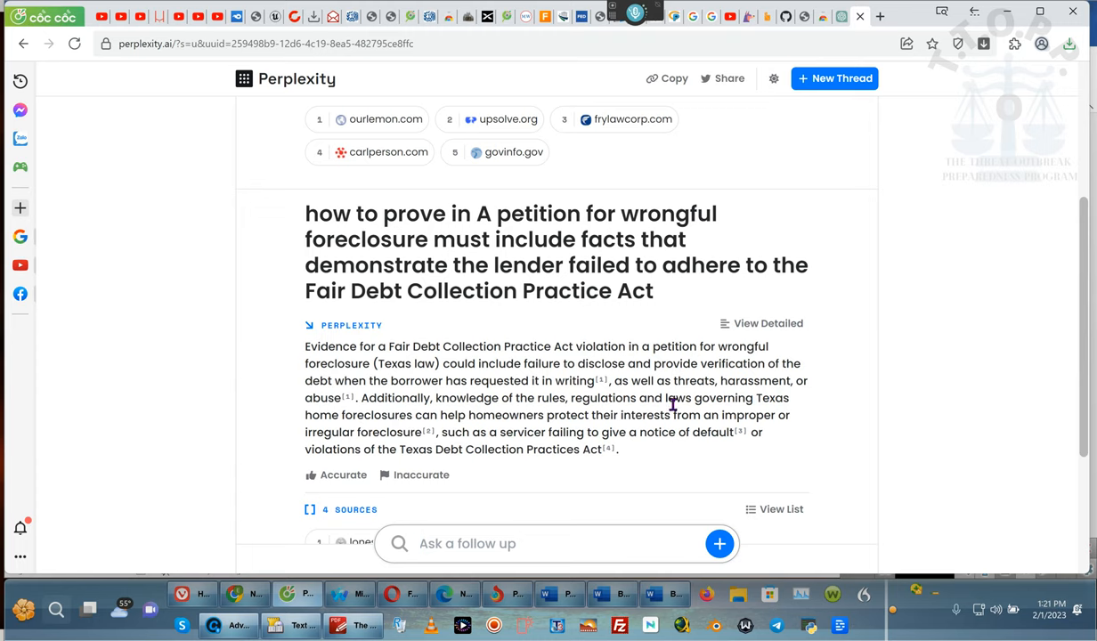
{"action": "mouse_move", "coordinate": [690, 353]}
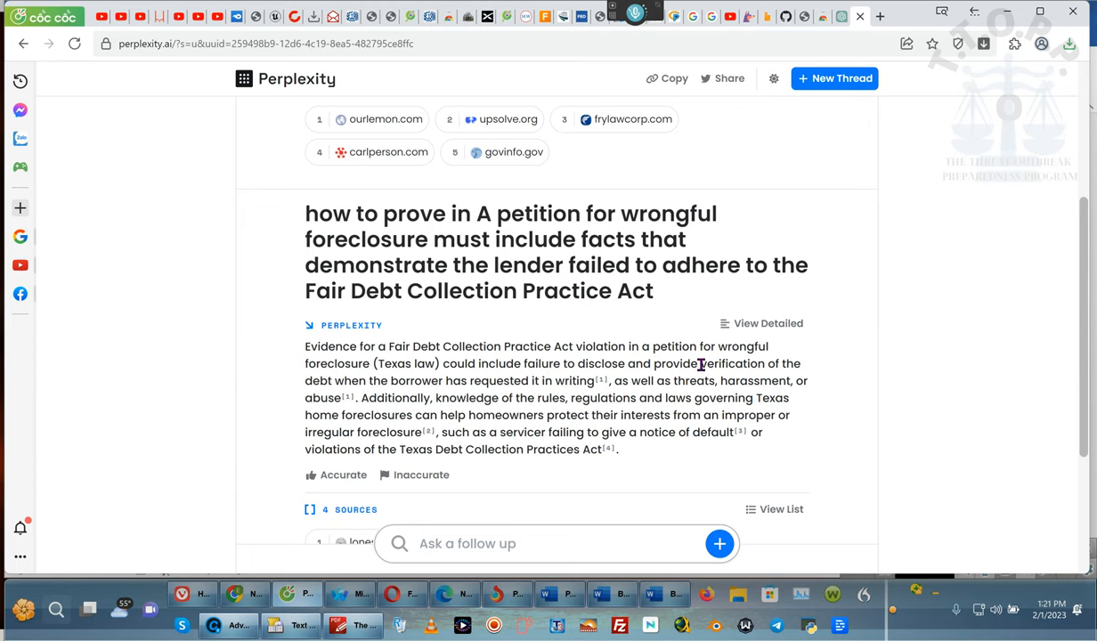
Step: Select the word verification in the answer and view its four sources below
{"action": "double_click", "coordinate": [734, 363]}
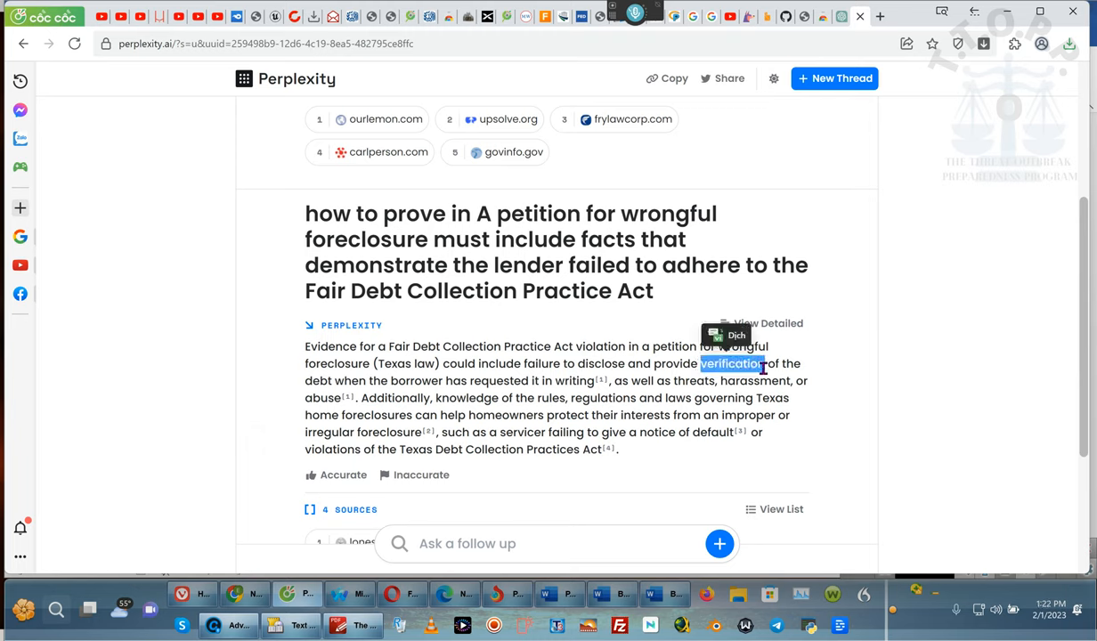
{"action": "mouse_move", "coordinate": [894, 374]}
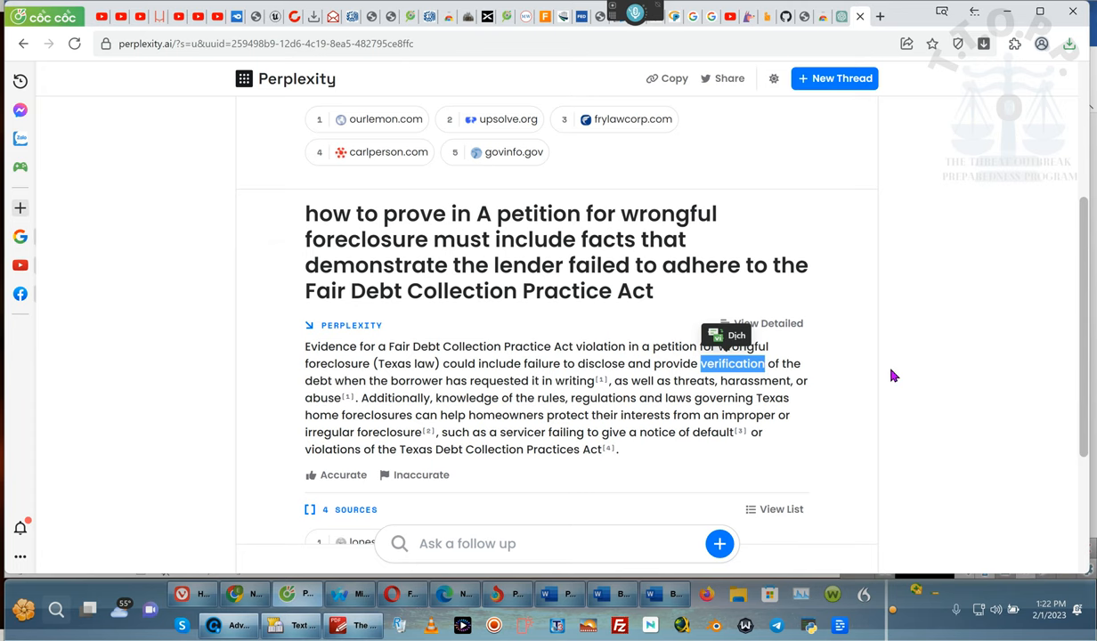
{"action": "scroll", "scroll_direction": "down", "scroll_amount": 3}
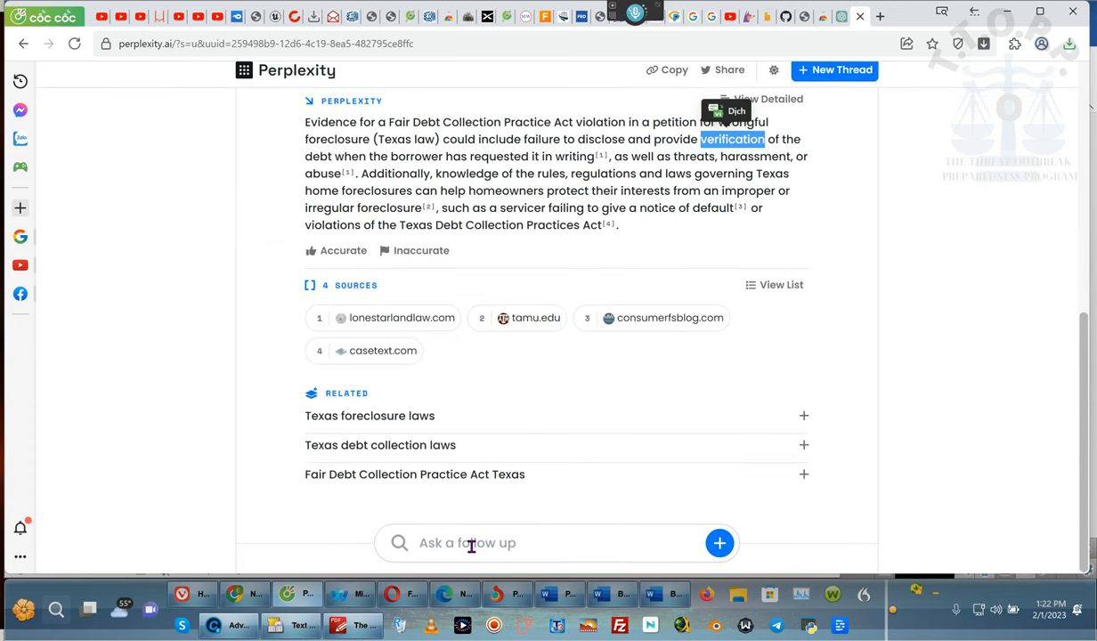
Step: Ask the follow-up 'verification- Legal termonology' and get an answer naming validation of debts
{"action": "type", "text": "verification"}
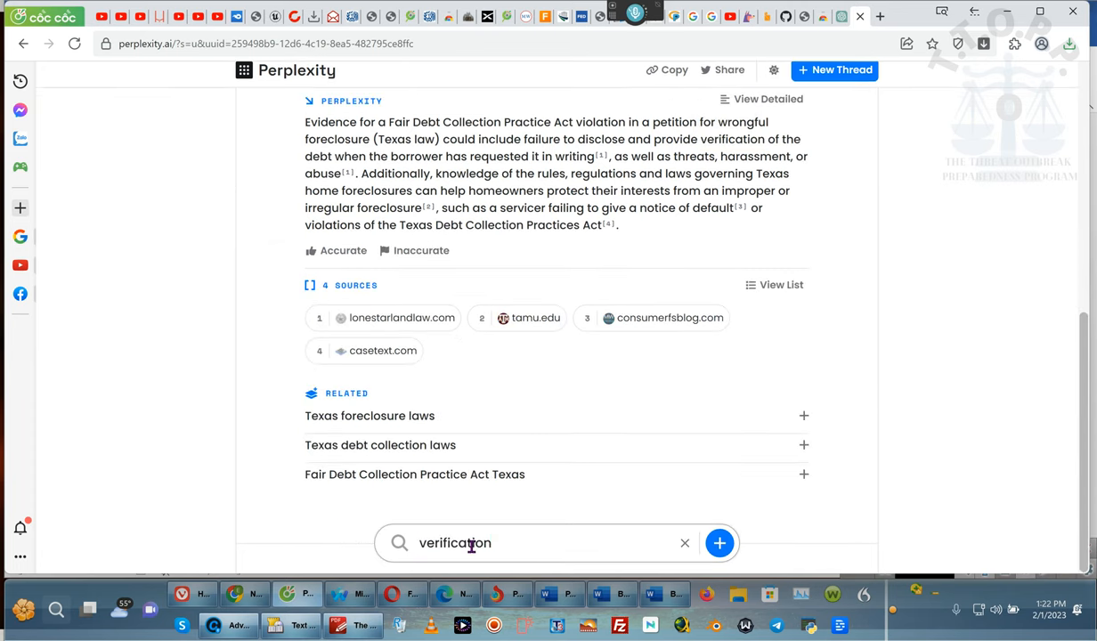
{"action": "type", "text": "-"}
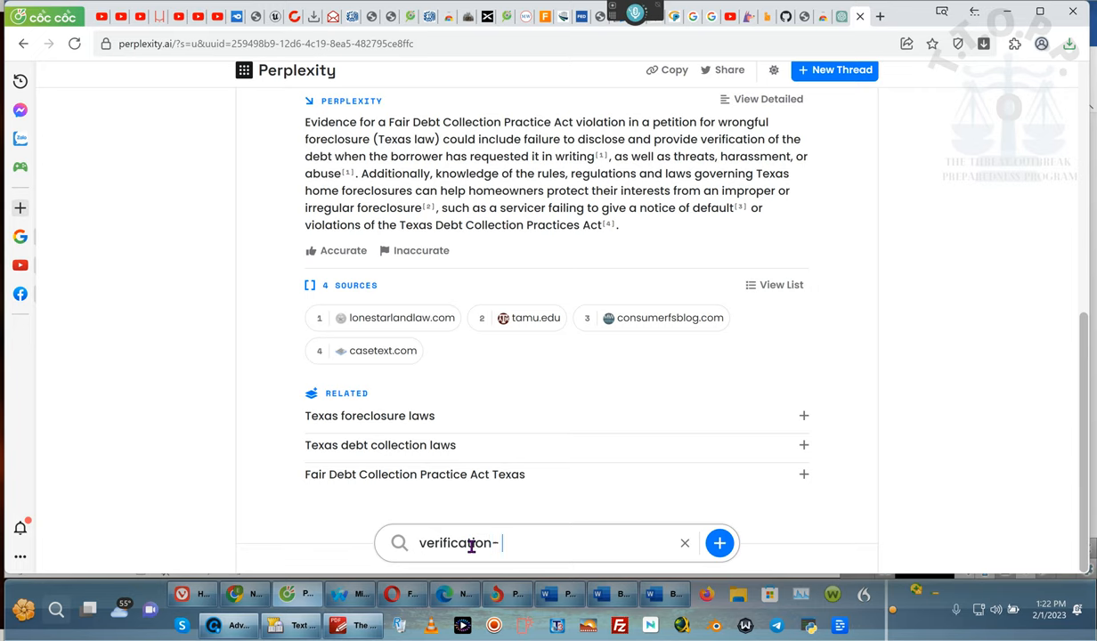
{"action": "type", "text": "Lega"}
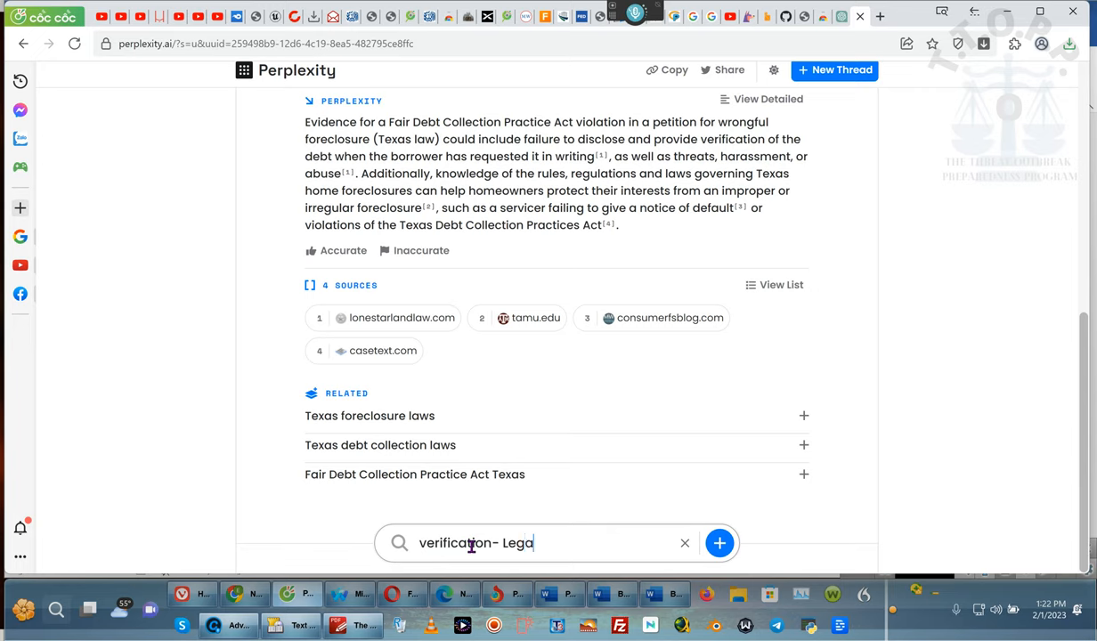
{"action": "type", "text": "ter"}
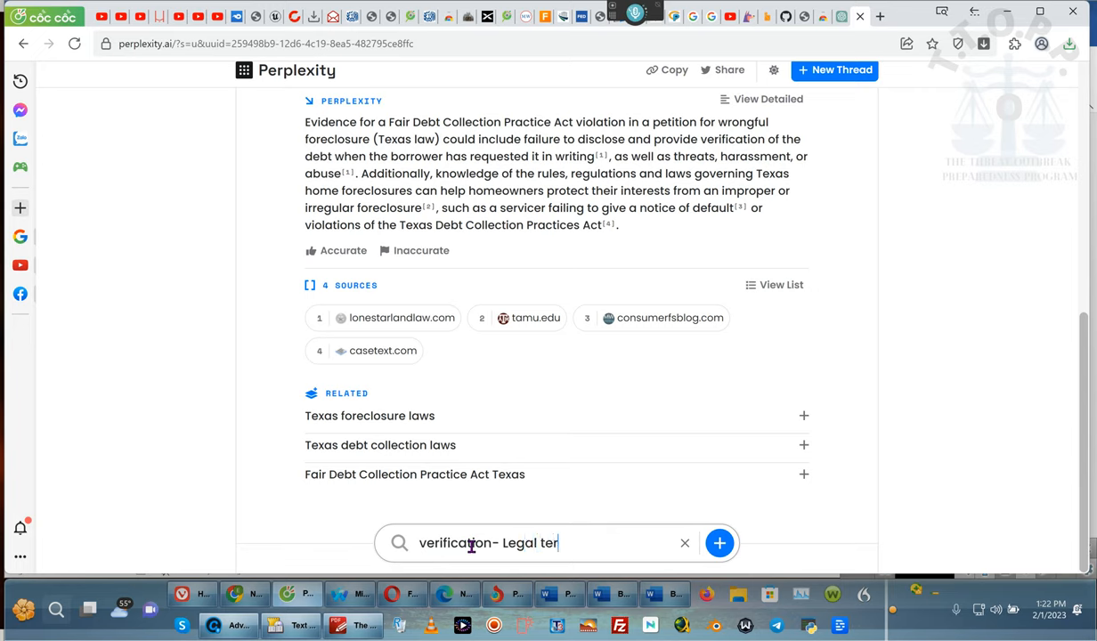
{"action": "type", "text": "mon"}
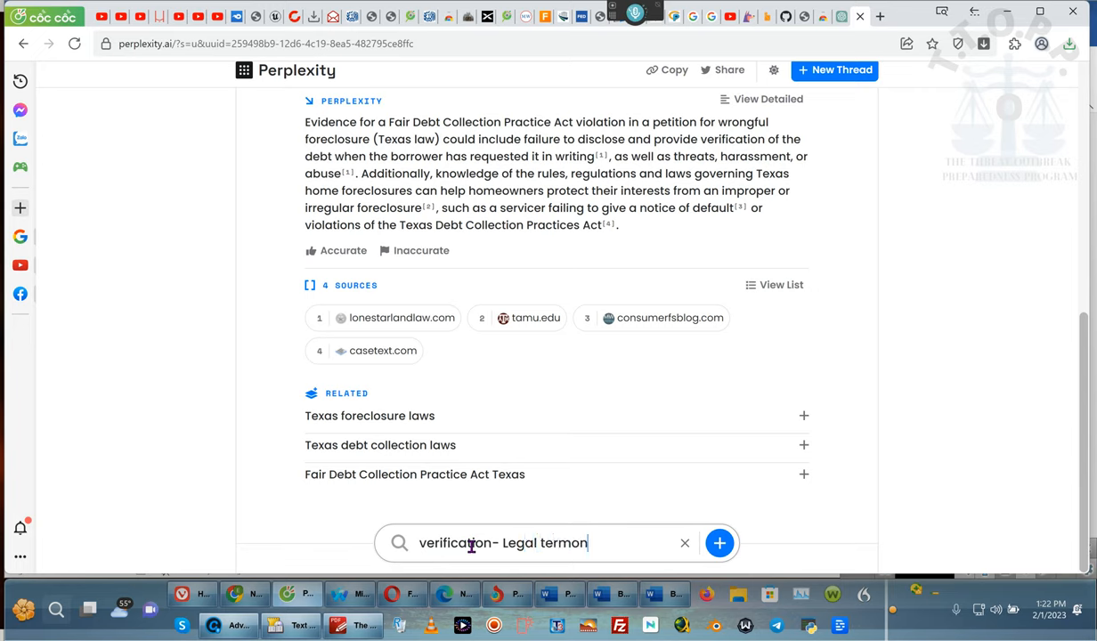
{"action": "type", "text": "ology"}
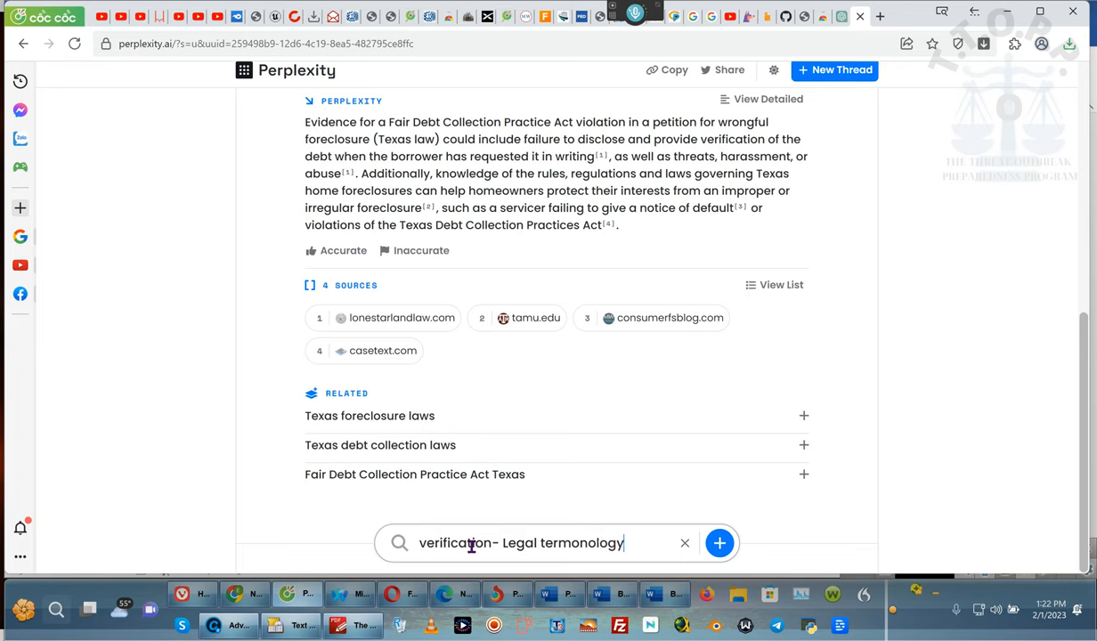
{"action": "left_click", "coordinate": [719, 543]}
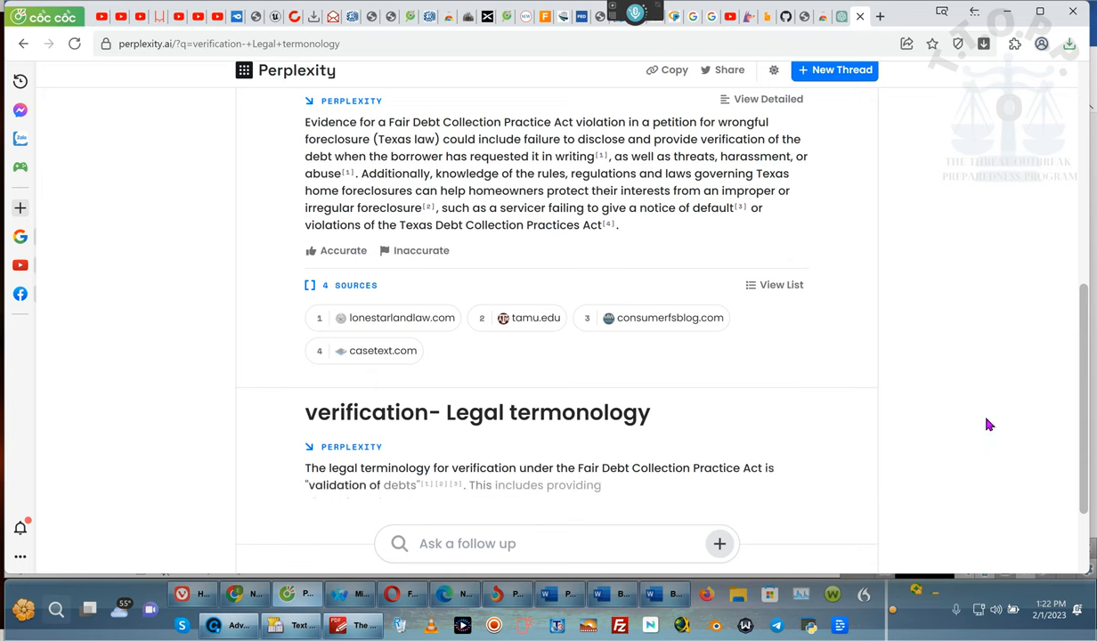
{"action": "scroll", "scroll_direction": "down", "scroll_amount": 3}
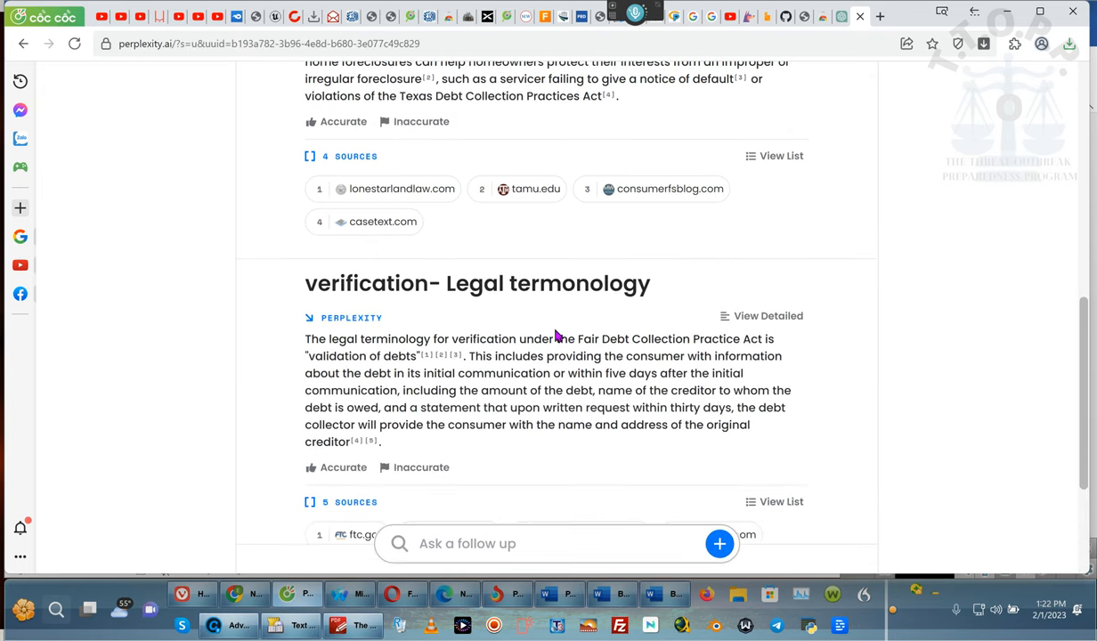
{"action": "mouse_move", "coordinate": [577, 342]}
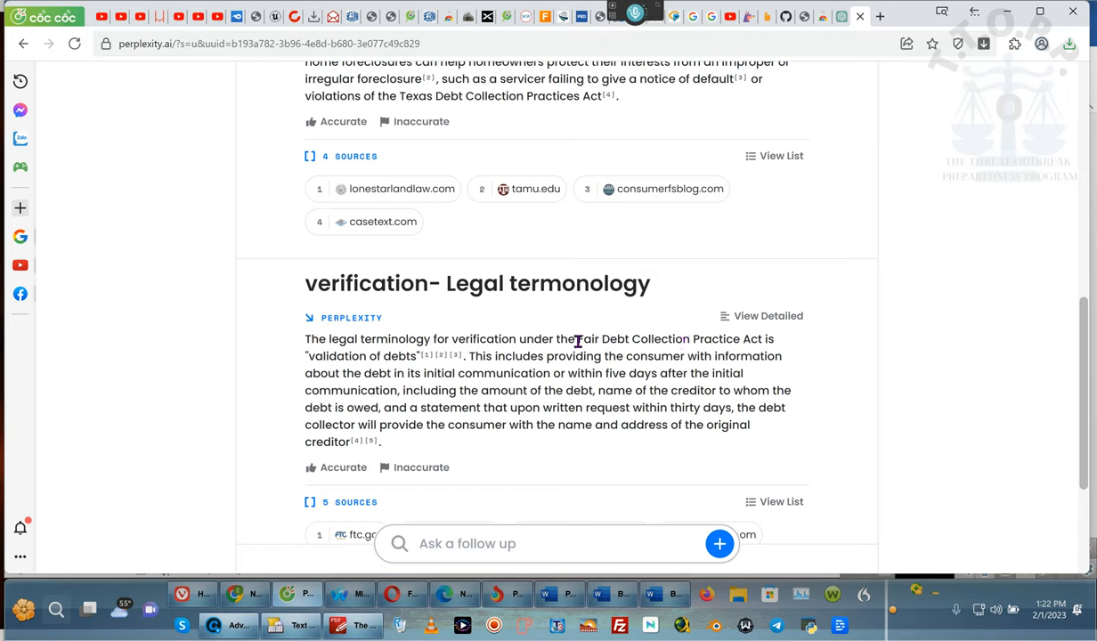
{"action": "mouse_move", "coordinate": [488, 365]}
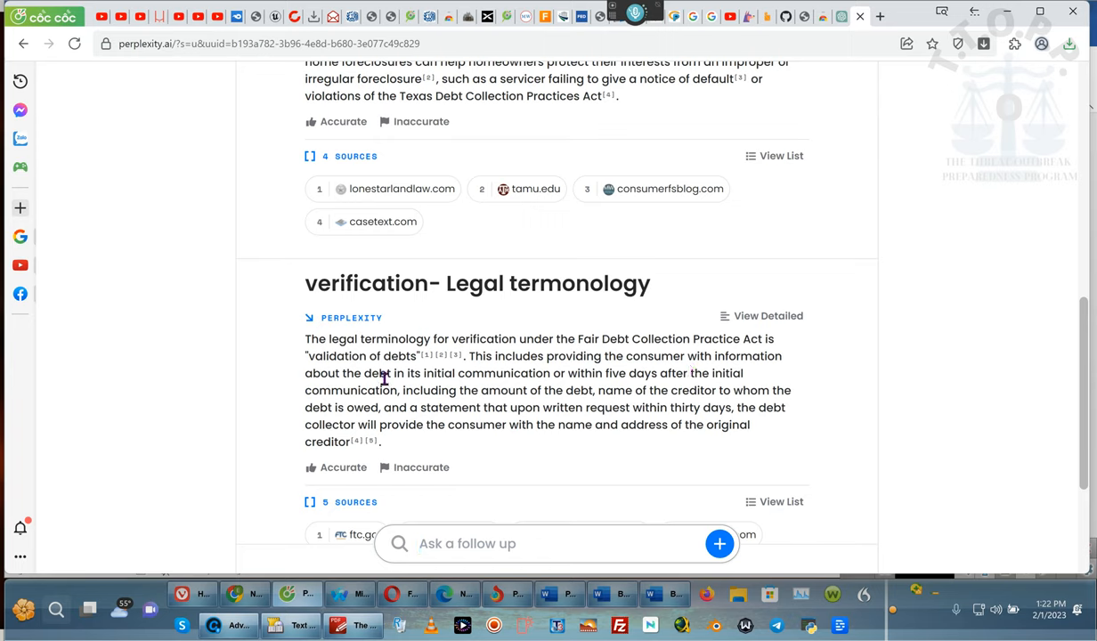
{"action": "mouse_move", "coordinate": [659, 367]}
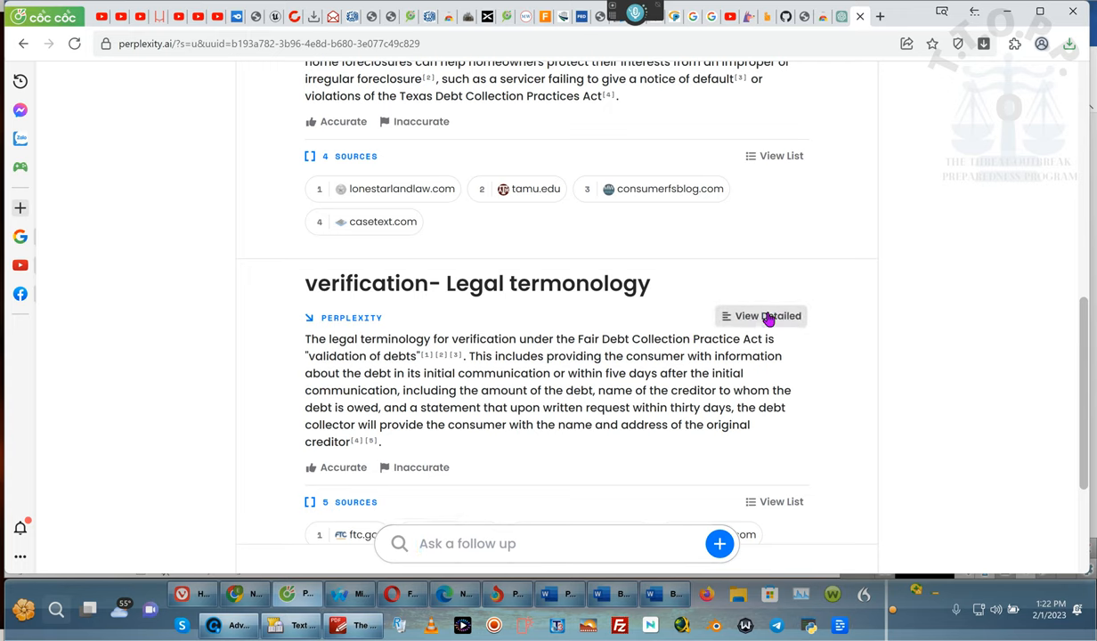
Step: Show the detailed debt verification answer and scroll through its FDCPA requirements and sources
{"action": "left_click", "coordinate": [766, 315]}
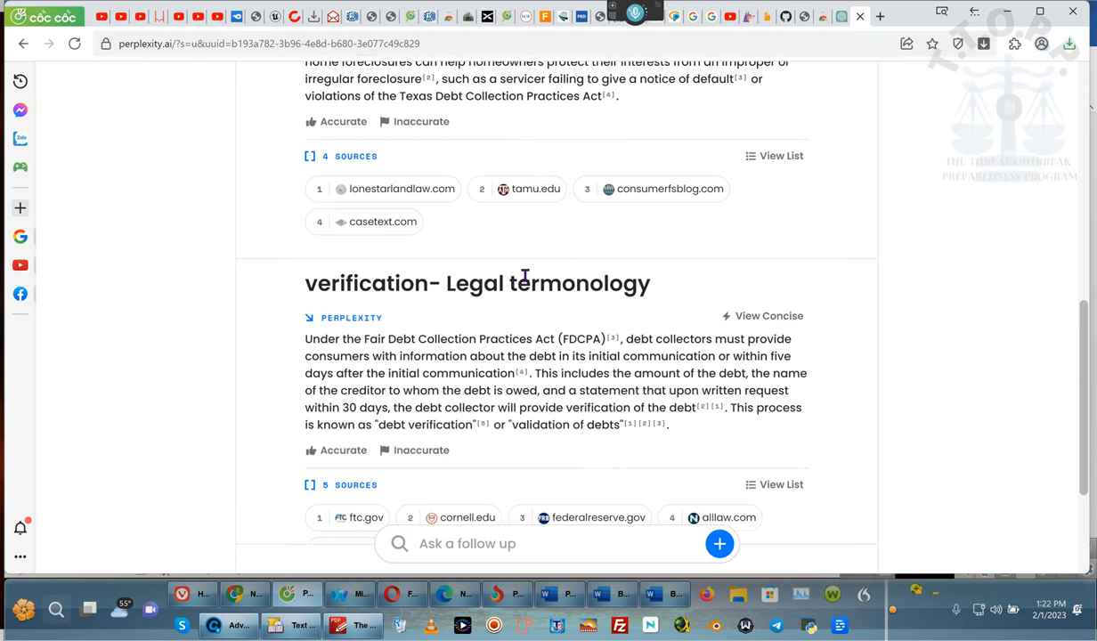
{"action": "mouse_move", "coordinate": [574, 278]}
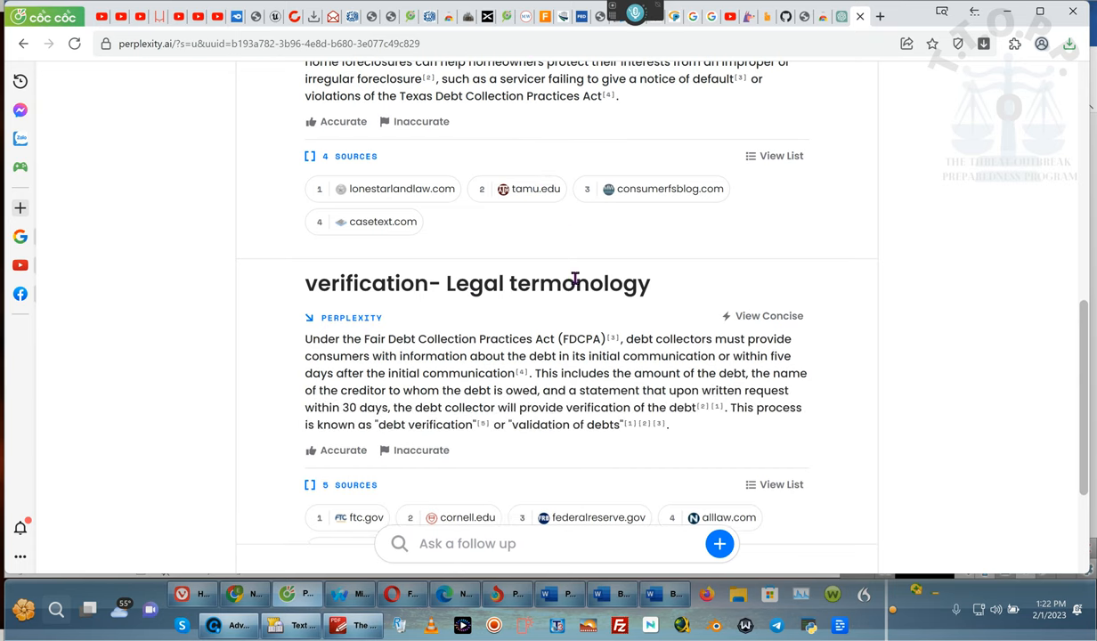
{"action": "mouse_move", "coordinate": [595, 222]}
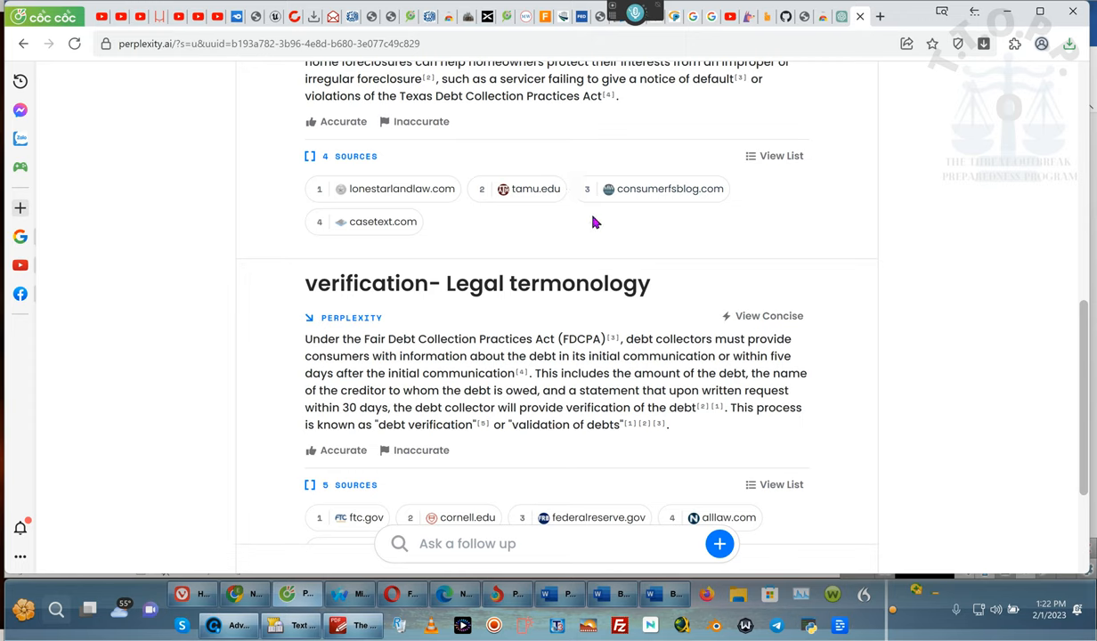
{"action": "mouse_move", "coordinate": [552, 403]}
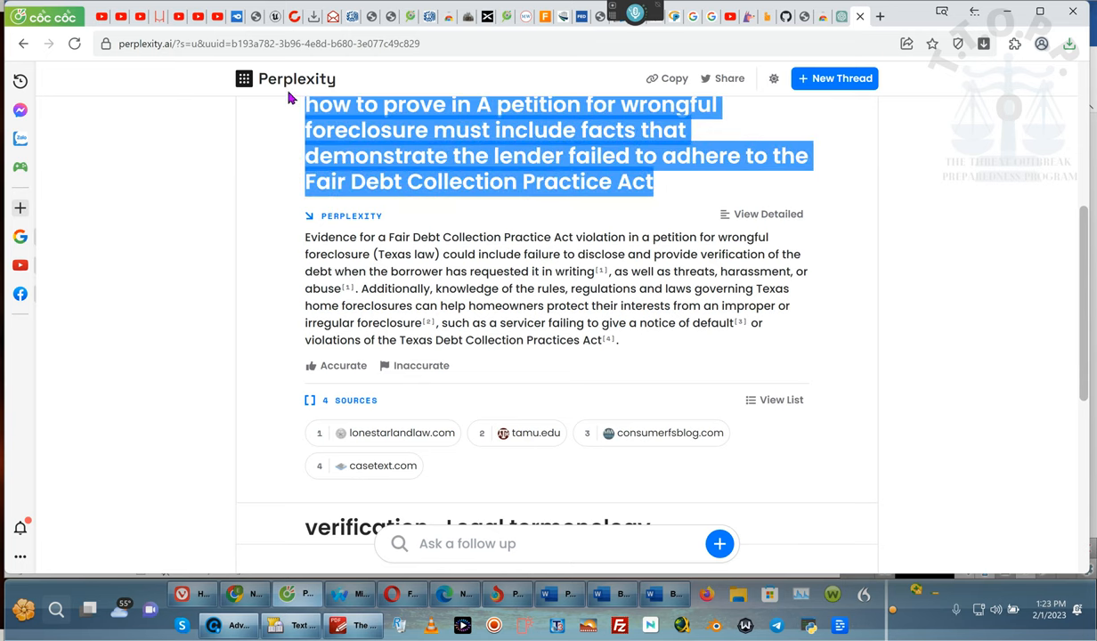
{"action": "scroll", "scroll_direction": "down", "scroll_amount": 3}
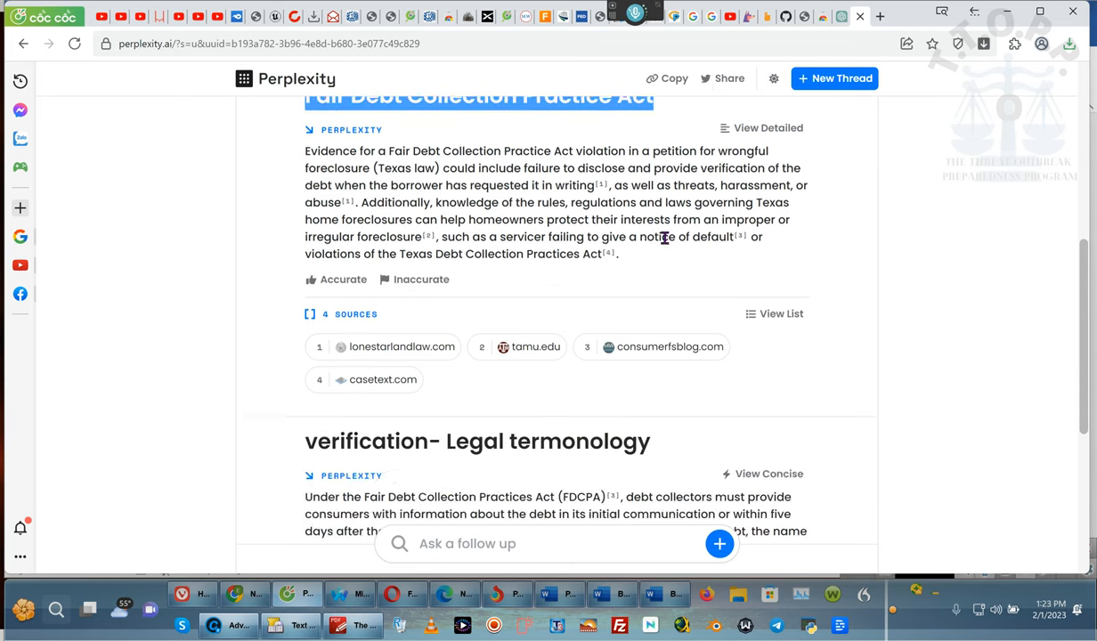
{"action": "scroll", "scroll_direction": "down", "scroll_amount": 3}
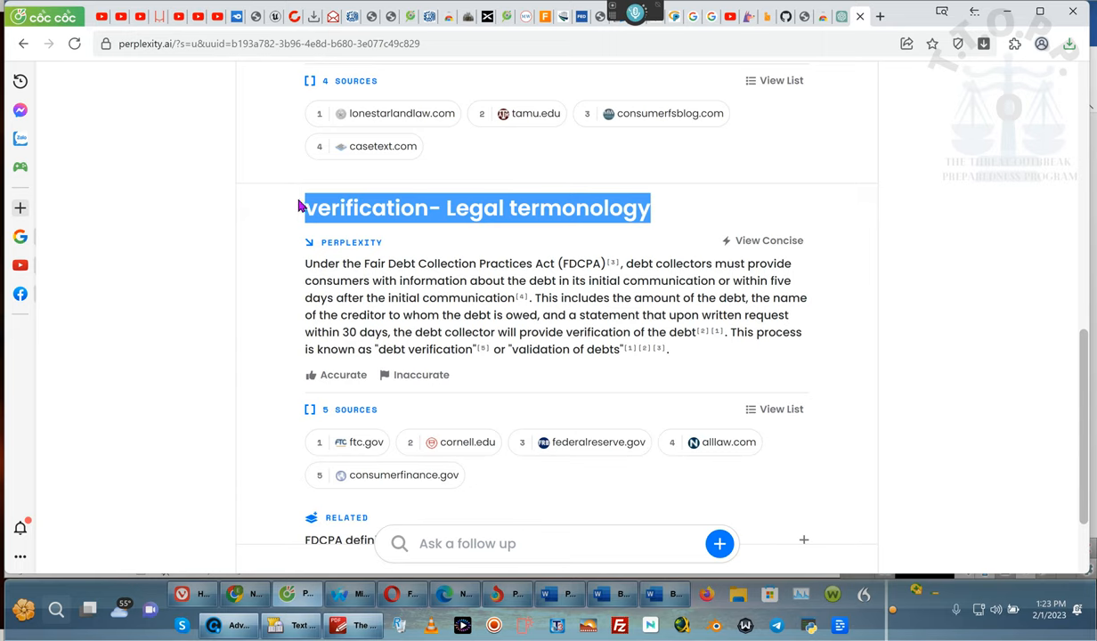
{"action": "mouse_move", "coordinate": [542, 203]}
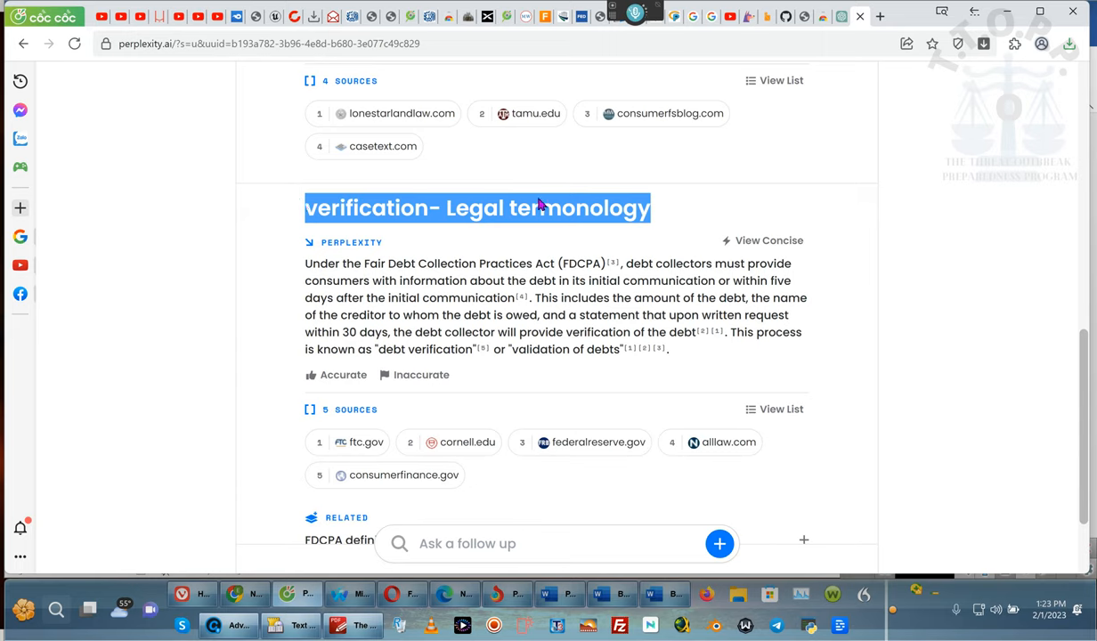
{"action": "mouse_move", "coordinate": [611, 276]}
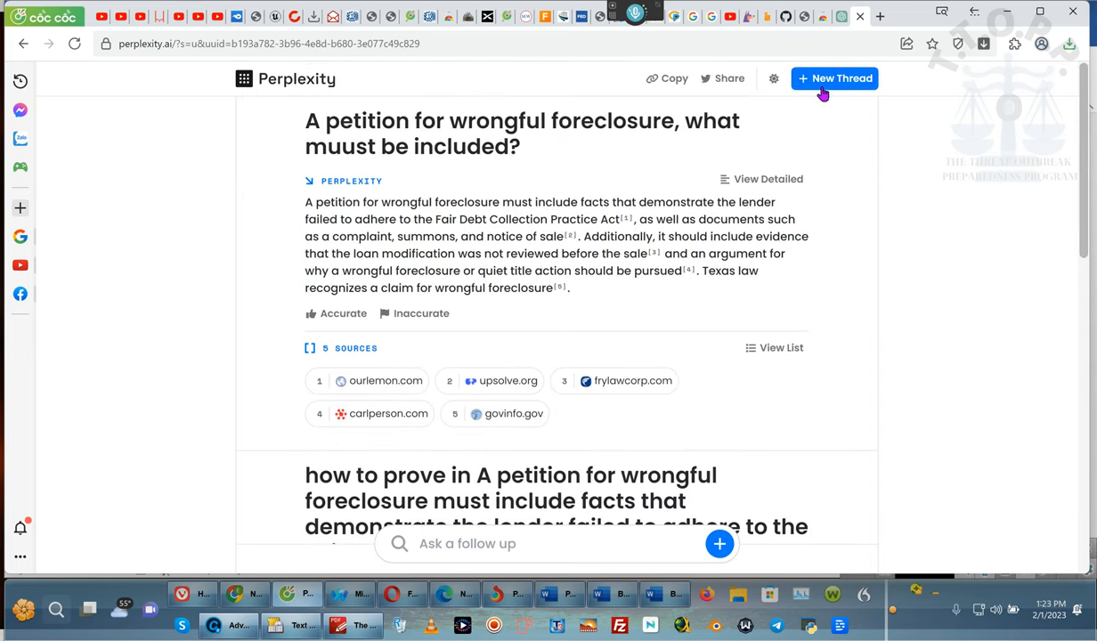
Step: Start a fresh thread for 'verification- Legal termonology' and move to its follow-up box
{"action": "left_click", "coordinate": [834, 79]}
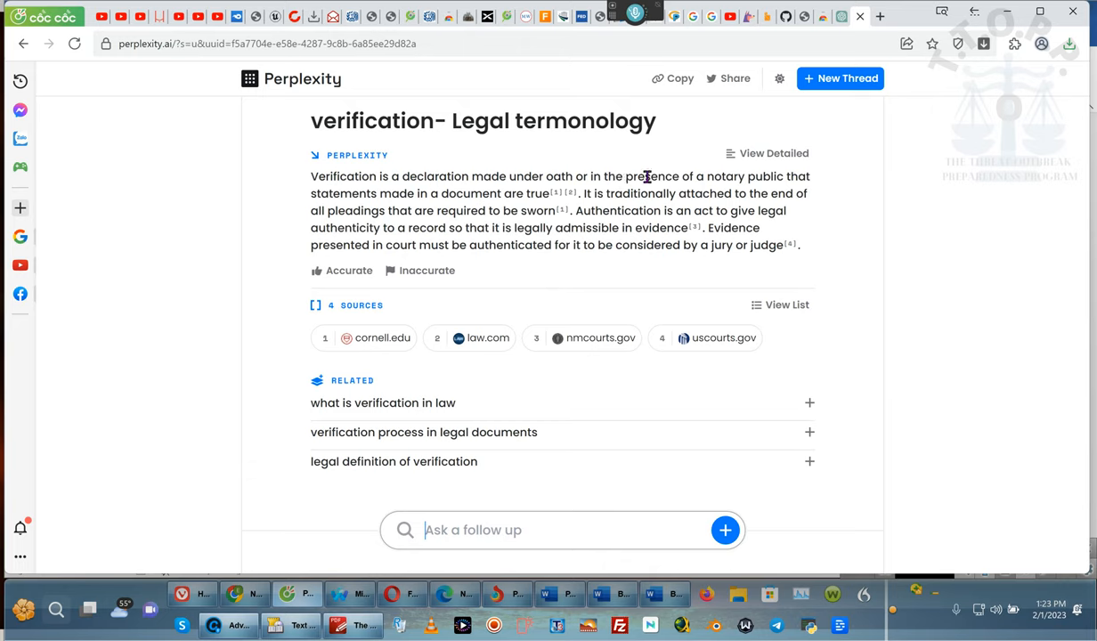
{"action": "mouse_move", "coordinate": [456, 182]}
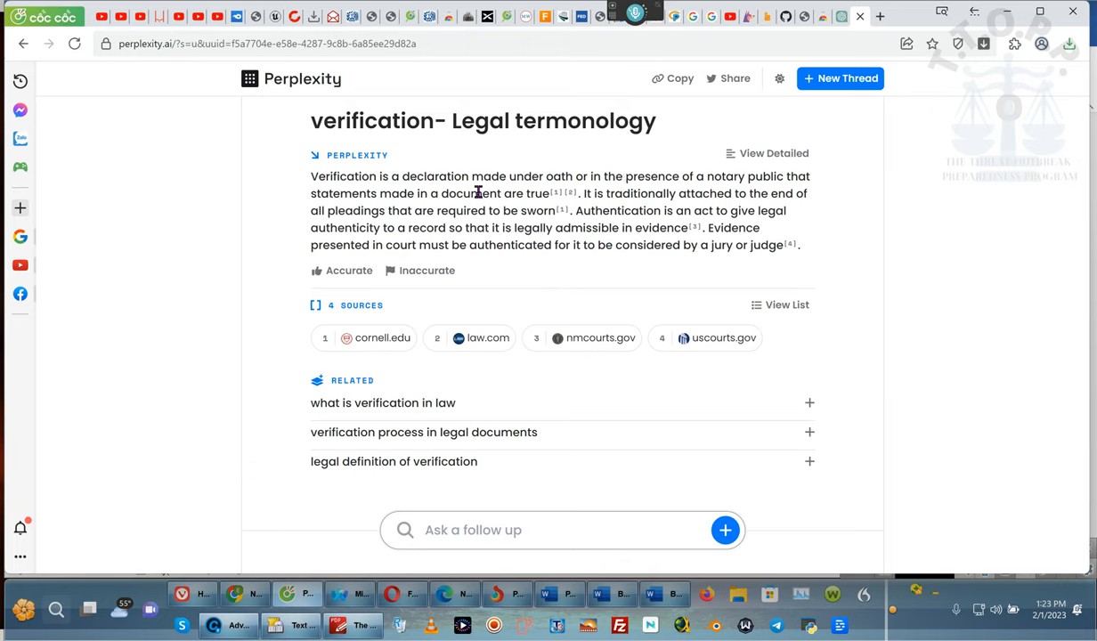
{"action": "mouse_move", "coordinate": [552, 199]}
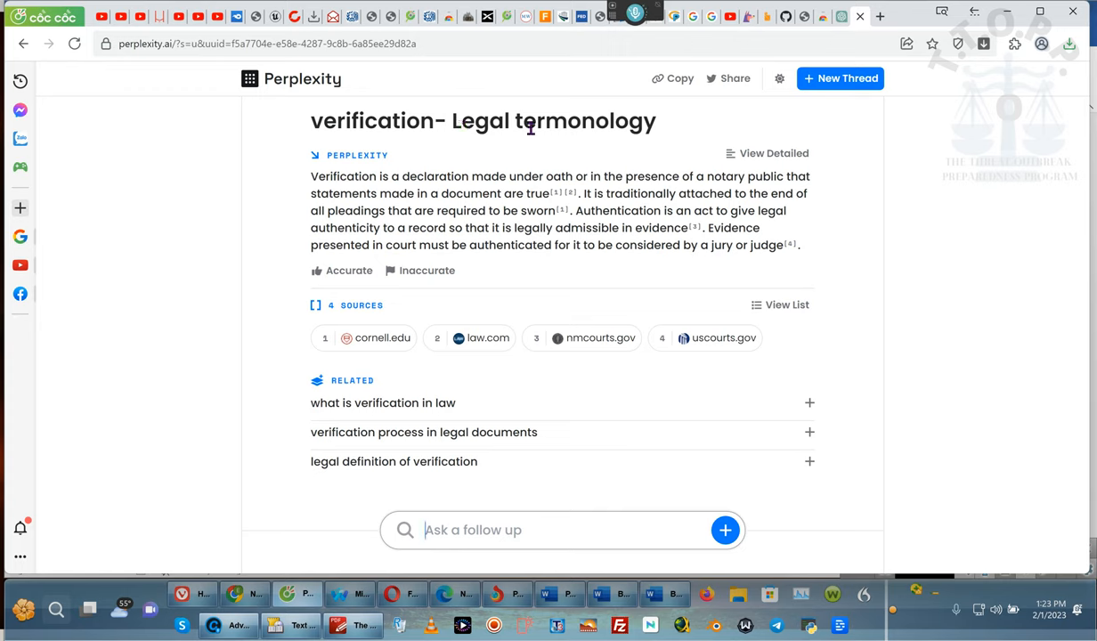
{"action": "mouse_move", "coordinate": [531, 196]}
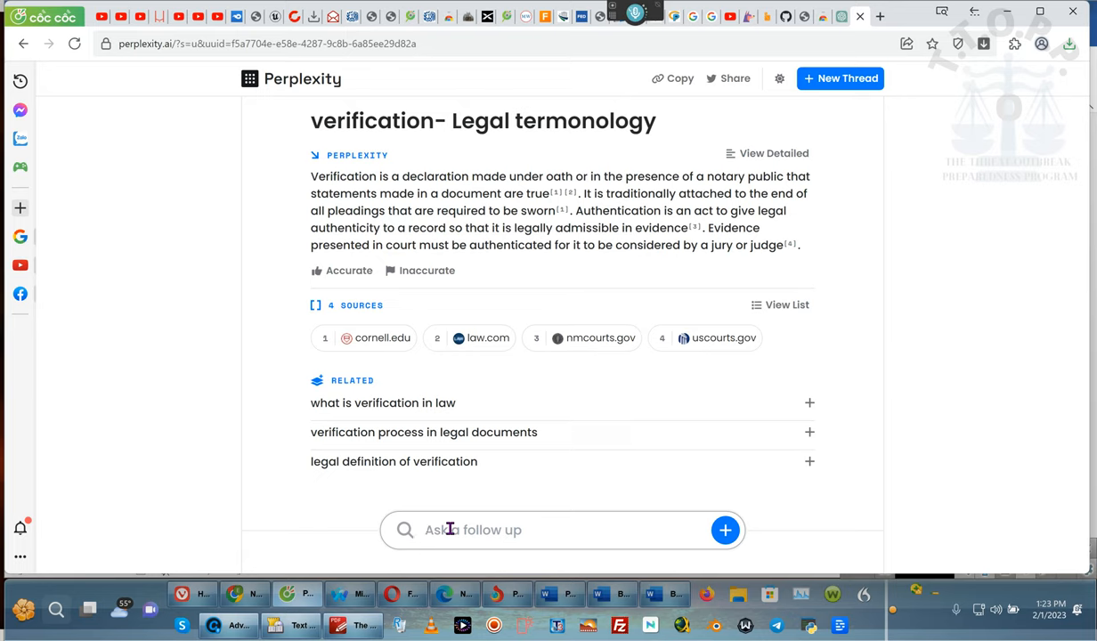
{"action": "mouse_move", "coordinate": [520, 456]}
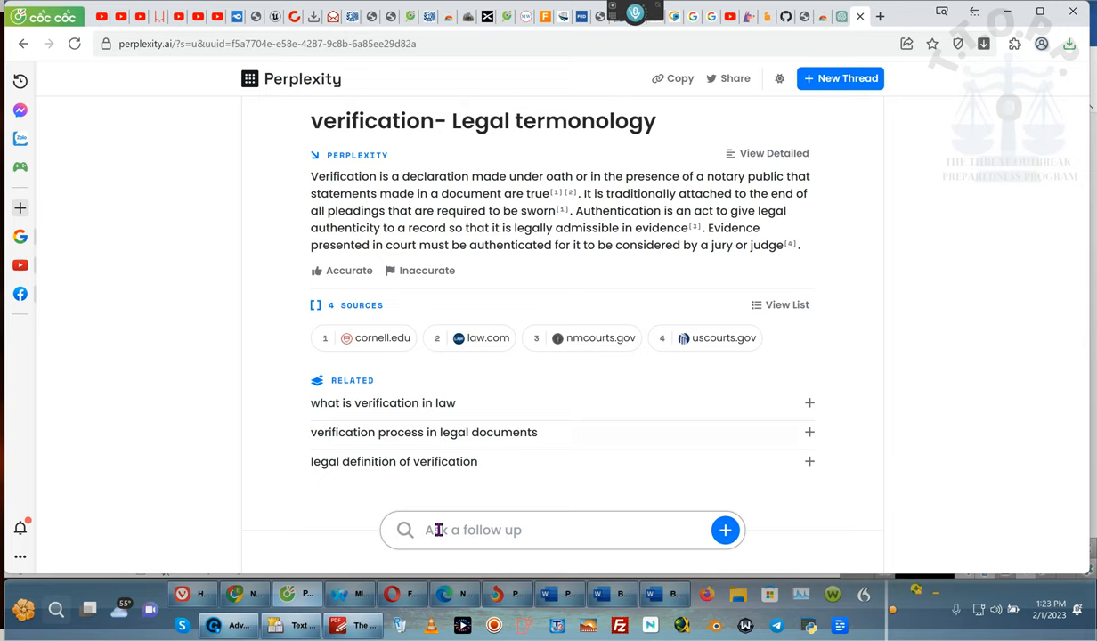
{"action": "left_click", "coordinate": [427, 531]}
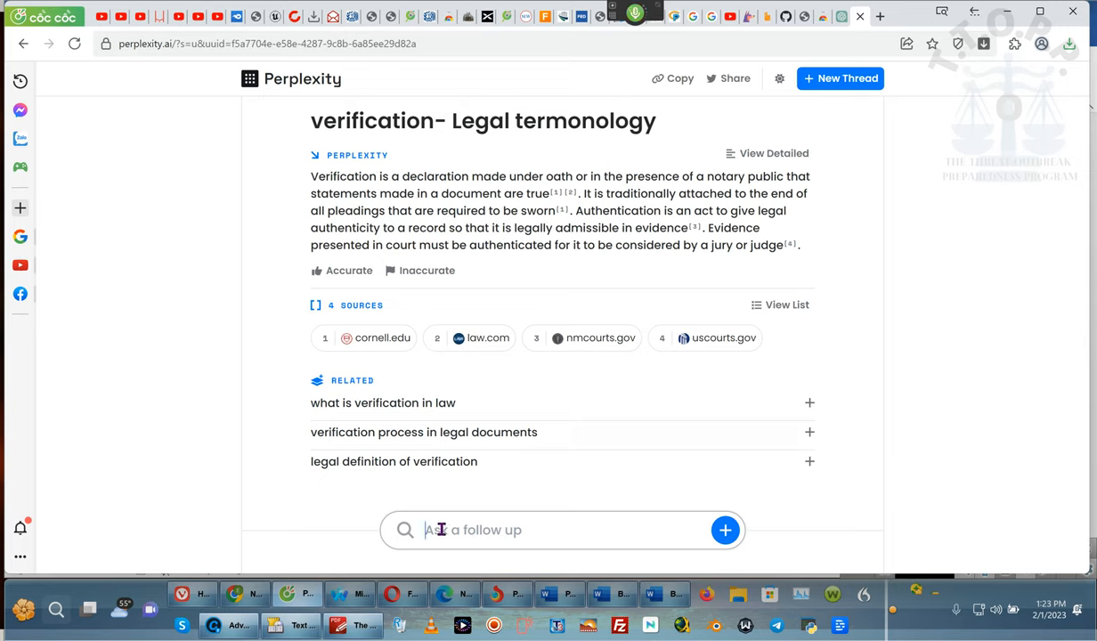
{"action": "mouse_move", "coordinate": [239, 260]}
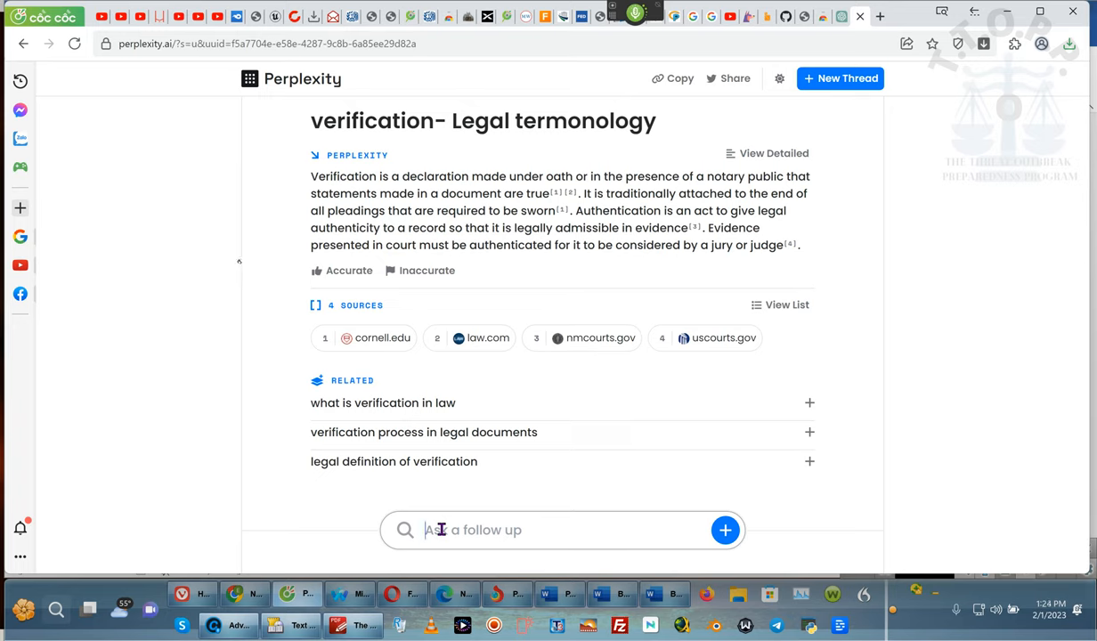
{"action": "mouse_move", "coordinate": [474, 488]}
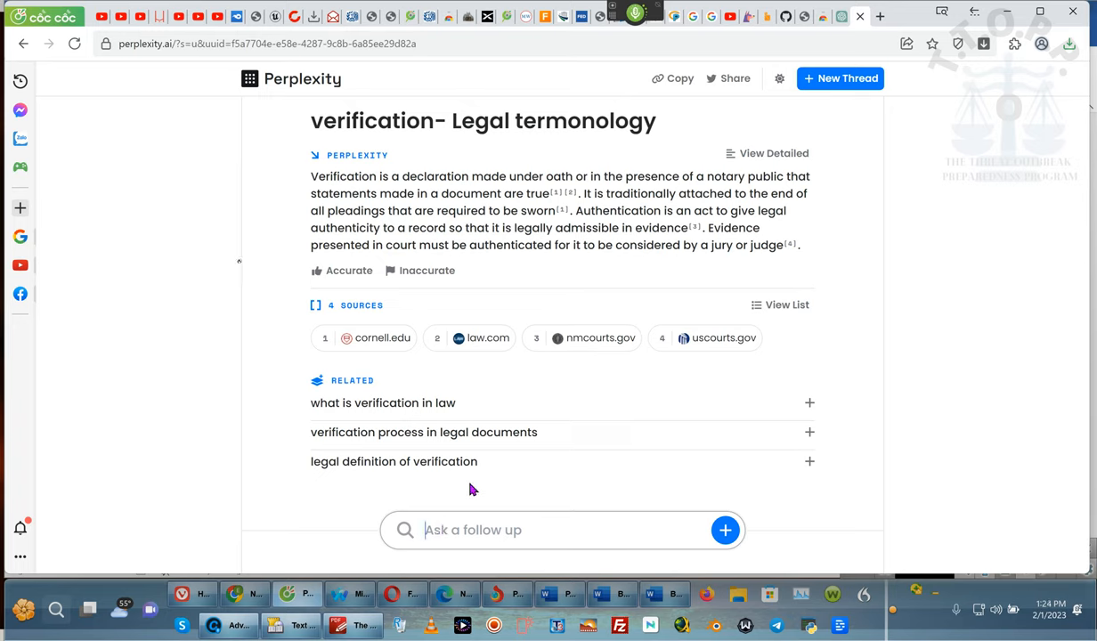
{"action": "mouse_move", "coordinate": [639, 103]}
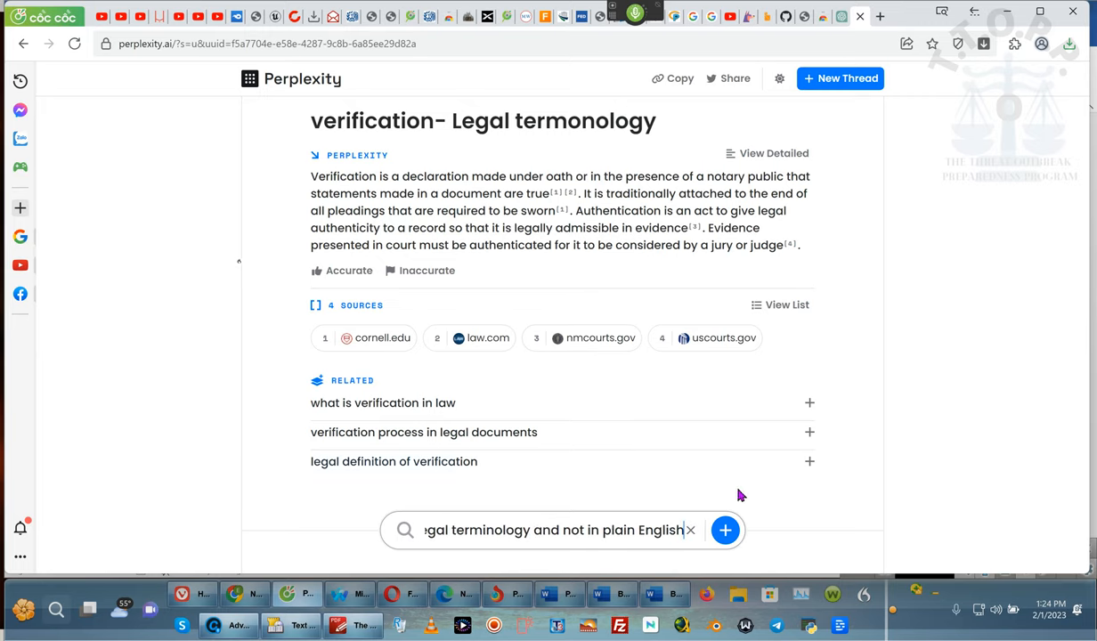
Step: Submit the FDCPA legal-terminology follow-up, show its detailed answer, and select the verification answer text
{"action": "left_click", "coordinate": [725, 531]}
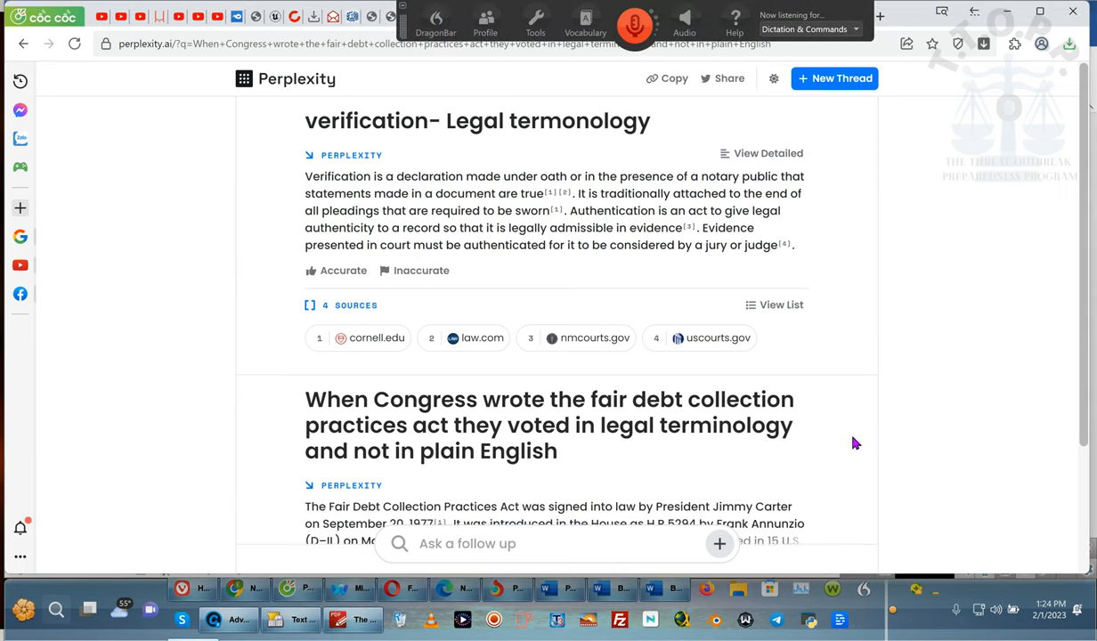
{"action": "scroll", "scroll_direction": "down", "scroll_amount": 3}
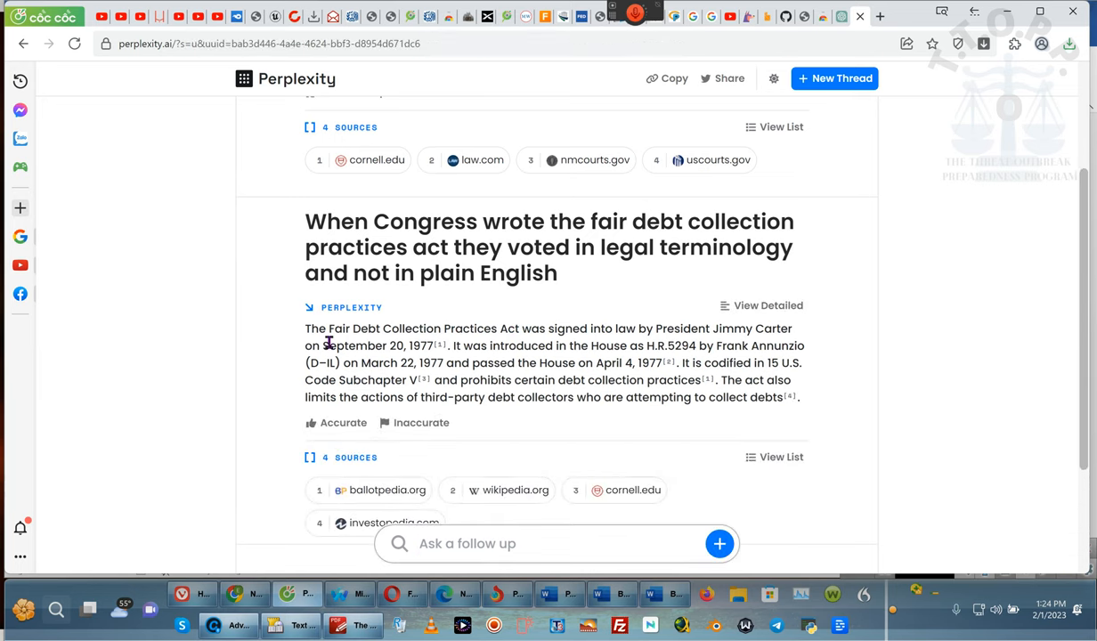
{"action": "mouse_move", "coordinate": [472, 349]}
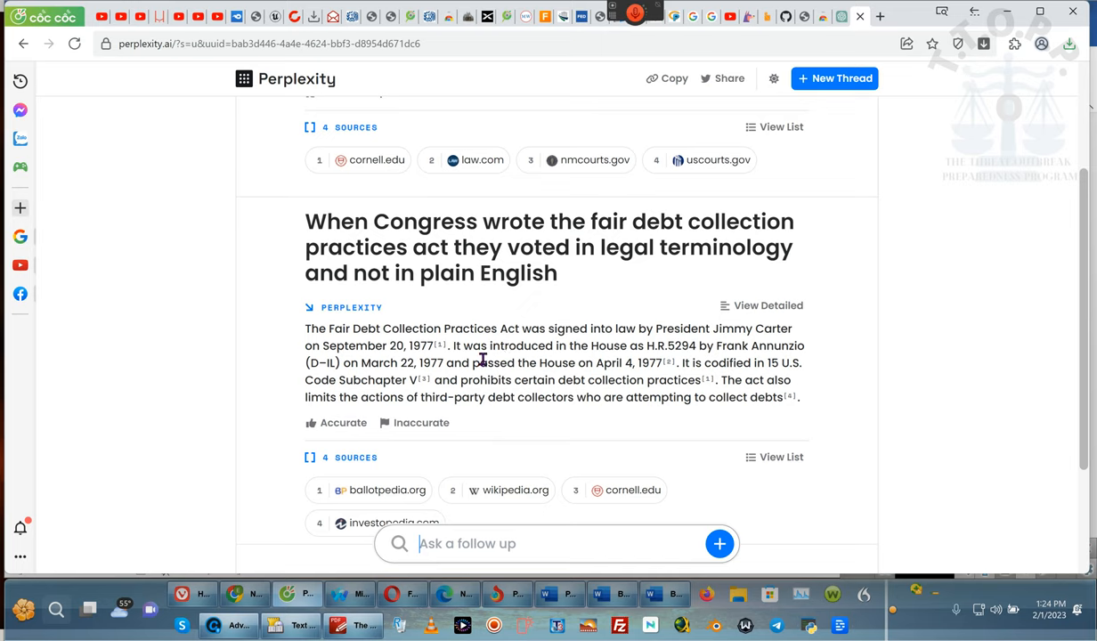
{"action": "mouse_move", "coordinate": [770, 367]}
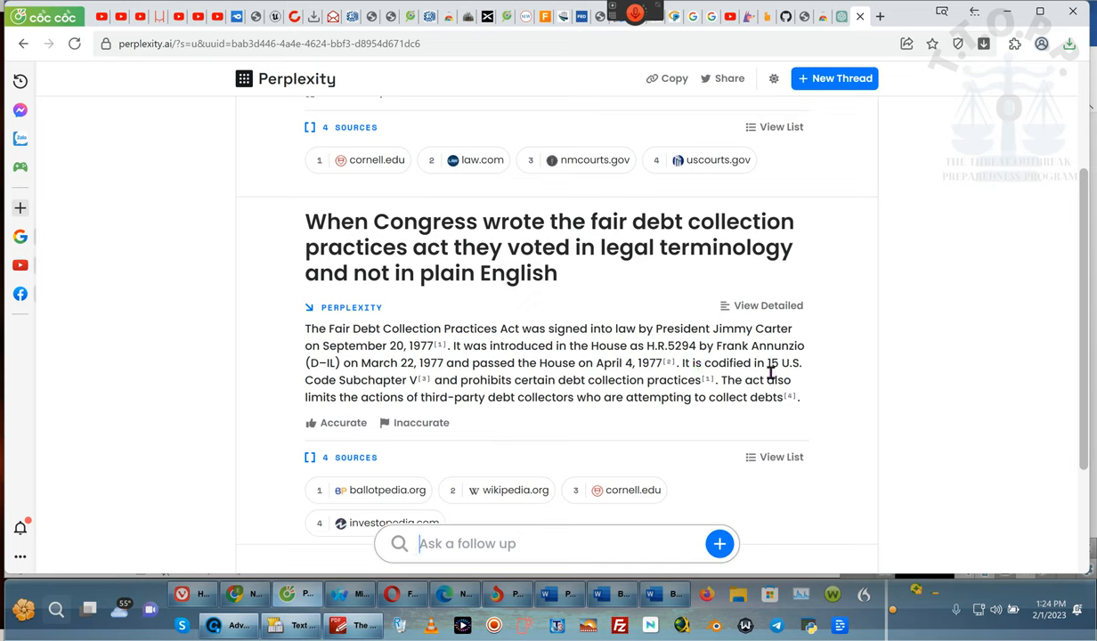
{"action": "mouse_move", "coordinate": [442, 378]}
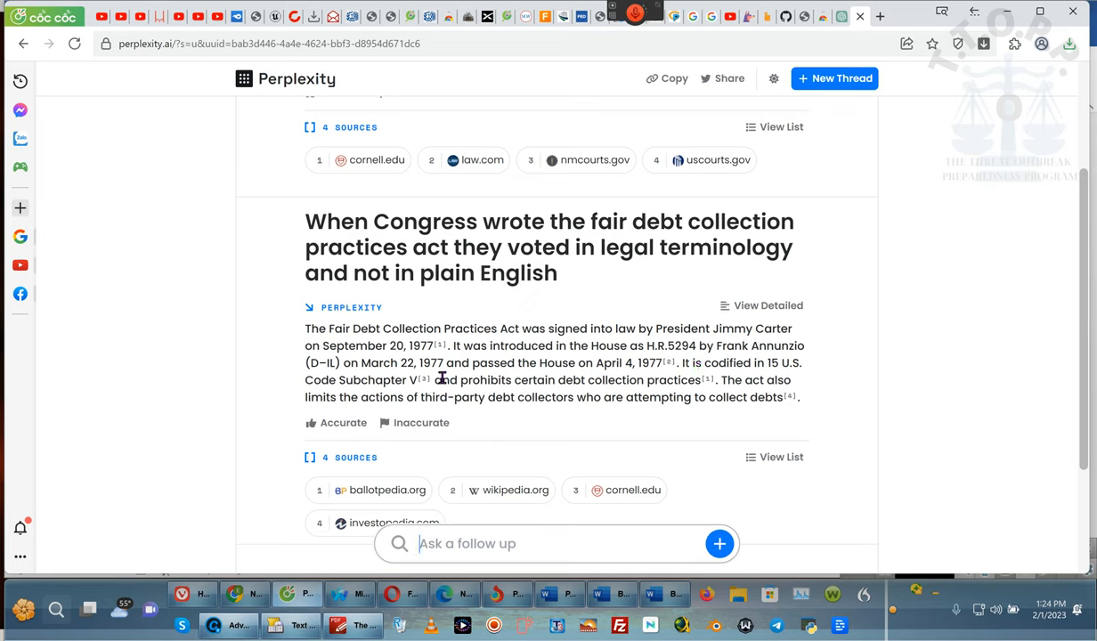
{"action": "mouse_move", "coordinate": [737, 390]}
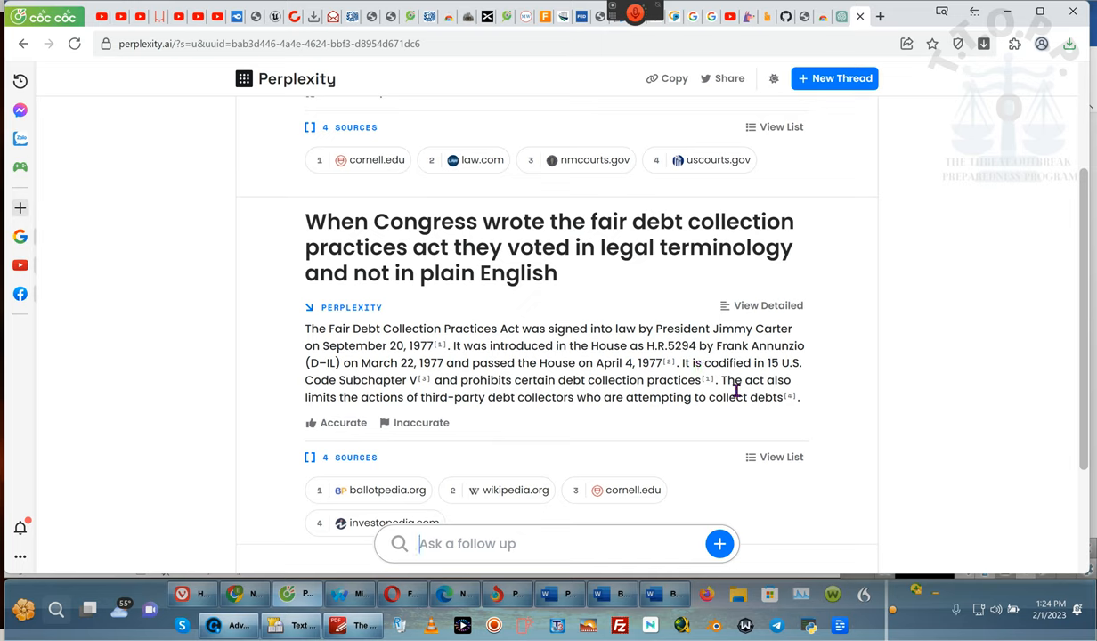
{"action": "left_click", "coordinate": [768, 306]}
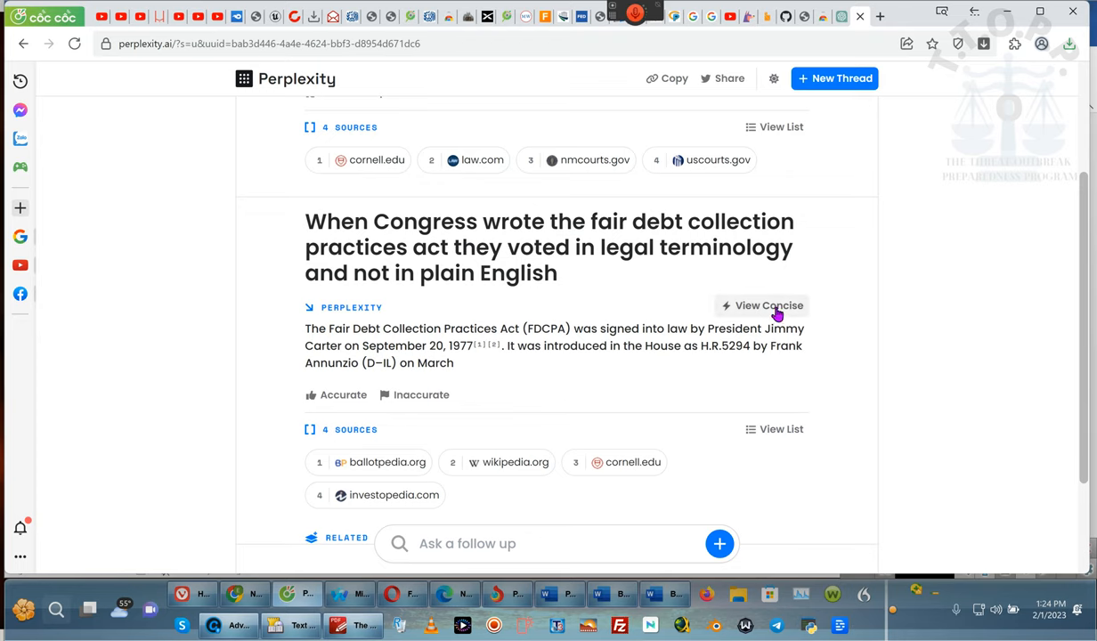
{"action": "left_click", "coordinate": [762, 307]}
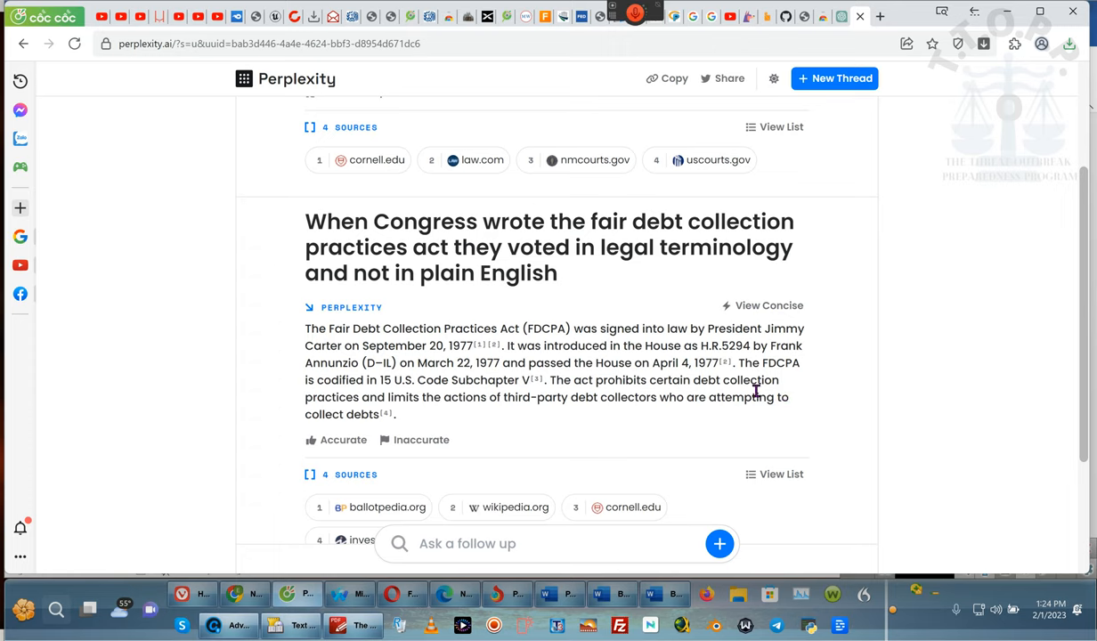
{"action": "mouse_move", "coordinate": [576, 271]}
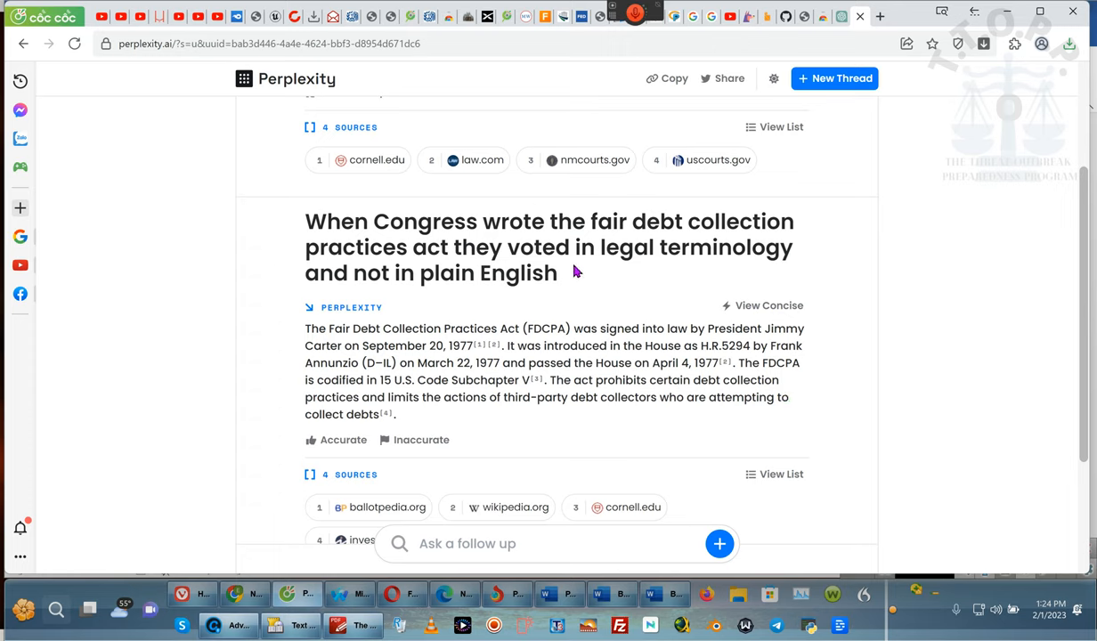
{"action": "left_click_drag", "start_coordinate": [506, 247], "coordinate": [559, 274]}
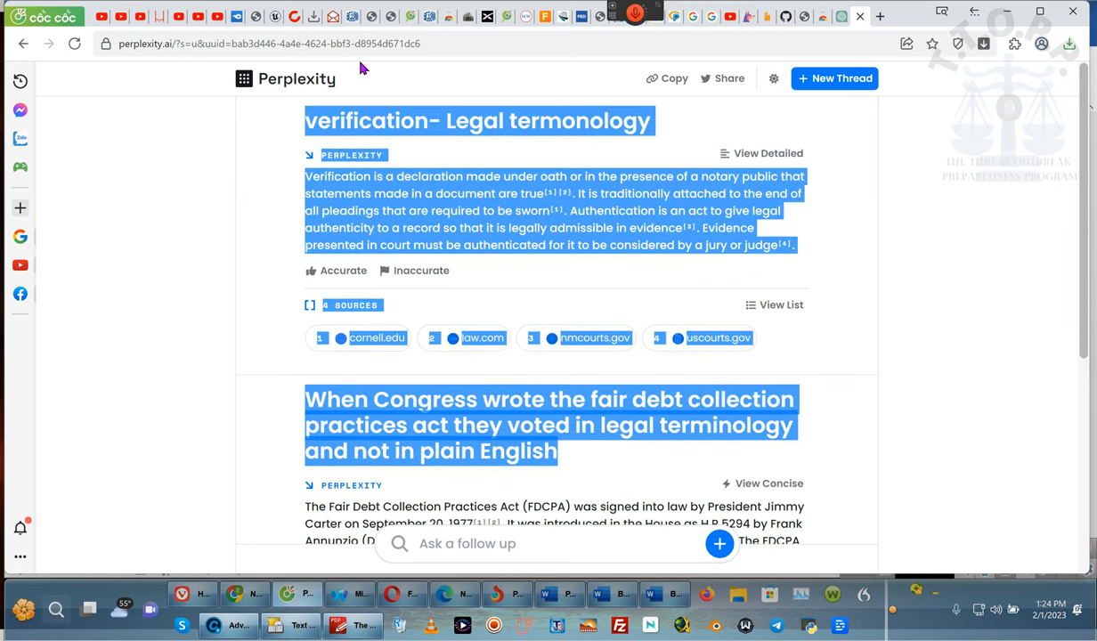
{"action": "mouse_move", "coordinate": [537, 70]}
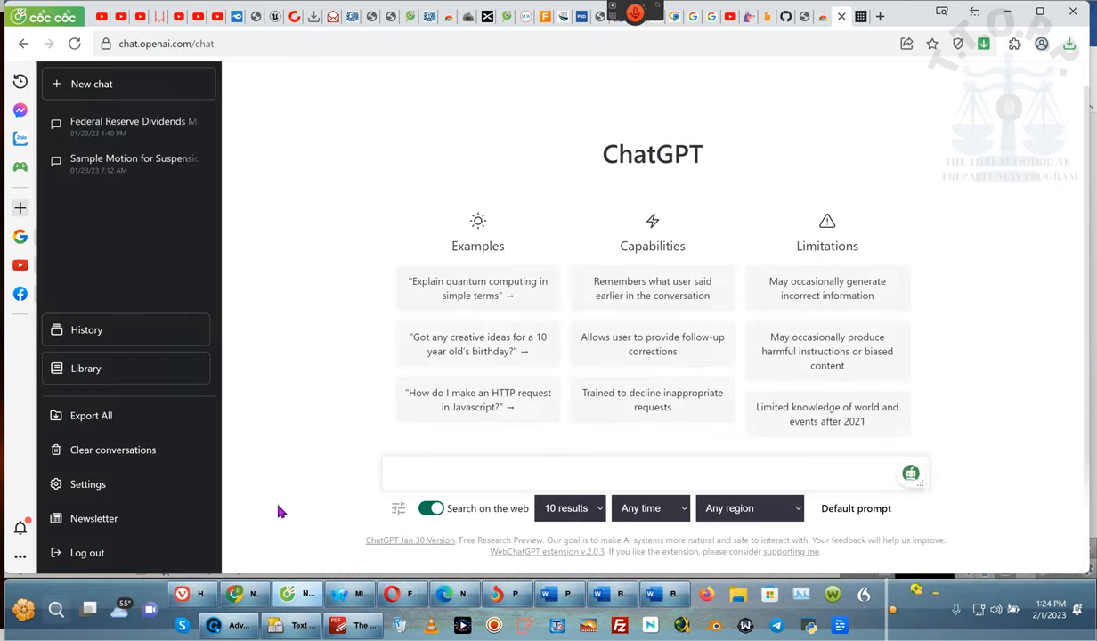
Step: Paste the Perplexity verification answer into the ChatGPT prompt and remove the PERPLEXITY label
{"action": "left_click", "coordinate": [624, 473]}
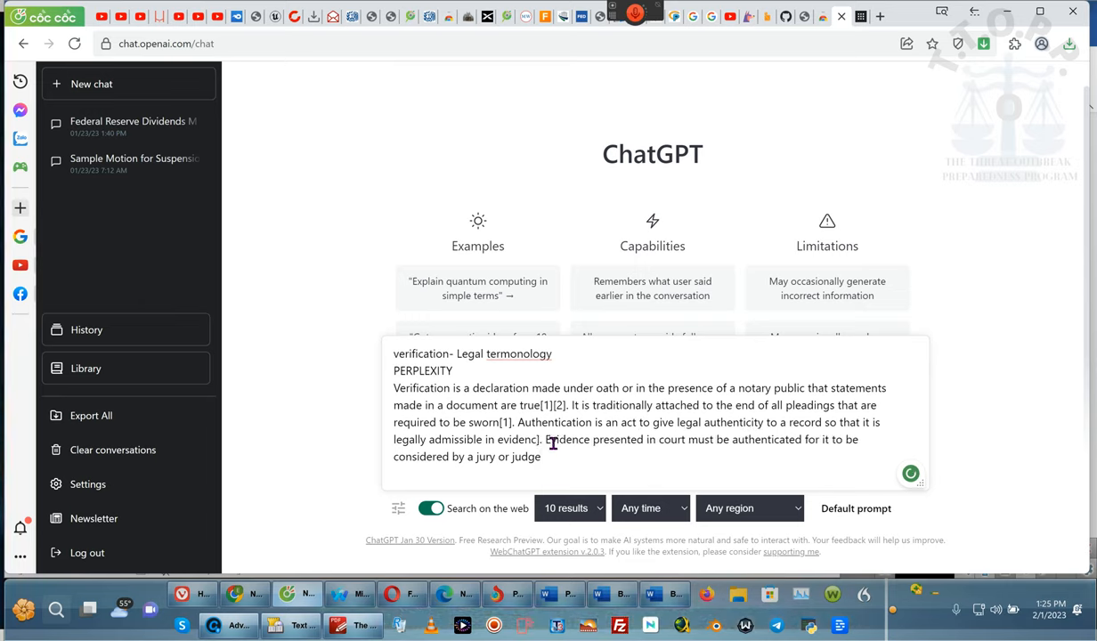
{"action": "double_click", "coordinate": [559, 406]}
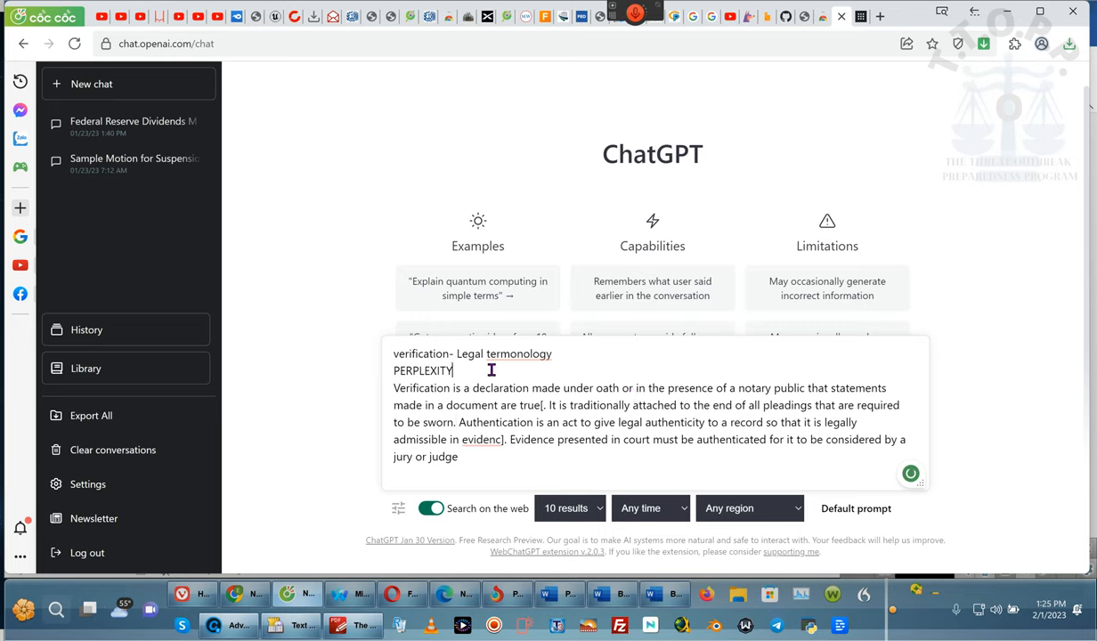
{"action": "key", "text": "ctrl+a"}
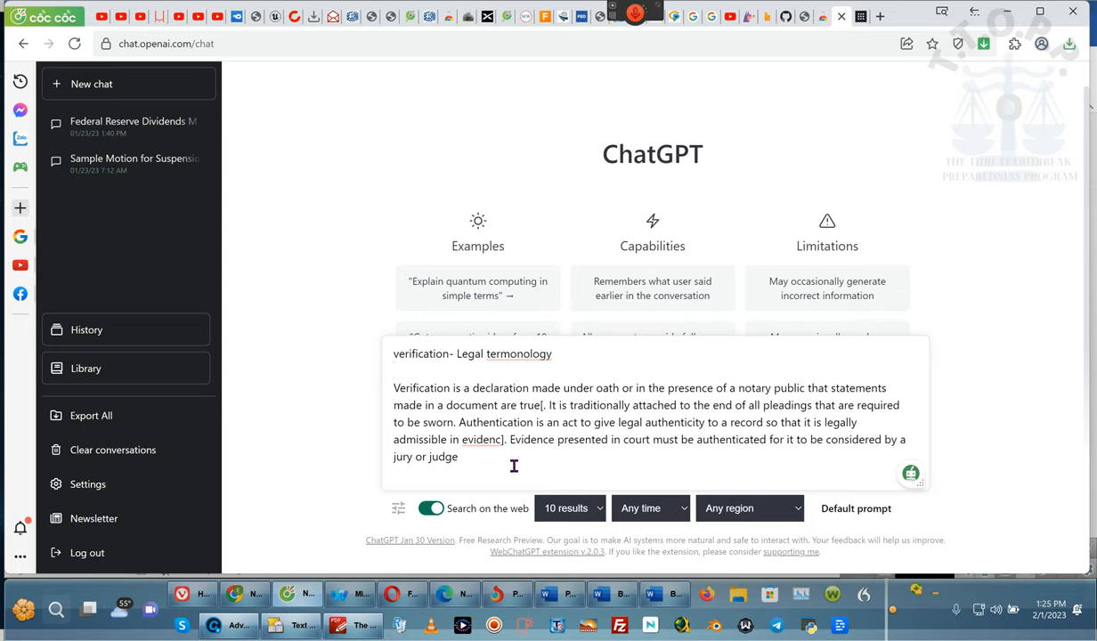
{"action": "mouse_move", "coordinate": [518, 415]}
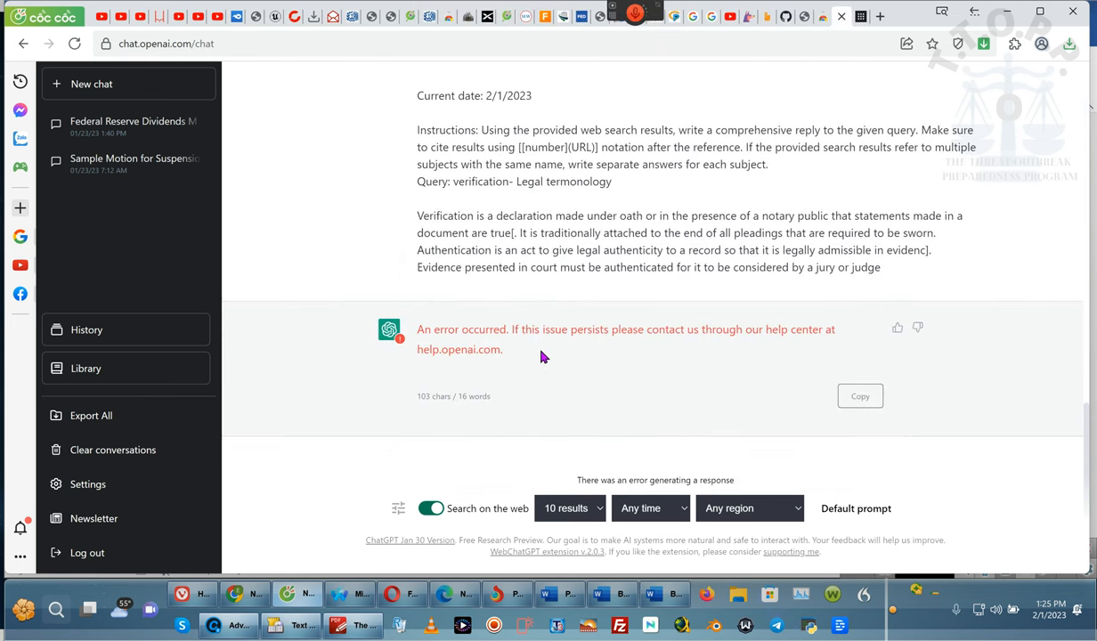
{"action": "mouse_move", "coordinate": [871, 296]}
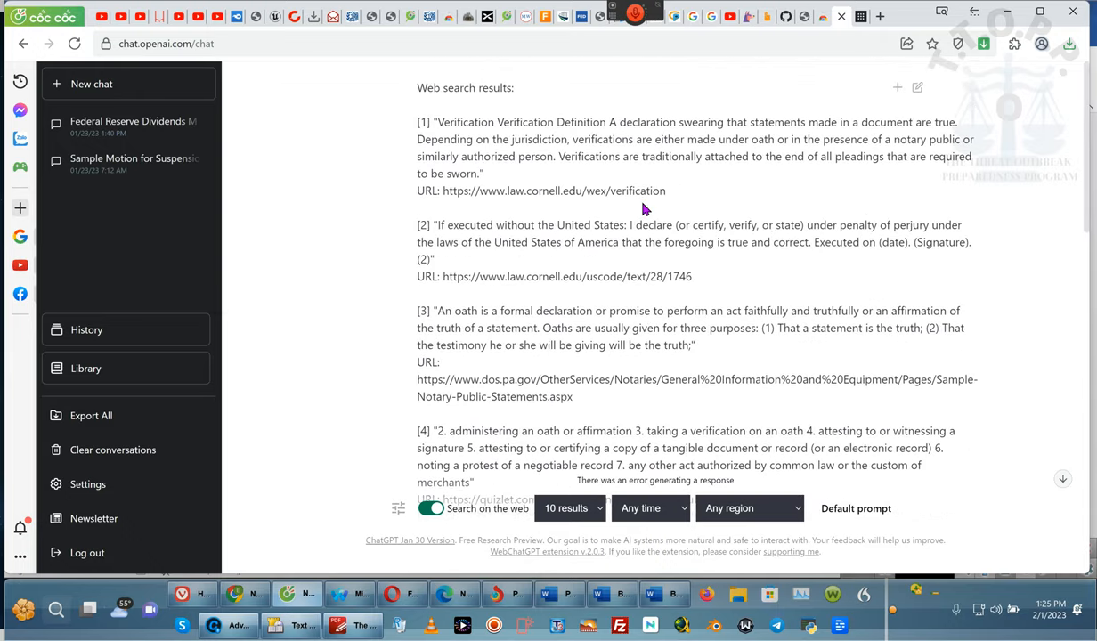
Step: Turn off 'Search on the web' and review the failed verification prompt for editing
{"action": "left_click", "coordinate": [431, 510]}
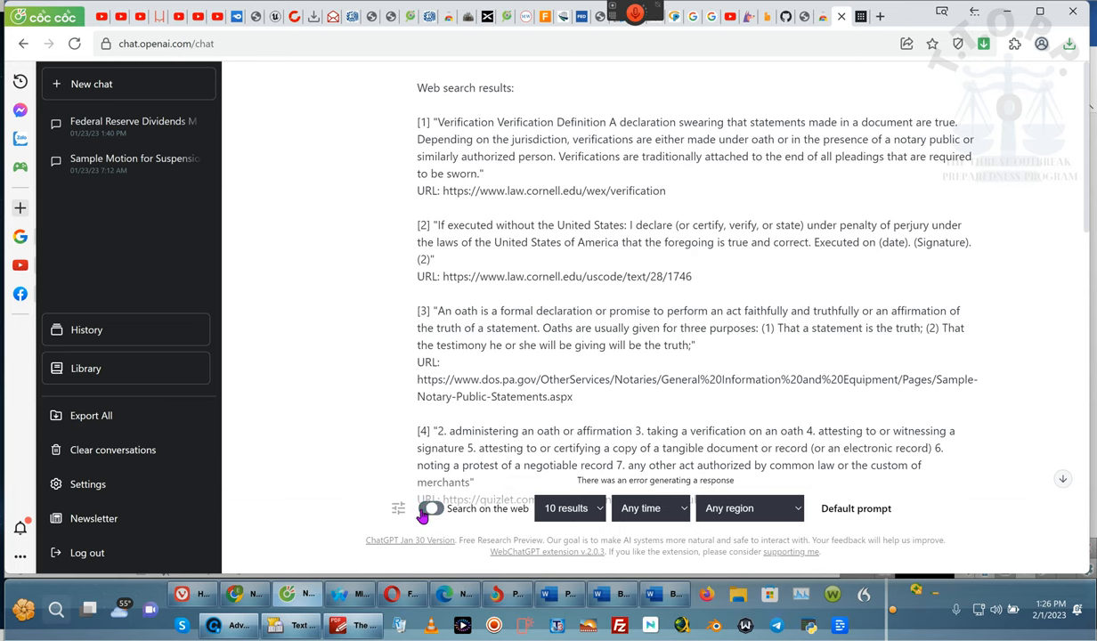
{"action": "scroll", "scroll_direction": "down", "scroll_amount": 3}
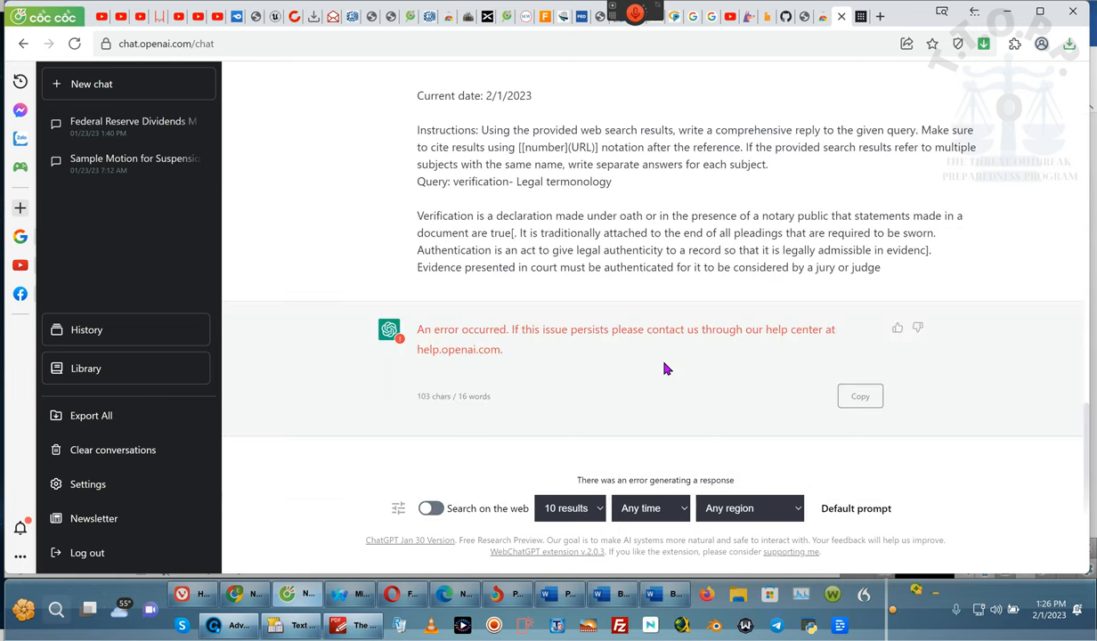
{"action": "mouse_move", "coordinate": [810, 367]}
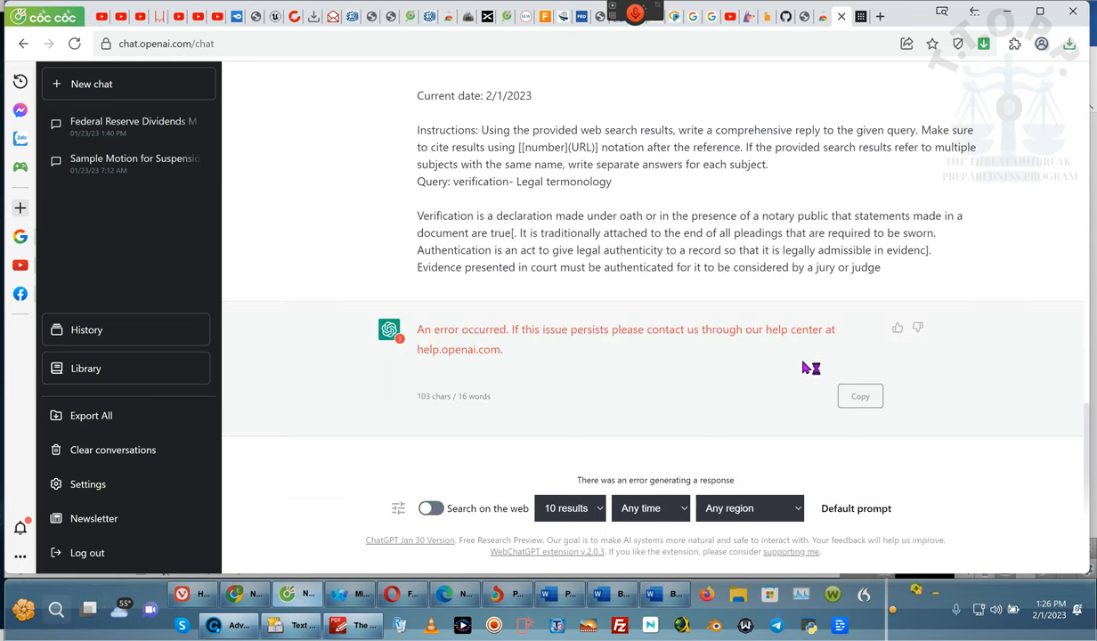
{"action": "scroll", "scroll_direction": "up", "scroll_amount": 3}
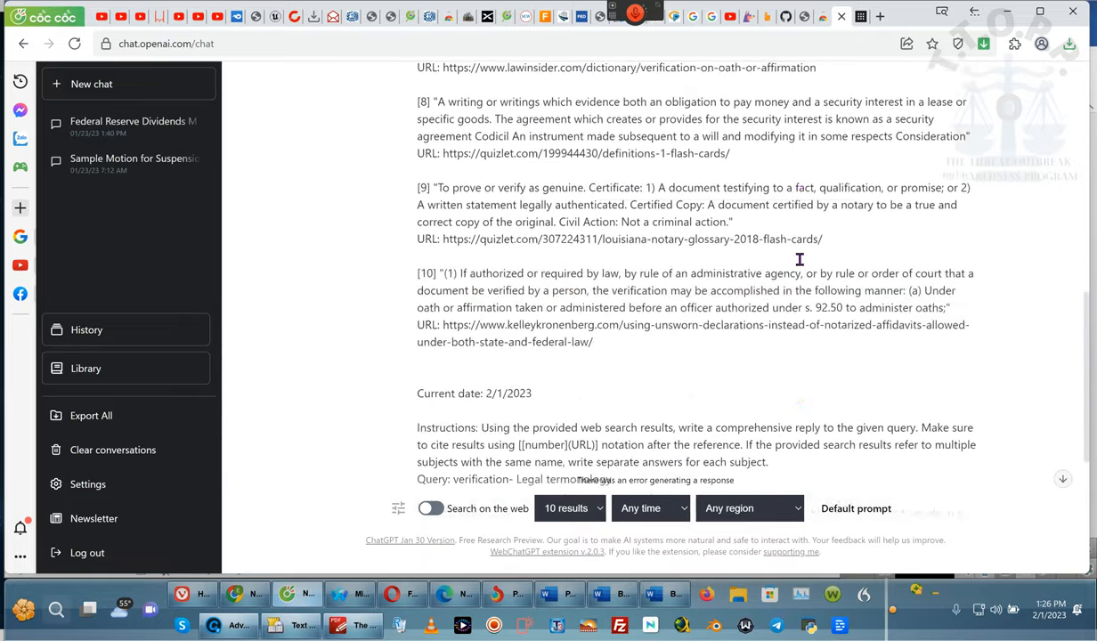
{"action": "scroll", "scroll_direction": "down", "scroll_amount": 3}
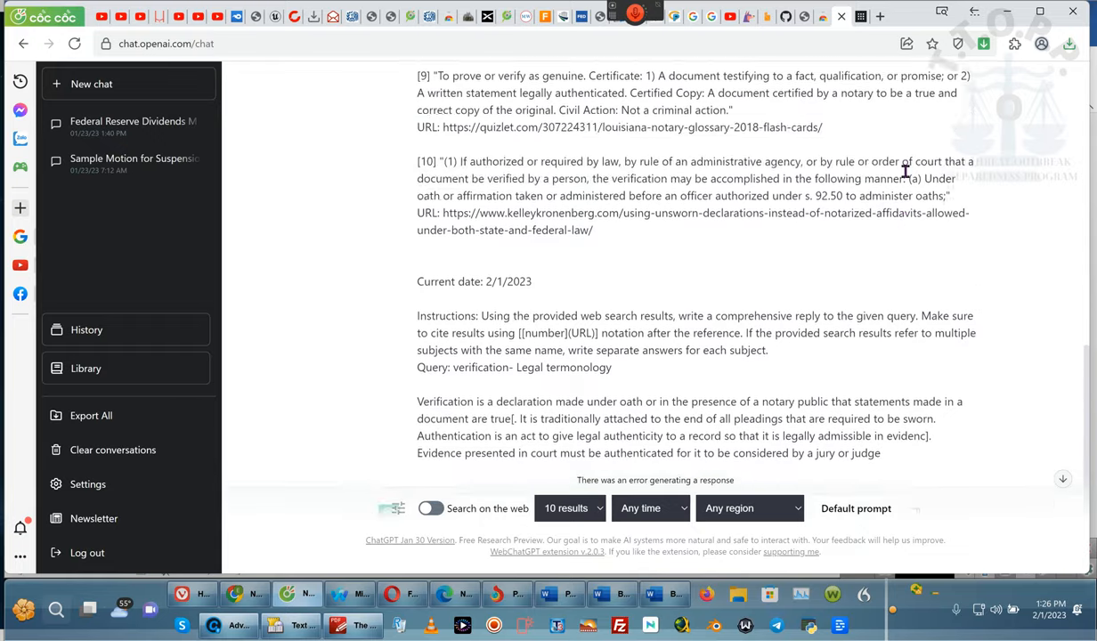
{"action": "scroll", "scroll_direction": "down", "scroll_amount": 3}
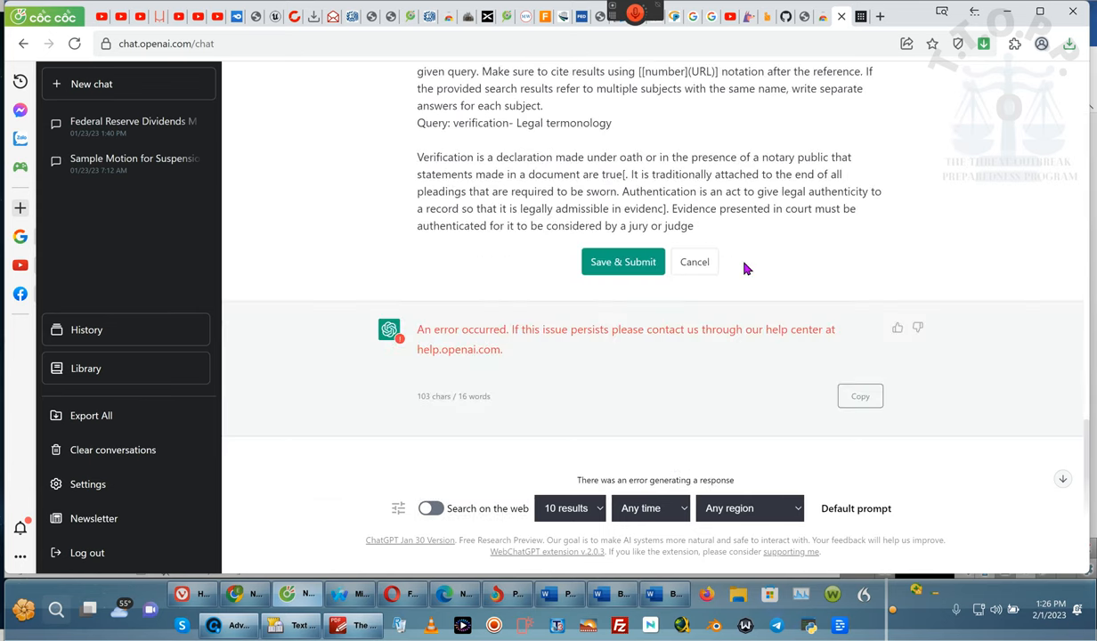
Step: Resend the verification query, and after the error select its verification definition paragraph
{"action": "left_click", "coordinate": [623, 260]}
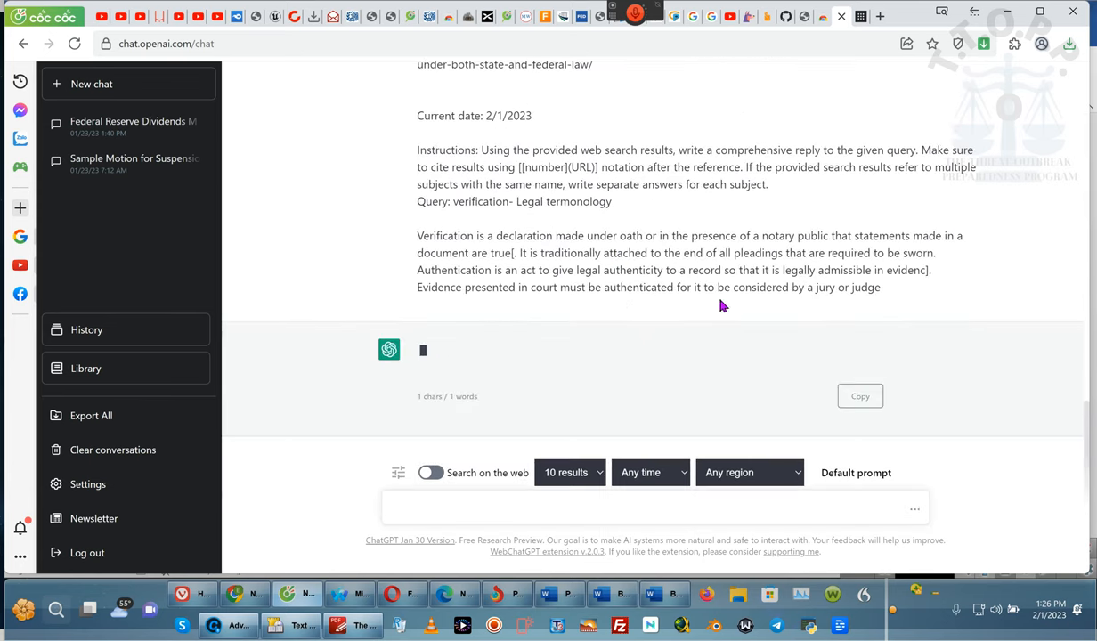
{"action": "mouse_move", "coordinate": [734, 322]}
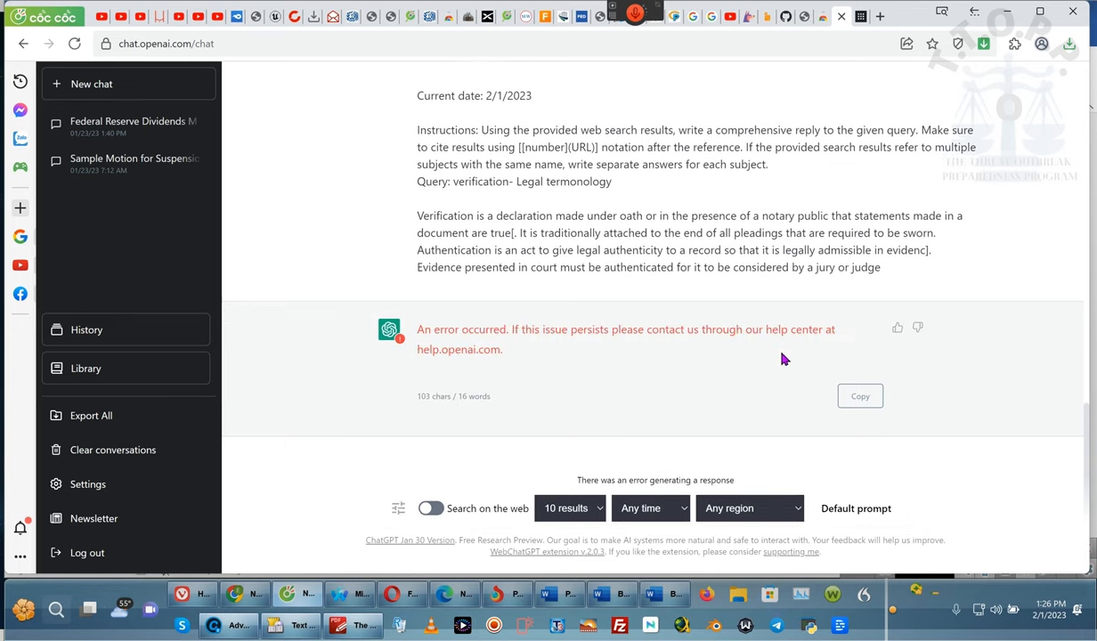
{"action": "mouse_move", "coordinate": [637, 248]}
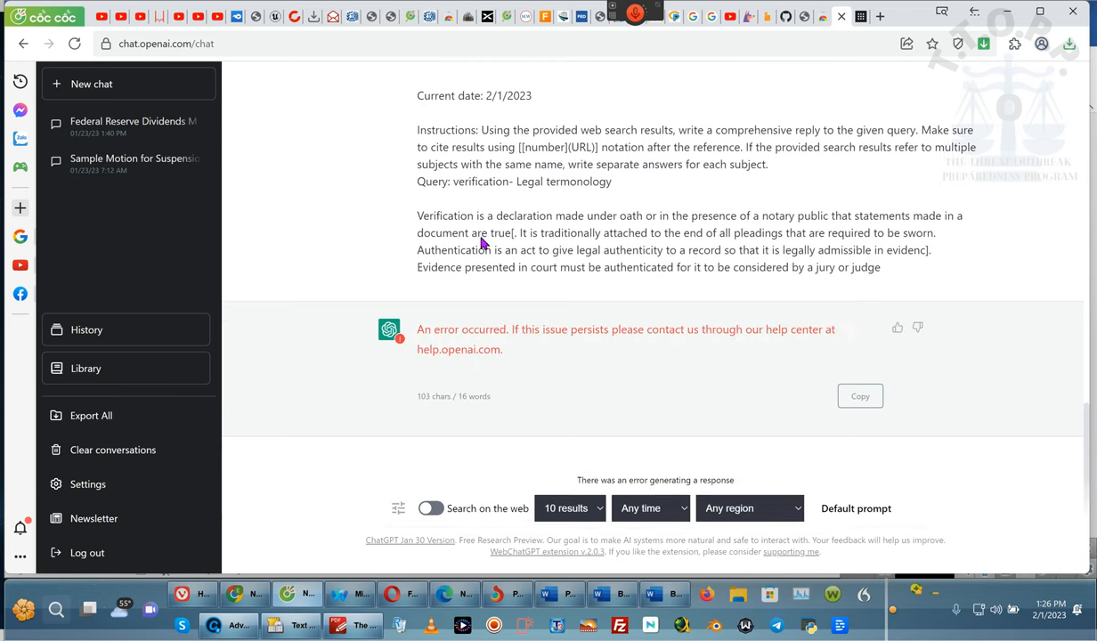
{"action": "mouse_move", "coordinate": [679, 219]}
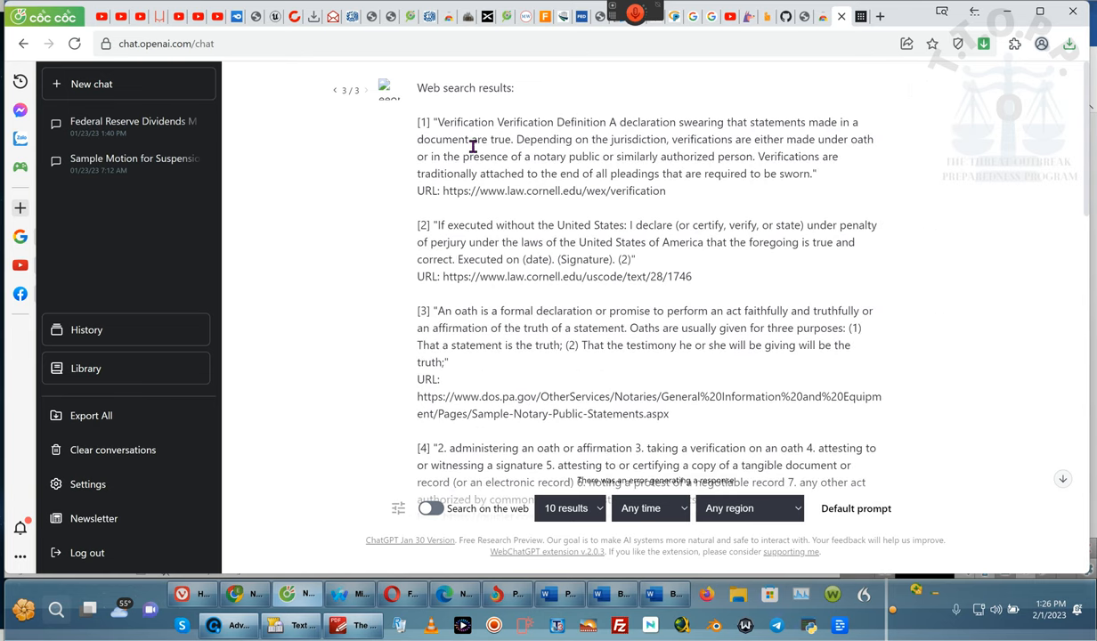
{"action": "scroll", "scroll_direction": "down", "scroll_amount": 3}
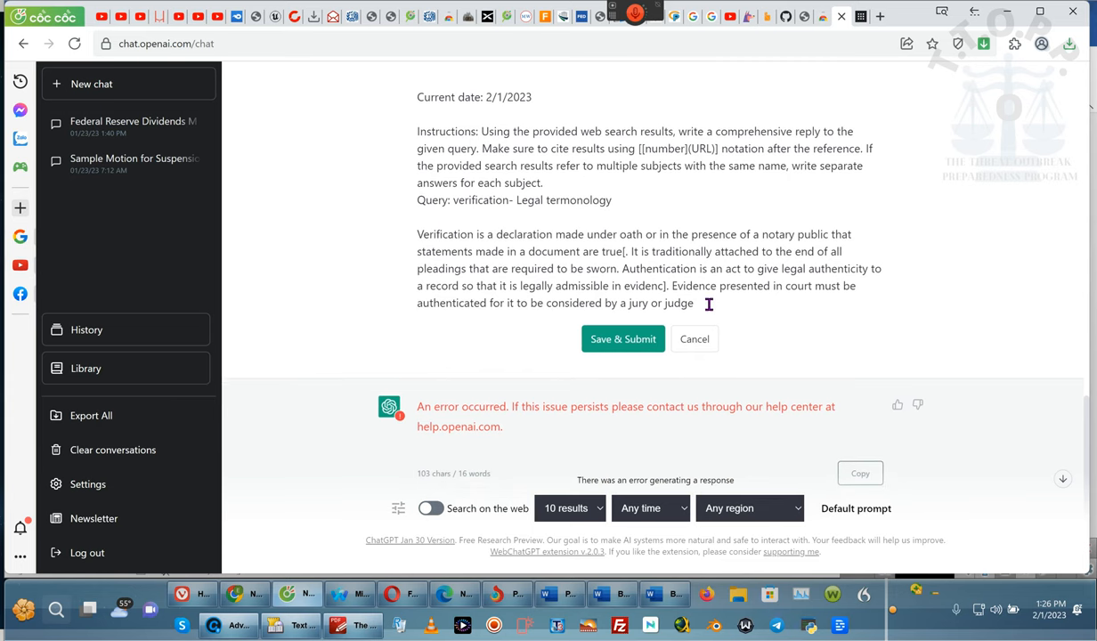
{"action": "left_click_drag", "start_coordinate": [417, 233], "coordinate": [693, 303]}
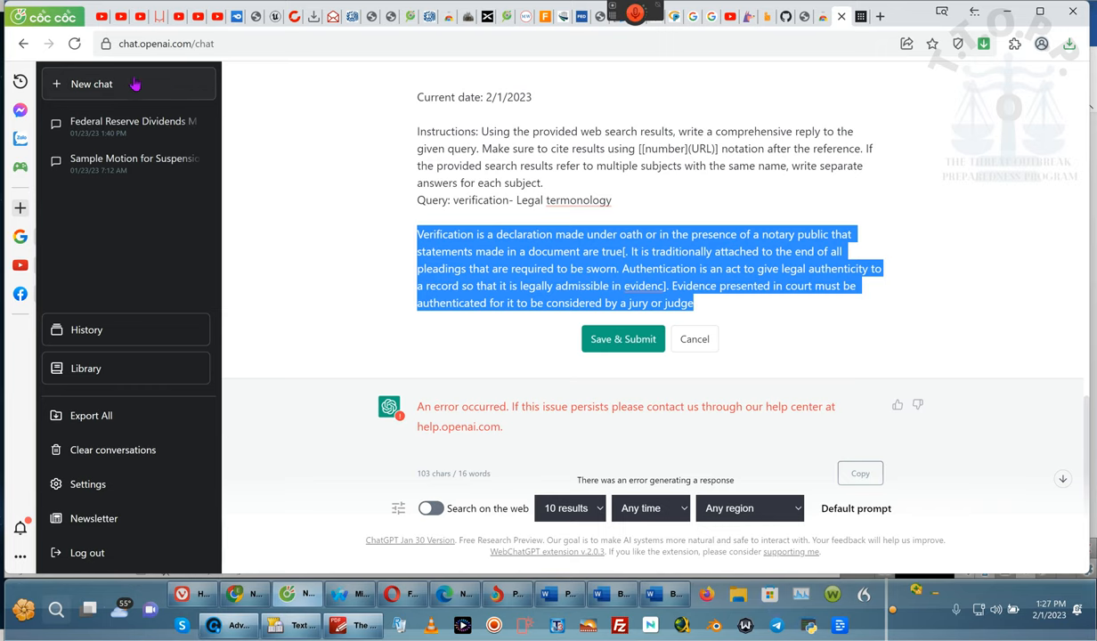
Step: Start a new chat and reload the ChatGPT page
{"action": "left_click", "coordinate": [75, 43]}
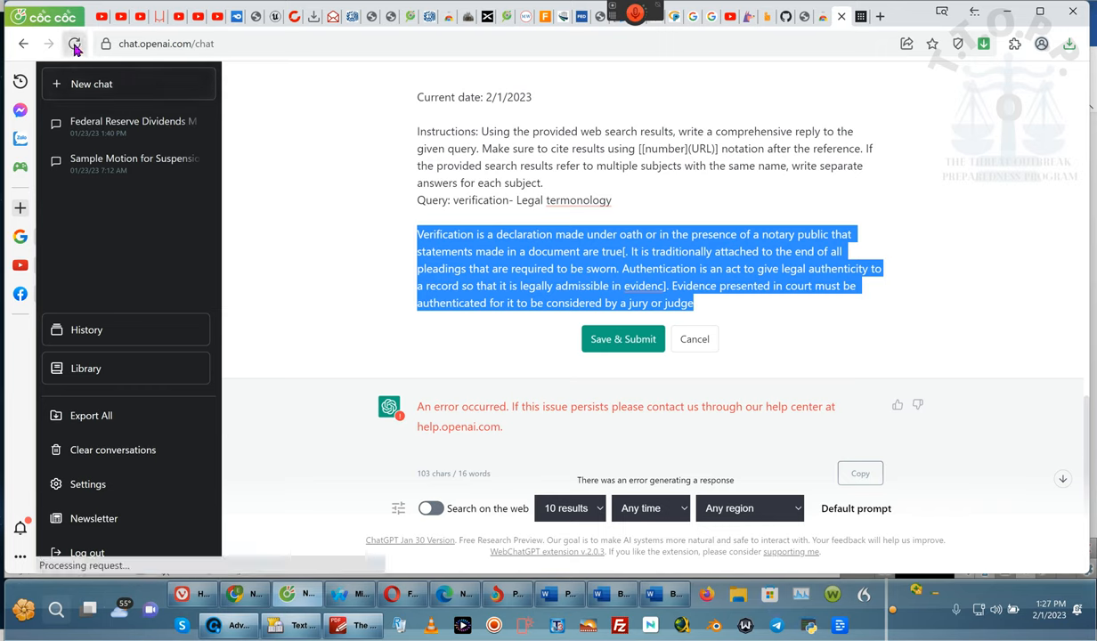
{"action": "left_click", "coordinate": [75, 43]}
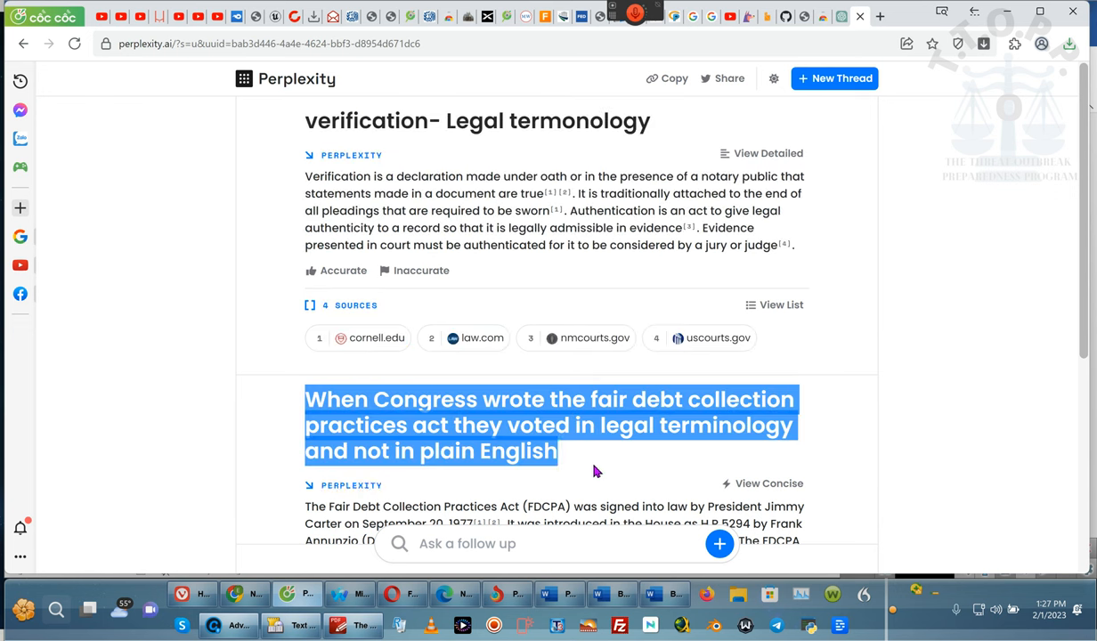
{"action": "mouse_move", "coordinate": [574, 463]}
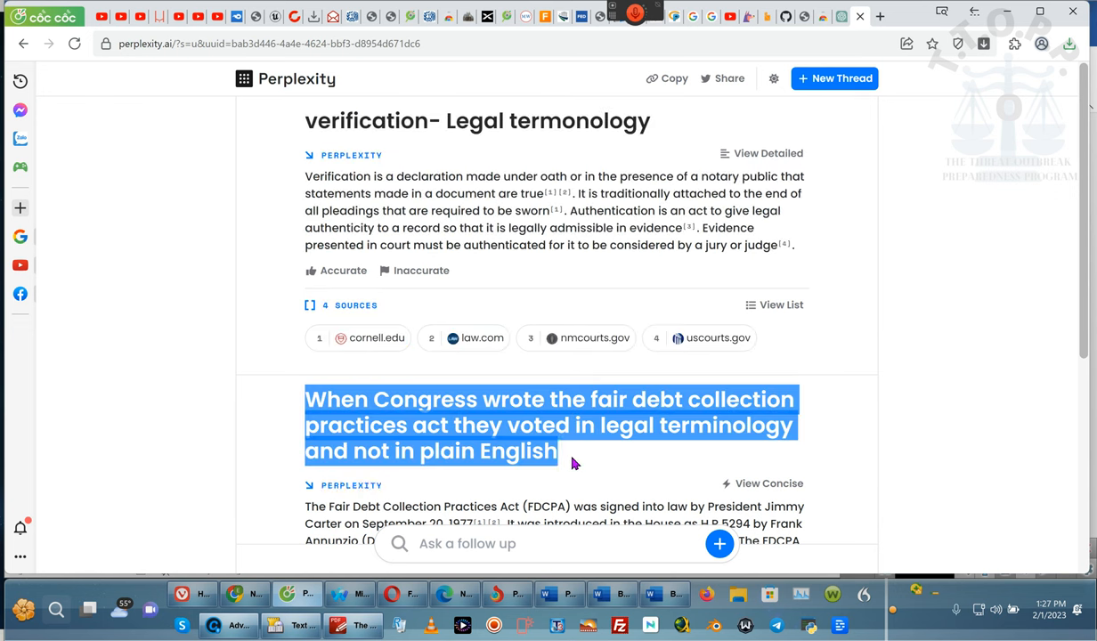
{"action": "mouse_move", "coordinate": [841, 16]}
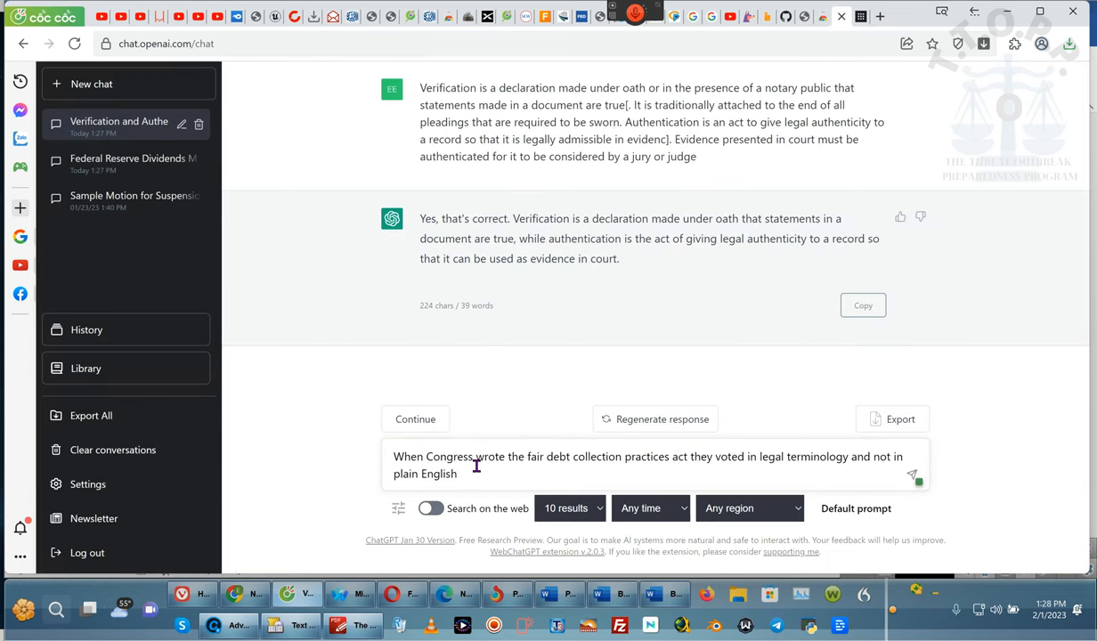
Step: Send the FDCPA question, retry and resubmit it after errors, then reload to a blank chat
{"action": "left_click", "coordinate": [916, 477]}
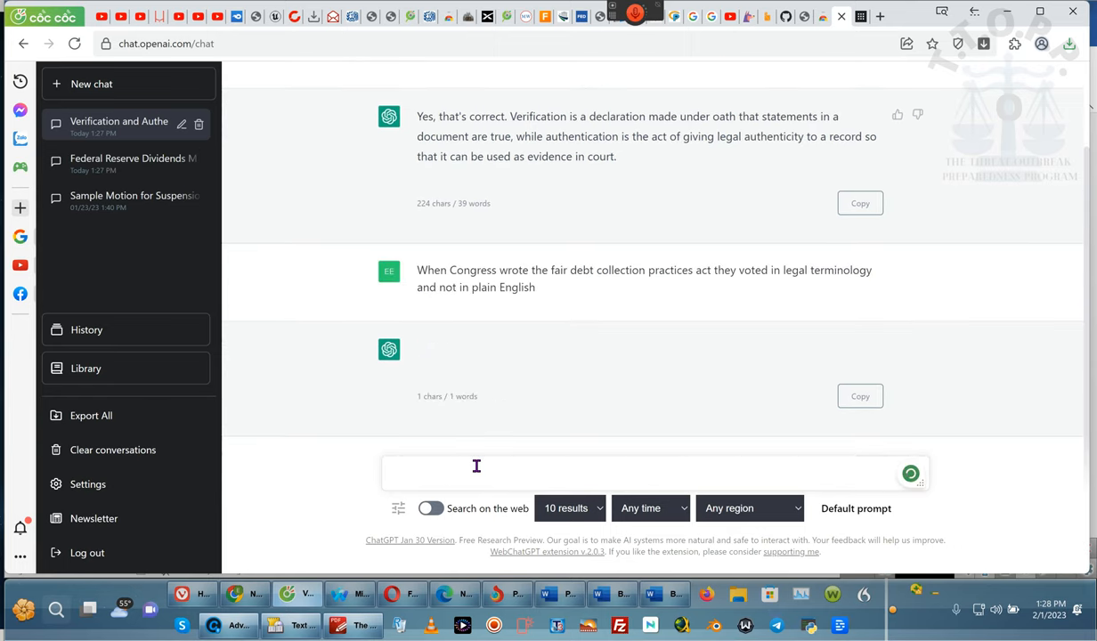
{"action": "mouse_move", "coordinate": [613, 374]}
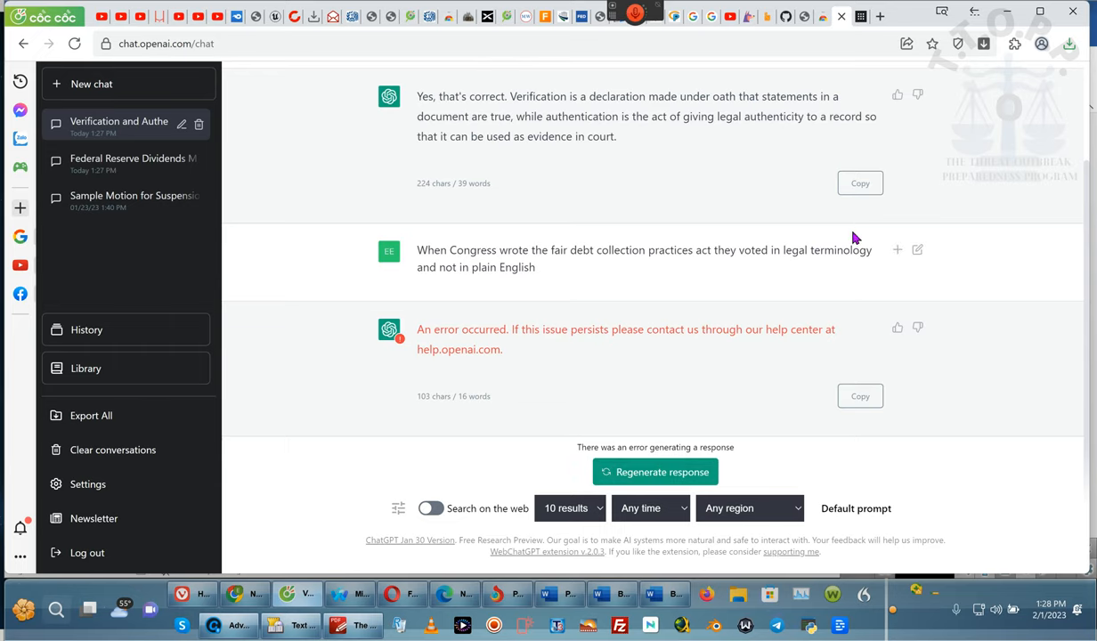
{"action": "left_click", "coordinate": [919, 250]}
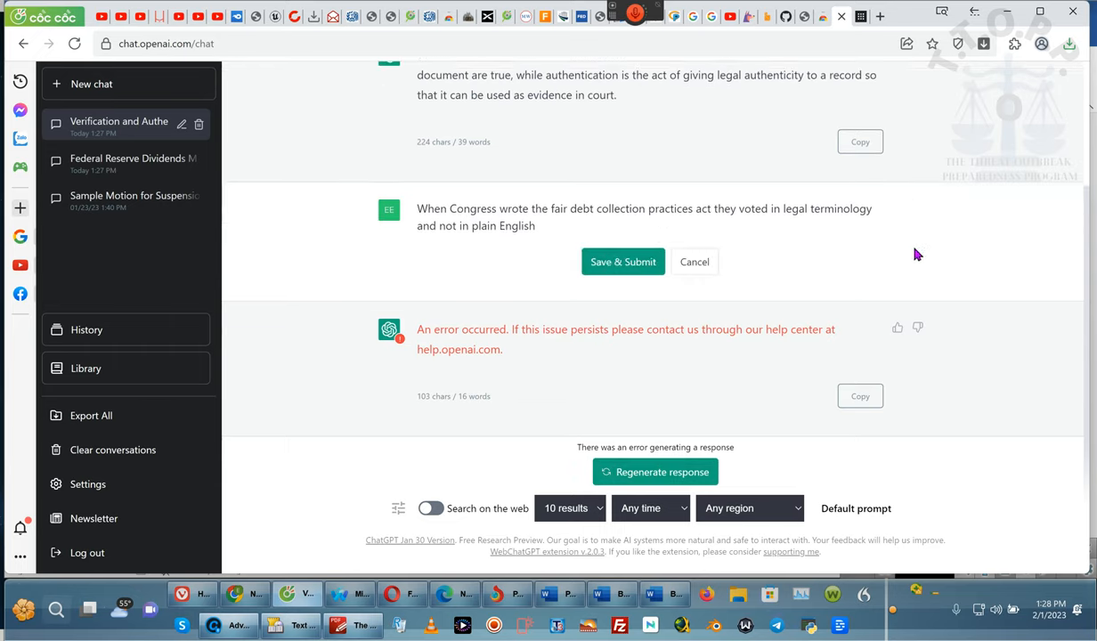
{"action": "left_click", "coordinate": [624, 260]}
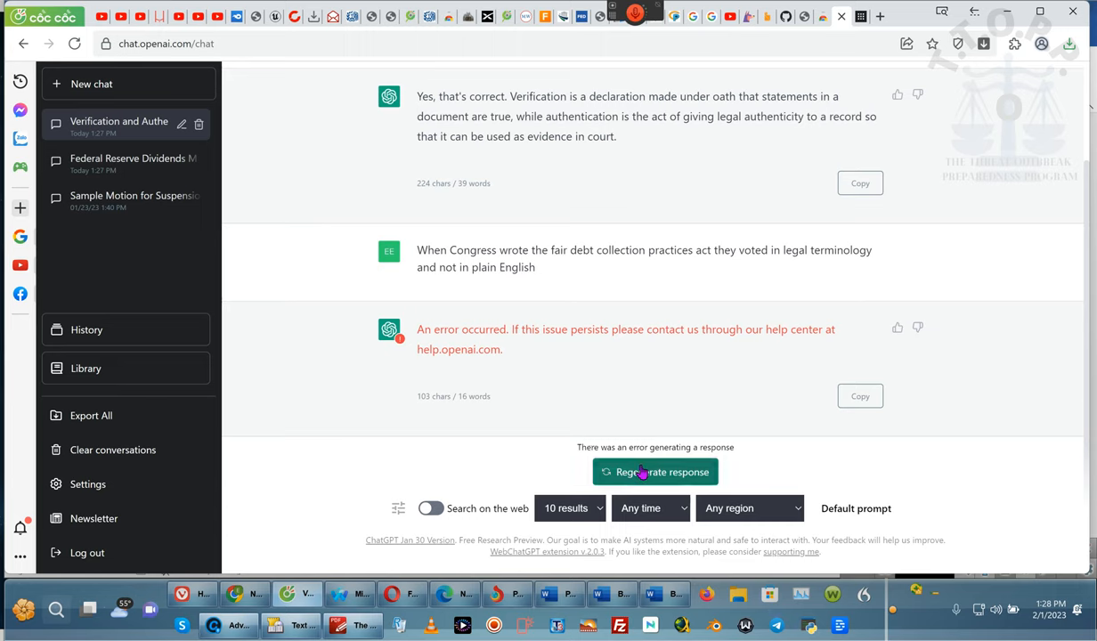
{"action": "left_click", "coordinate": [655, 472]}
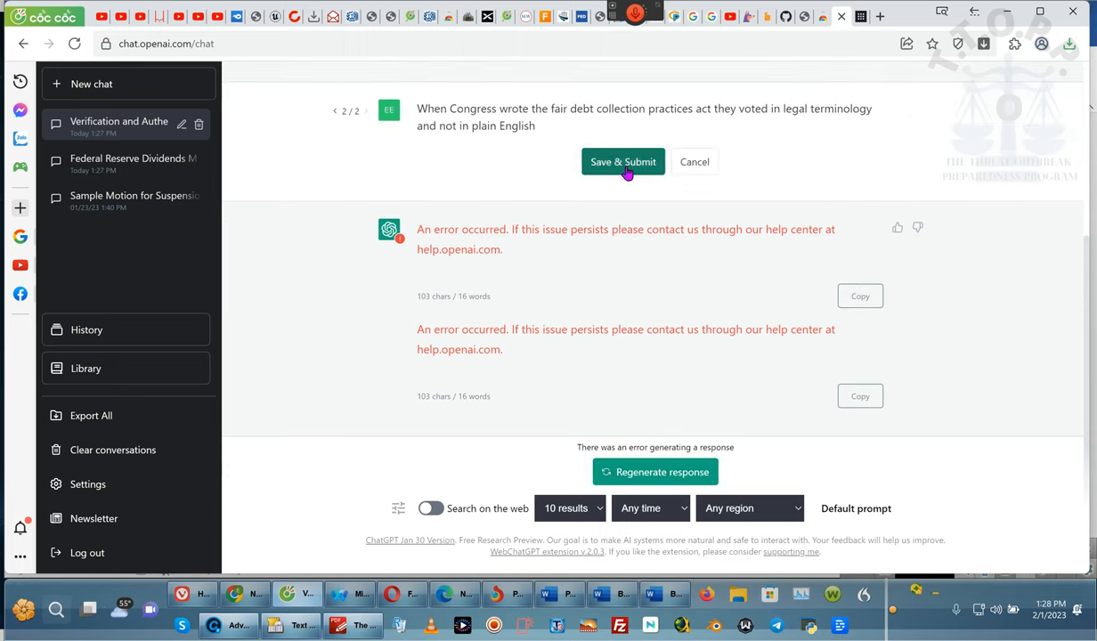
{"action": "left_click", "coordinate": [623, 161]}
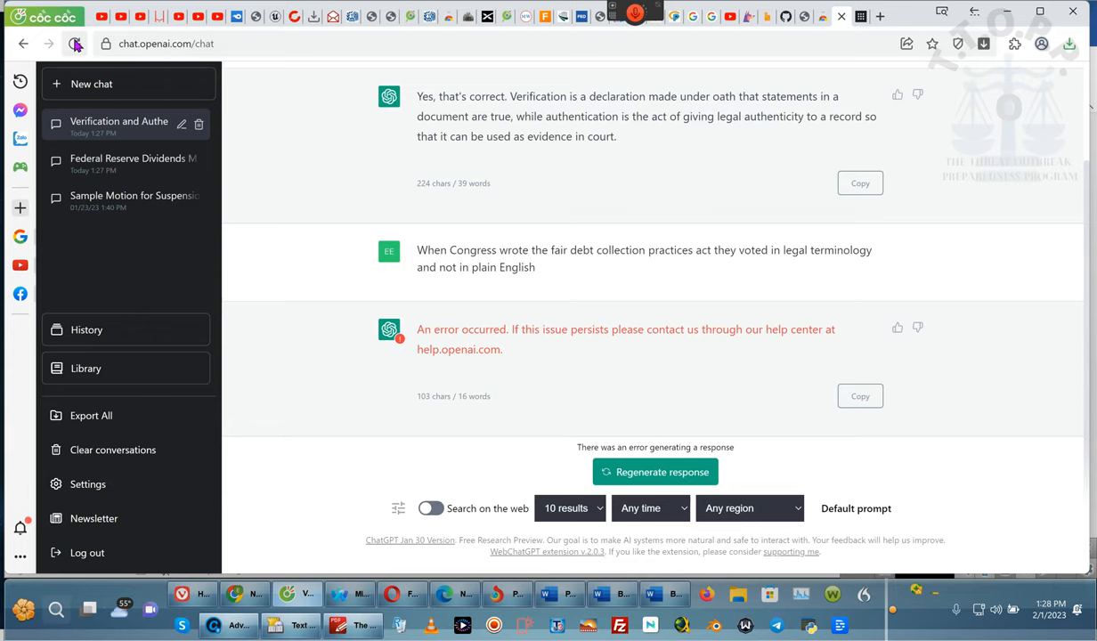
{"action": "left_click", "coordinate": [75, 43]}
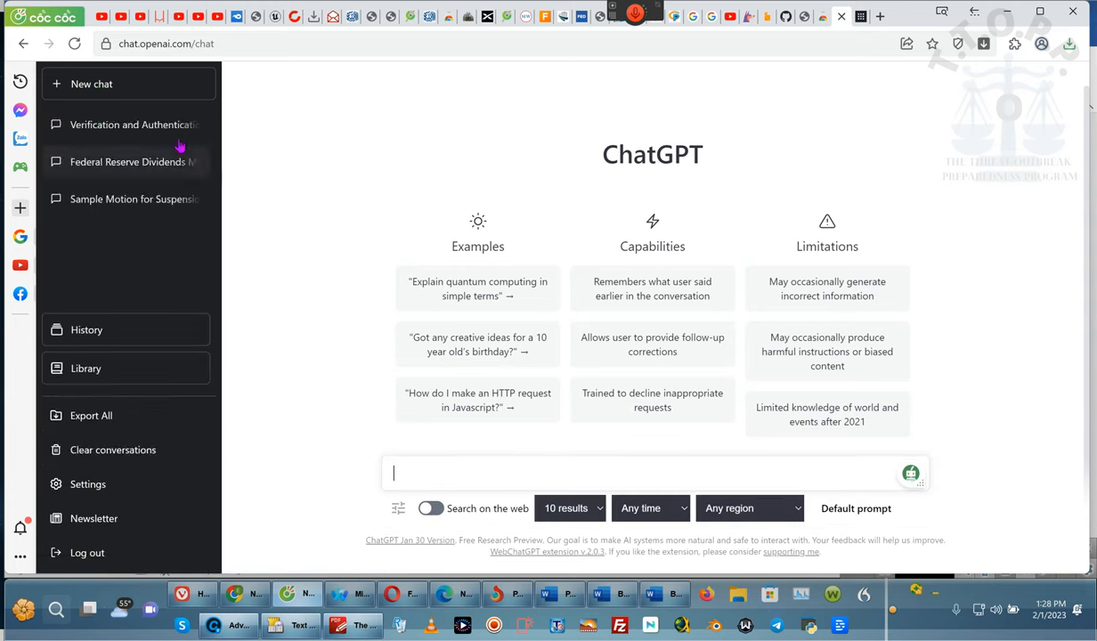
Step: In the Verification and Authentication chat, ask whether Congress wrote the FDCPA in legal terminology
{"action": "left_click", "coordinate": [131, 125]}
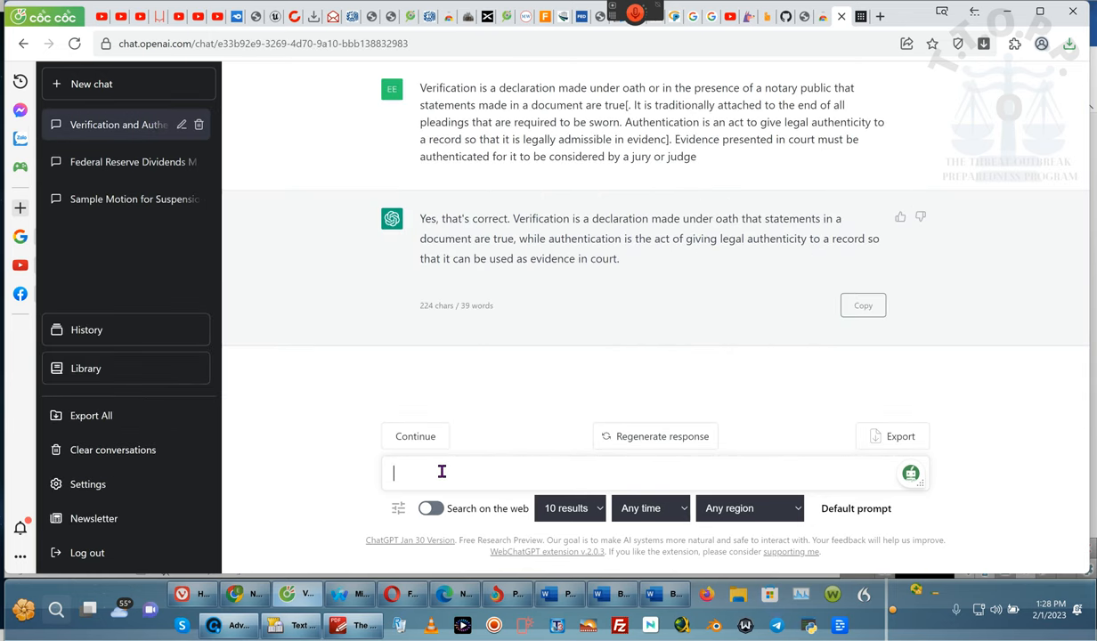
{"action": "type", "text": "When Congress wrote the fair debt collection practices act they voted in legal terminology and not in plain English"}
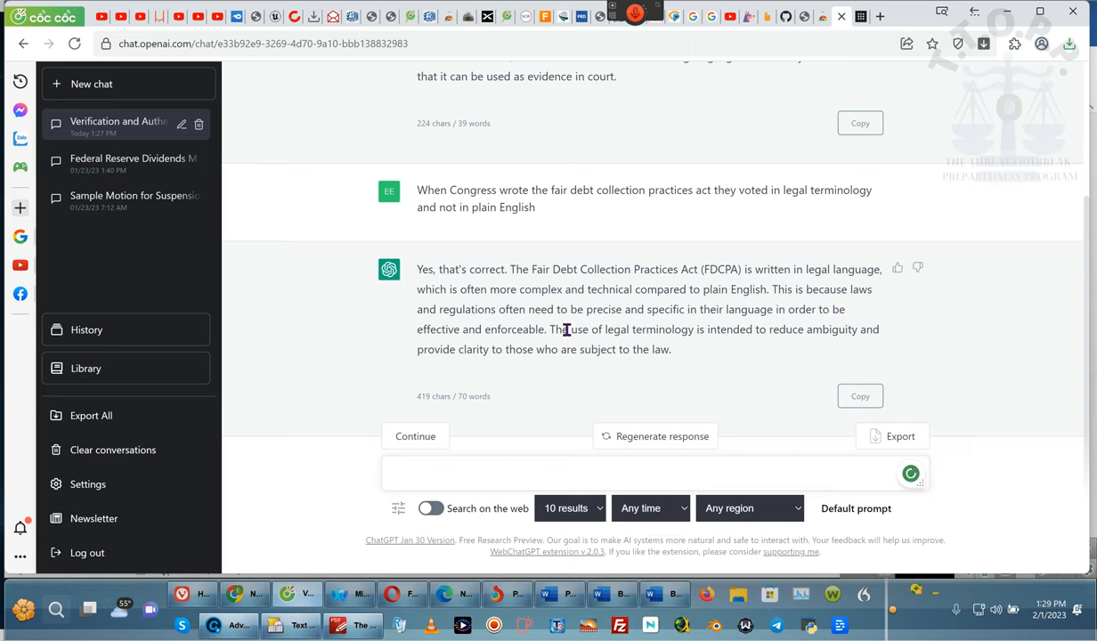
{"action": "mouse_move", "coordinate": [789, 335]}
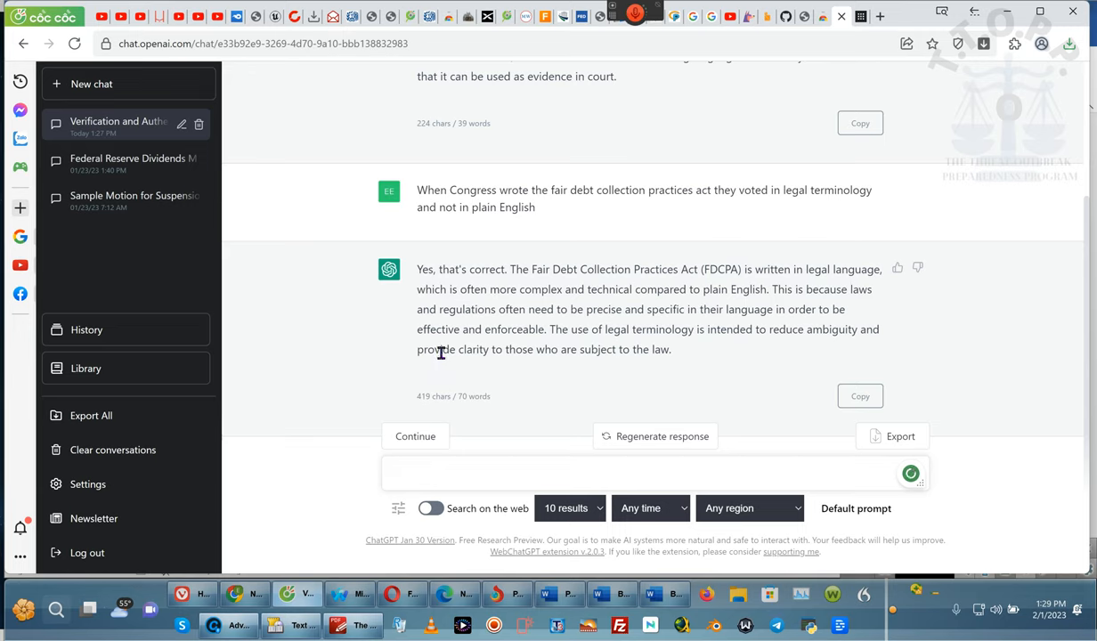
{"action": "left_click", "coordinate": [624, 474]}
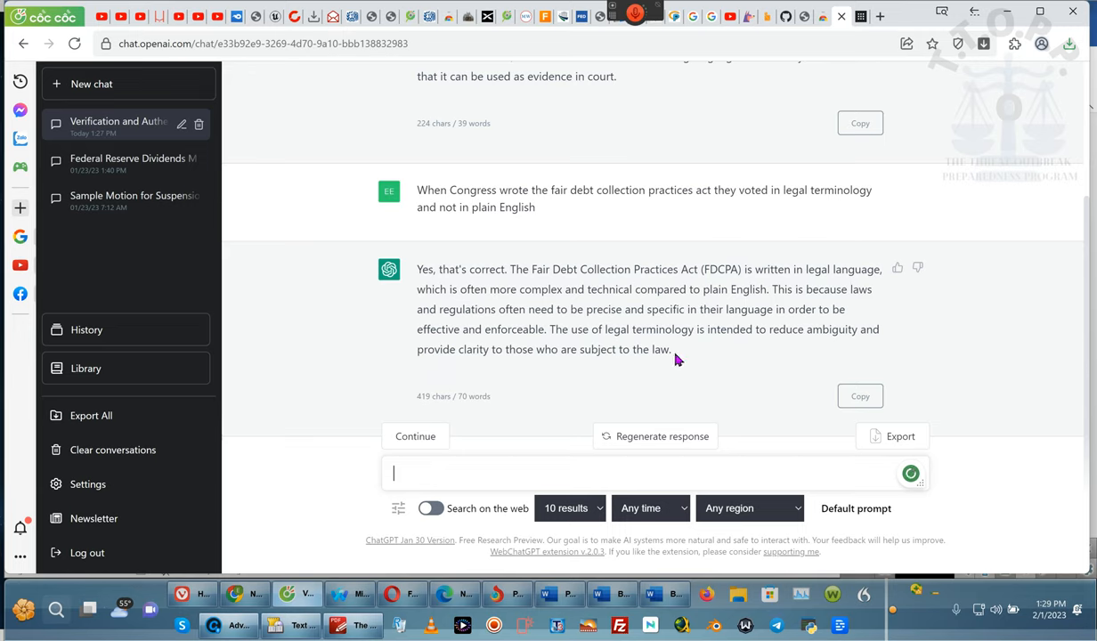
{"action": "mouse_move", "coordinate": [549, 353]}
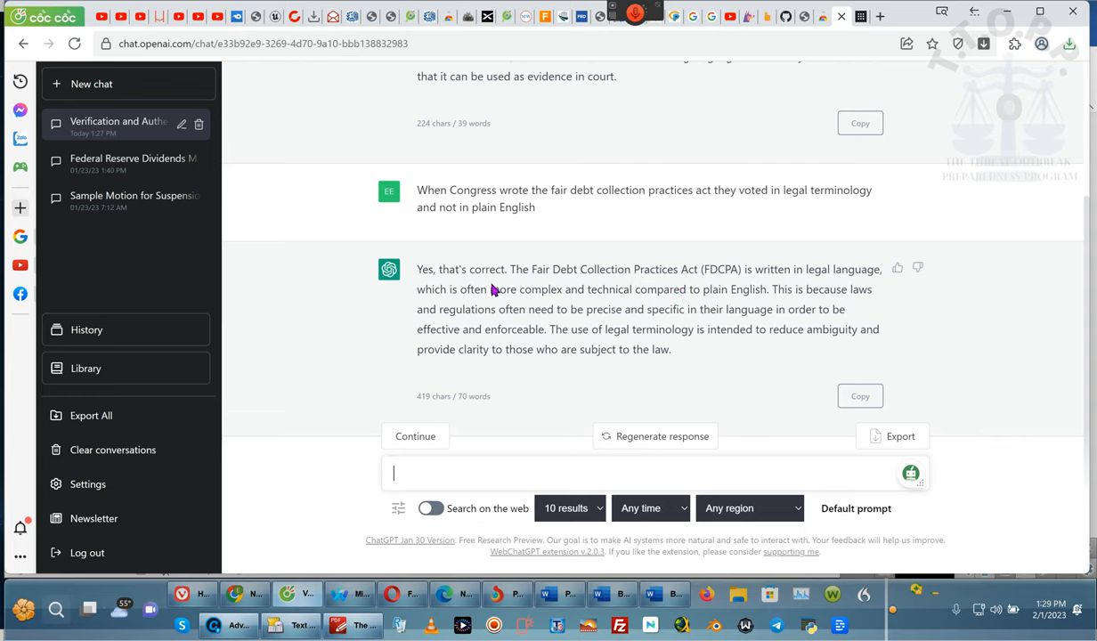
{"action": "mouse_move", "coordinate": [755, 283]}
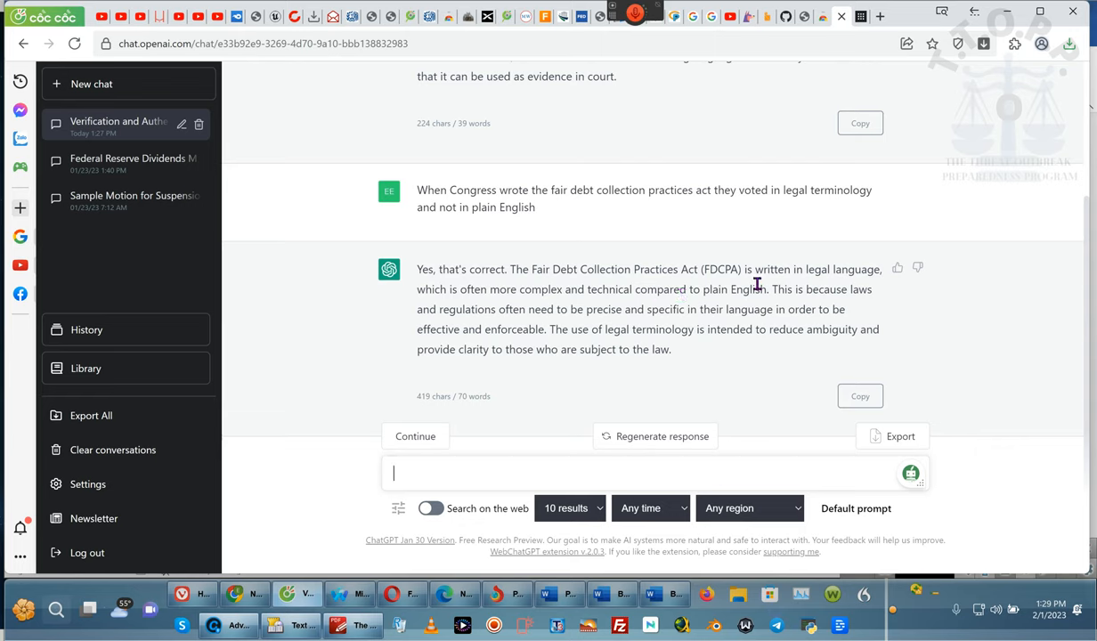
{"action": "mouse_move", "coordinate": [752, 266]}
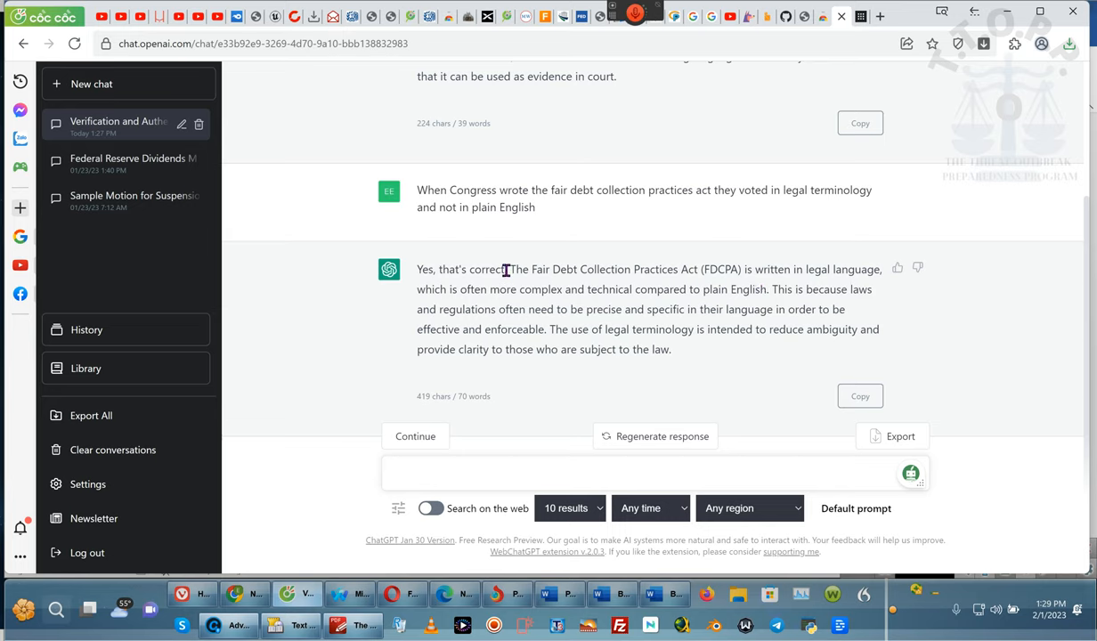
{"action": "mouse_move", "coordinate": [523, 271]}
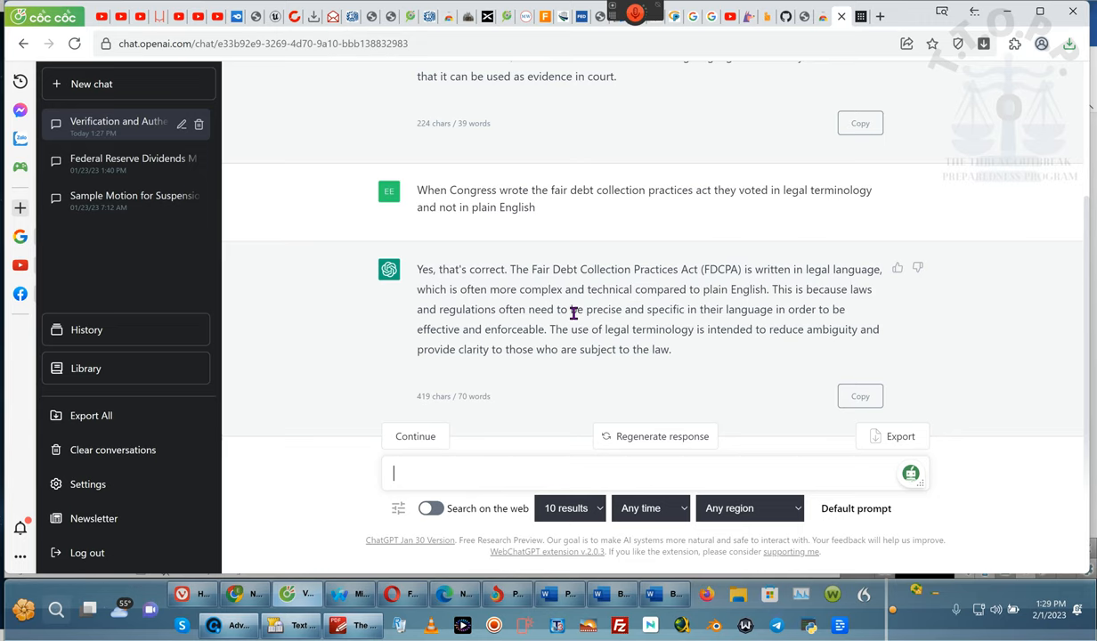
{"action": "mouse_move", "coordinate": [467, 288]}
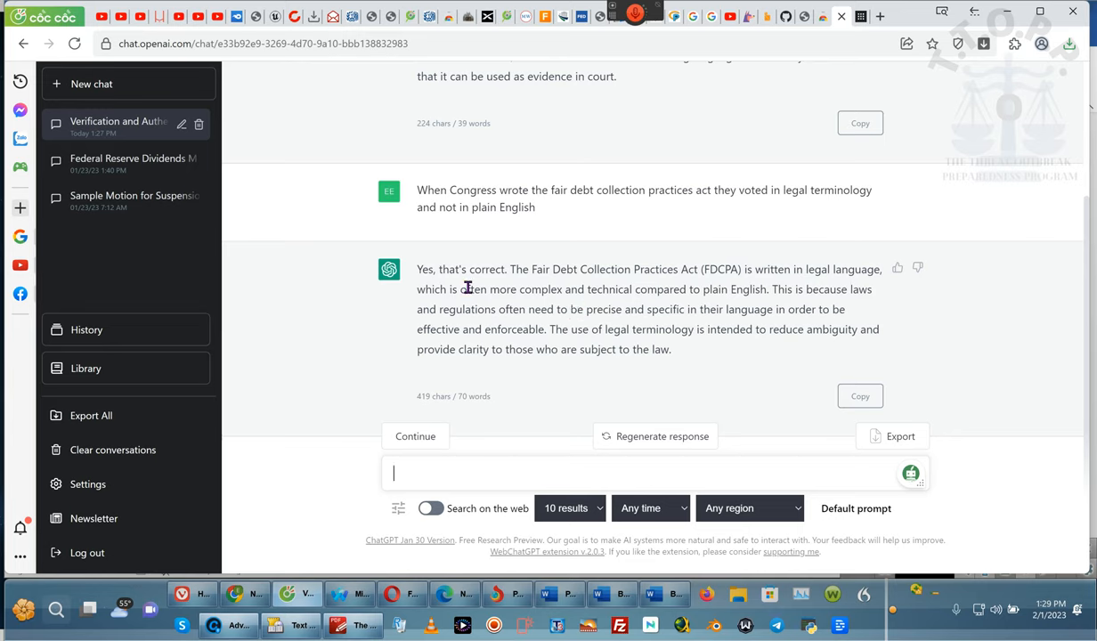
{"action": "mouse_move", "coordinate": [902, 613]}
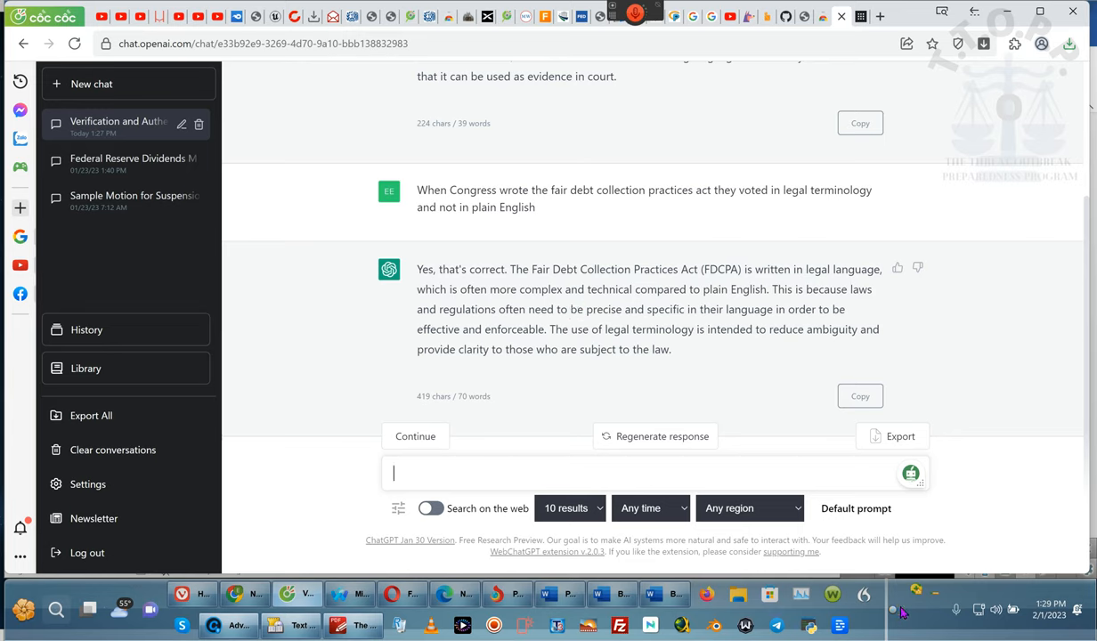
{"action": "mouse_move", "coordinate": [894, 602]}
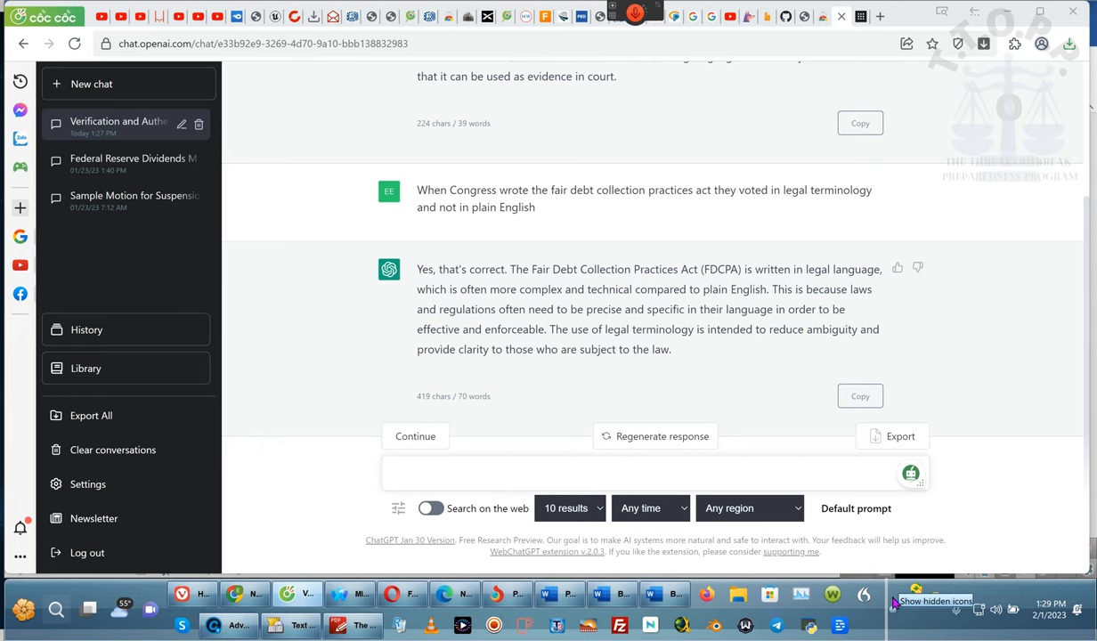